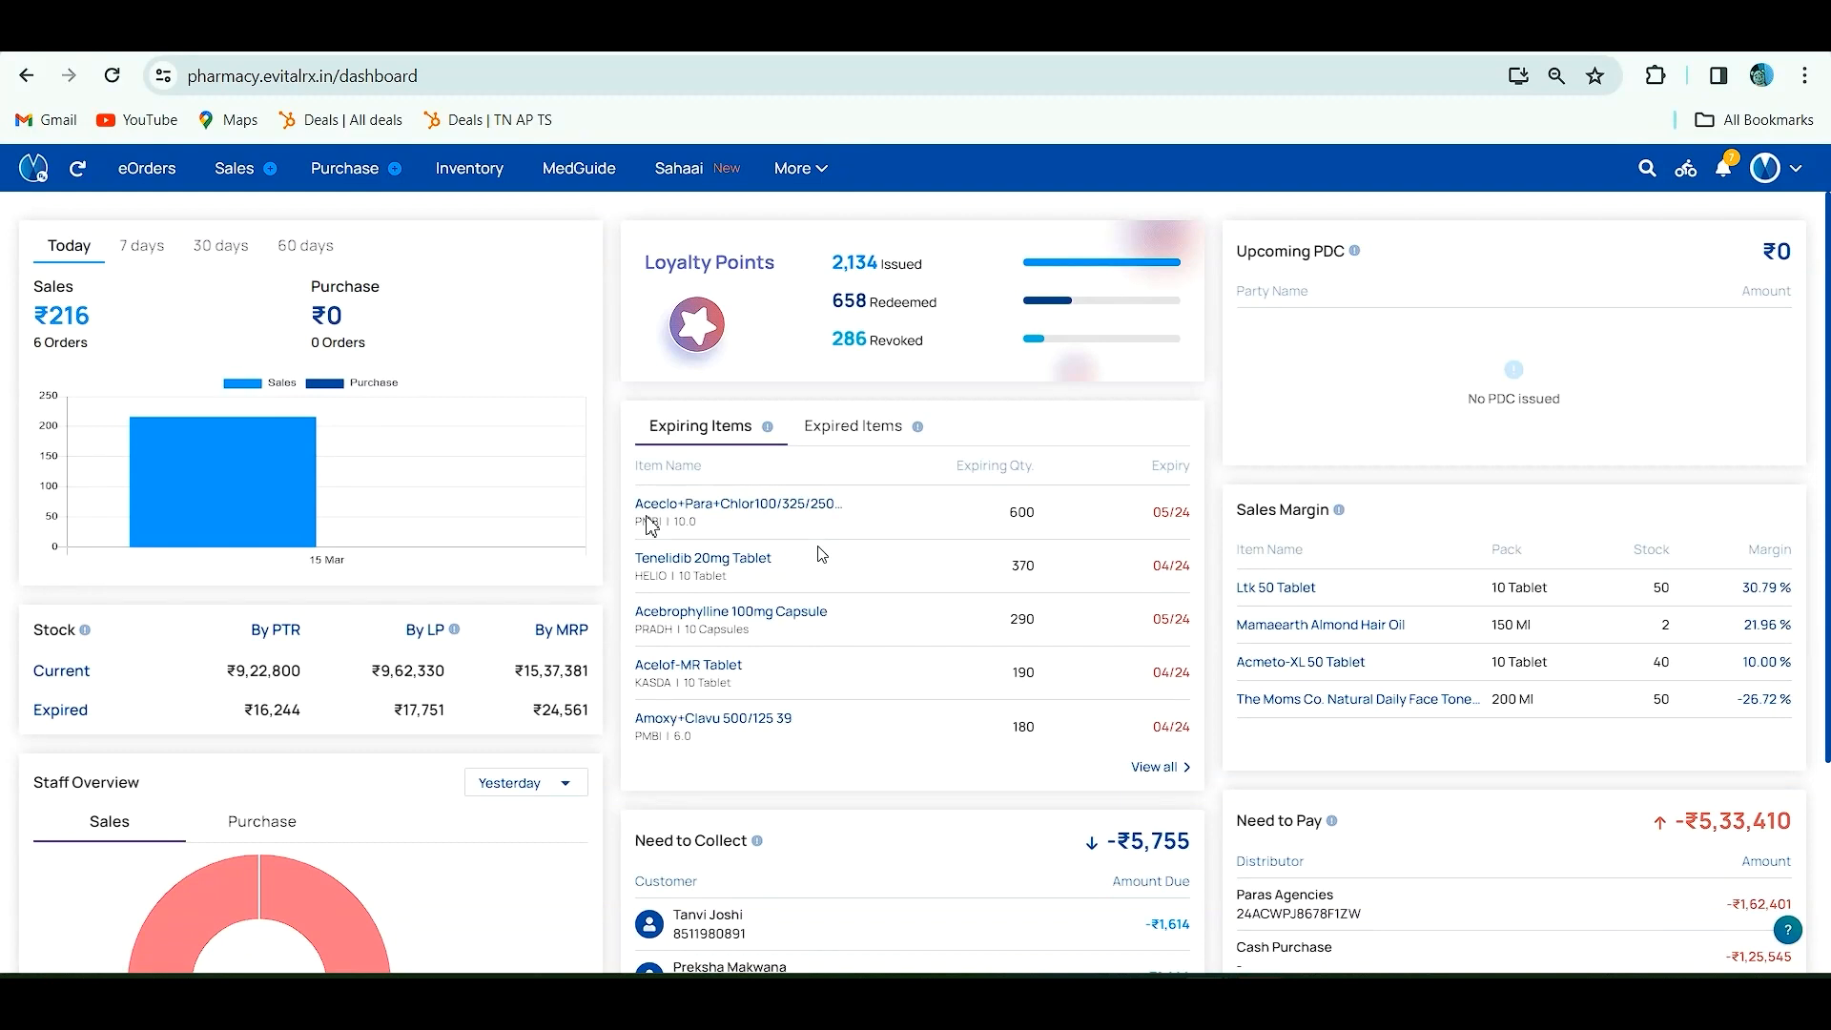
# Start a new, empty sales bill from the Sales menu, dated 15/03/2024
pyautogui.click(235, 168)
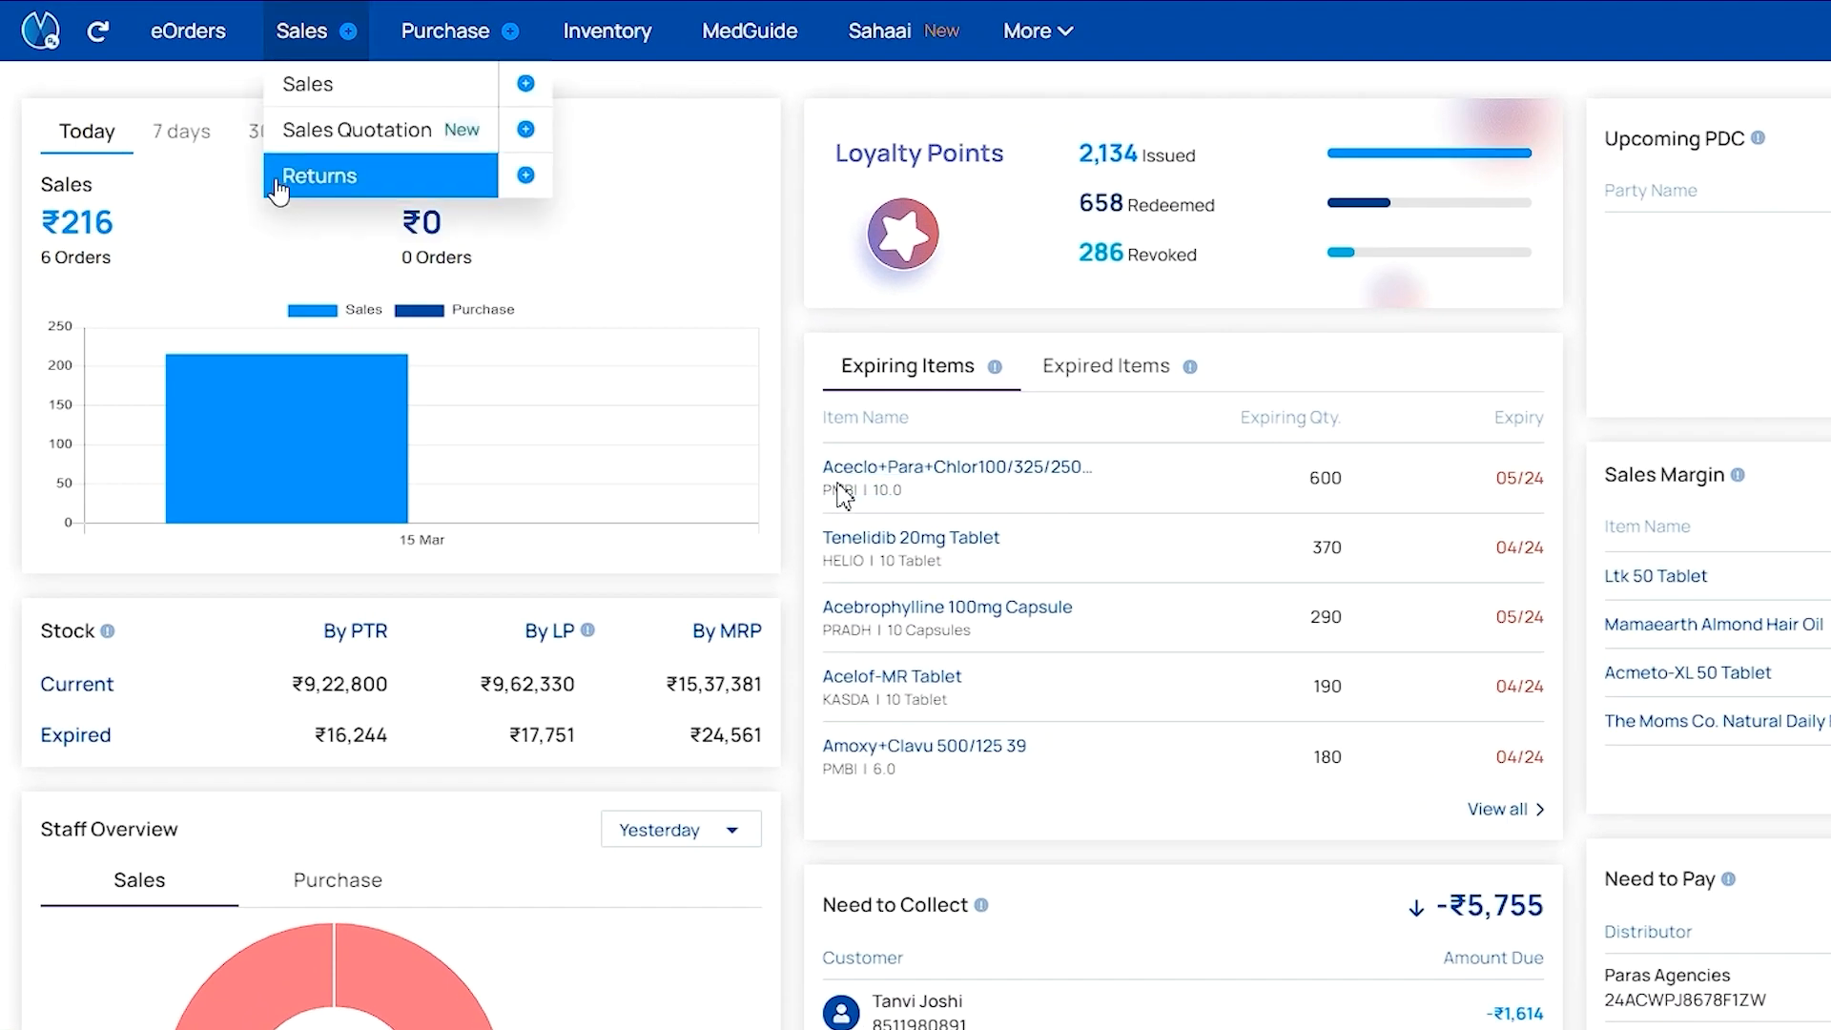
pyautogui.moveTo(306, 34)
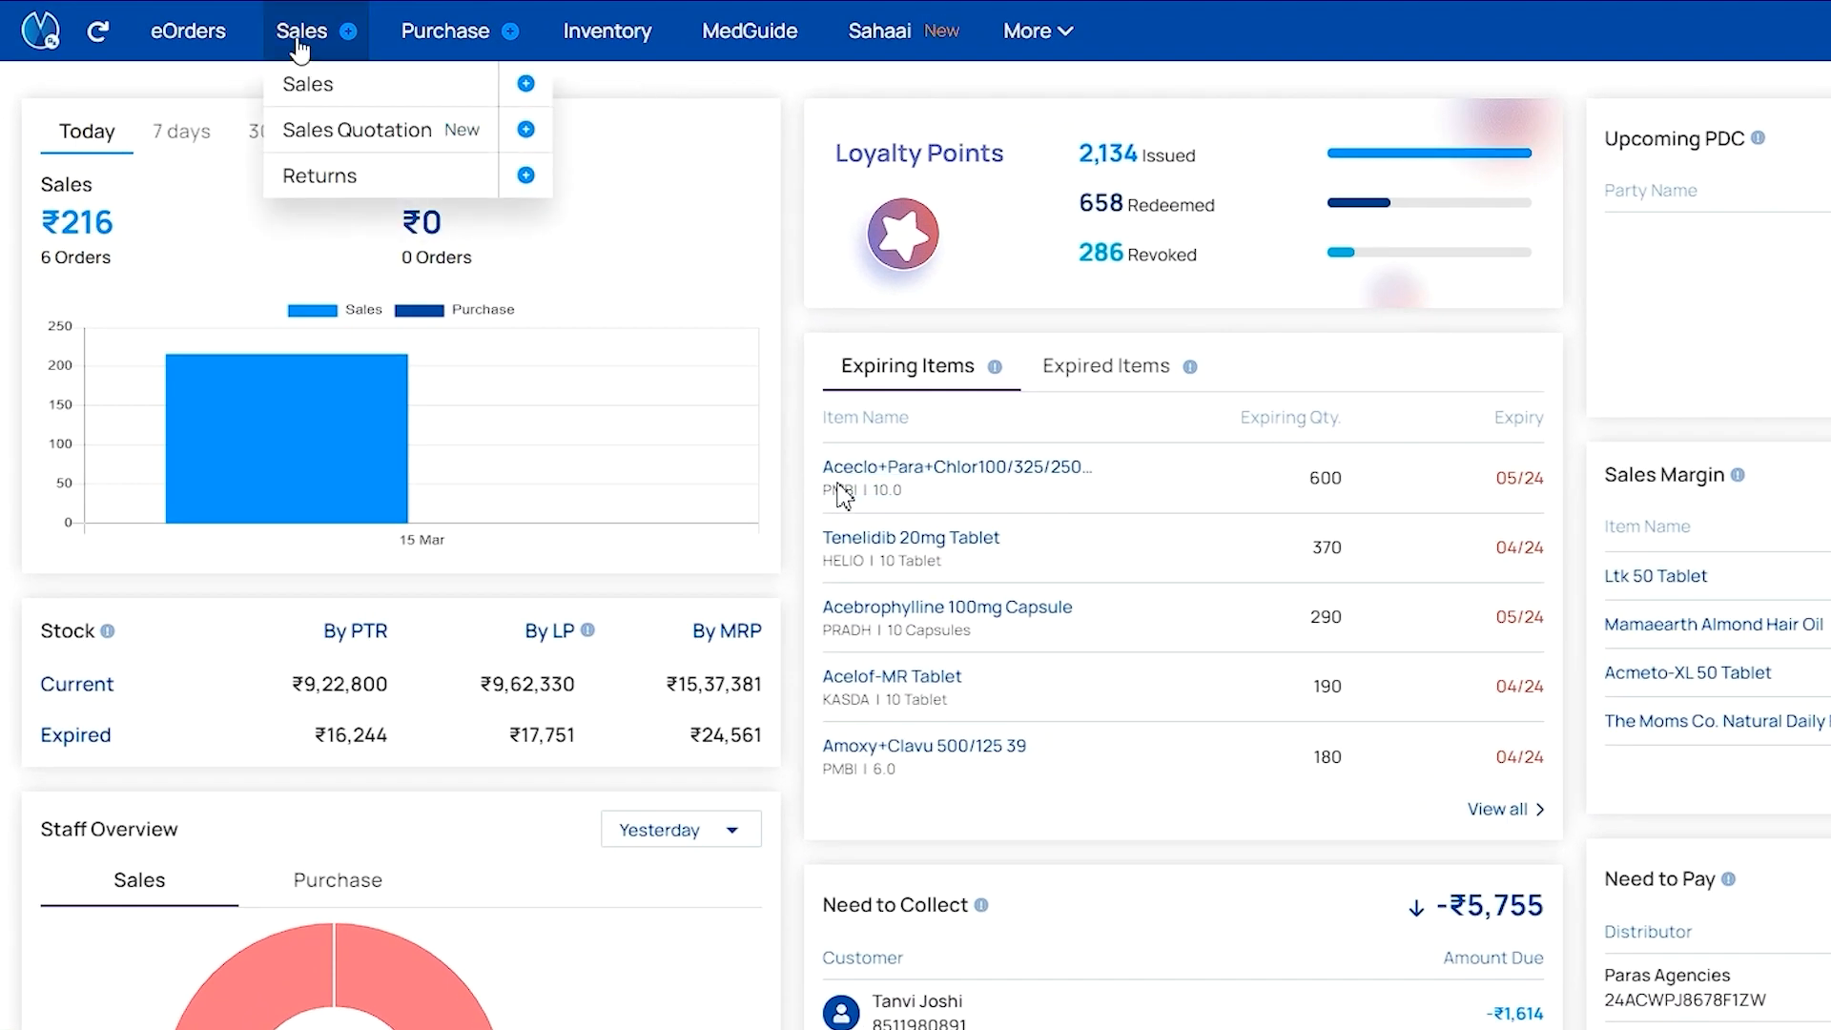
pyautogui.click(307, 84)
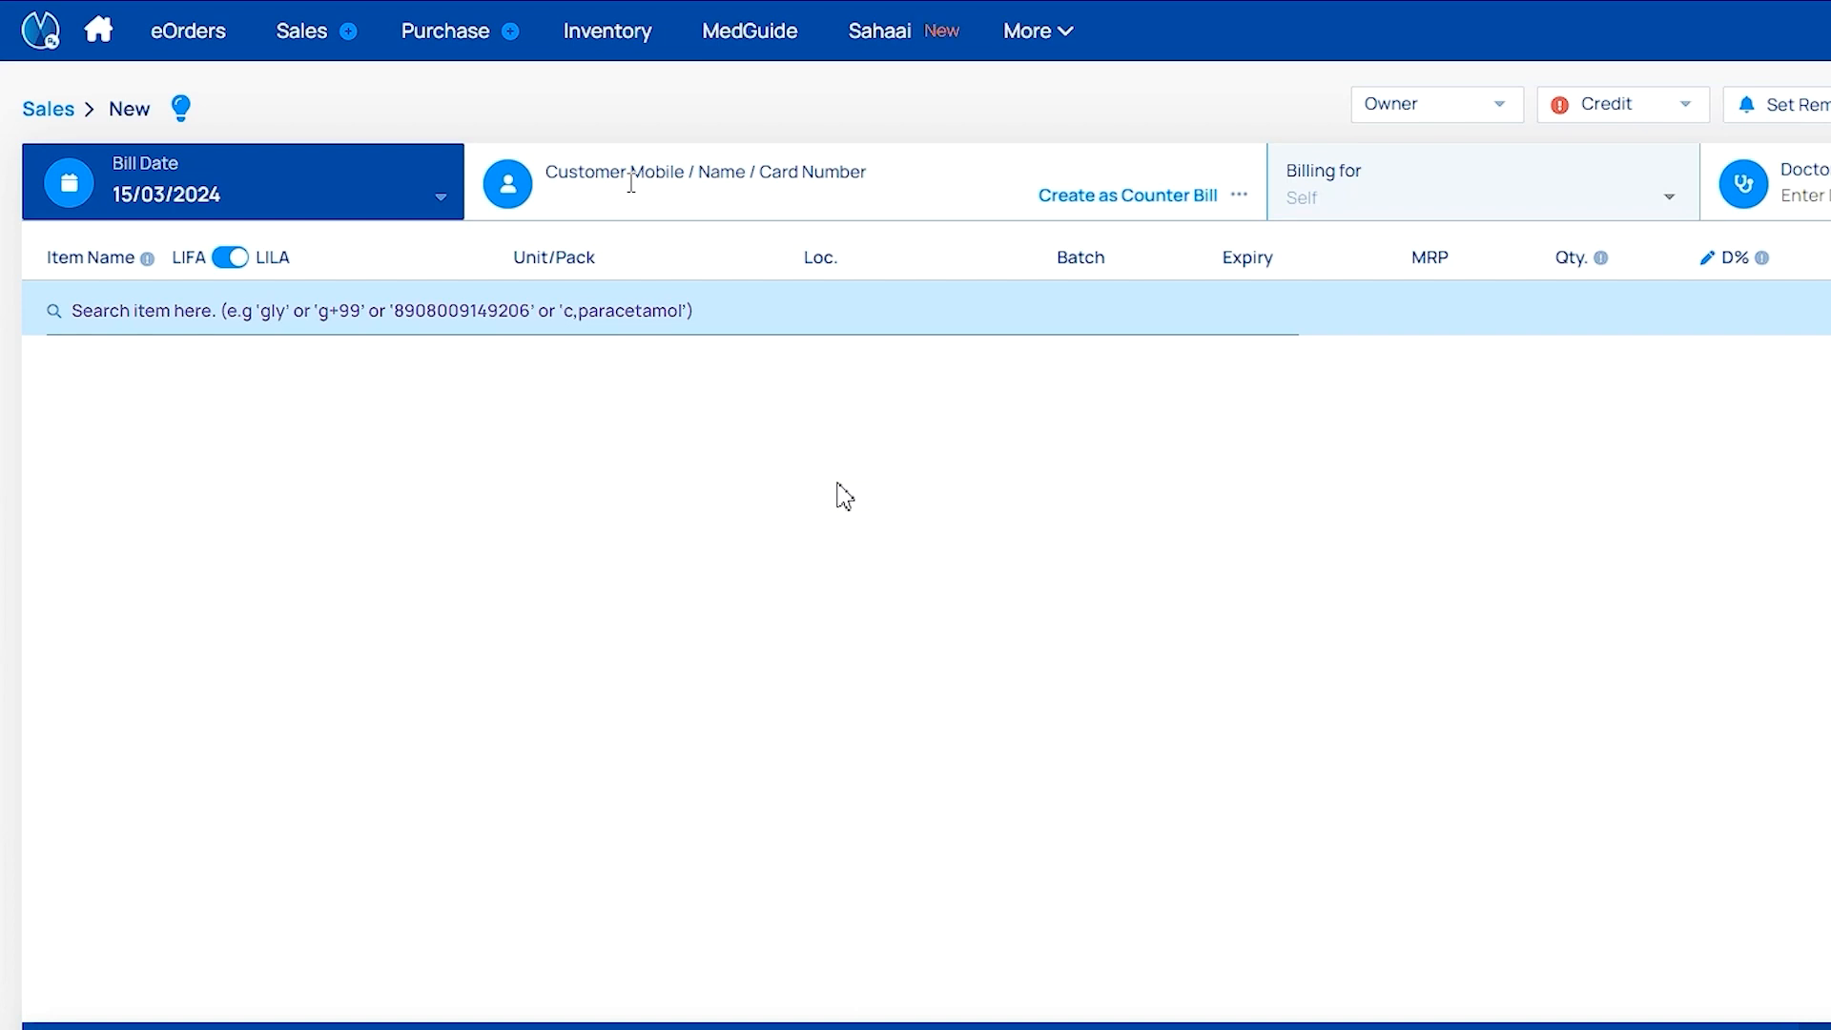
# Enter 'Durga' as customer and begin adding her as a new customer
pyautogui.write('Durga')
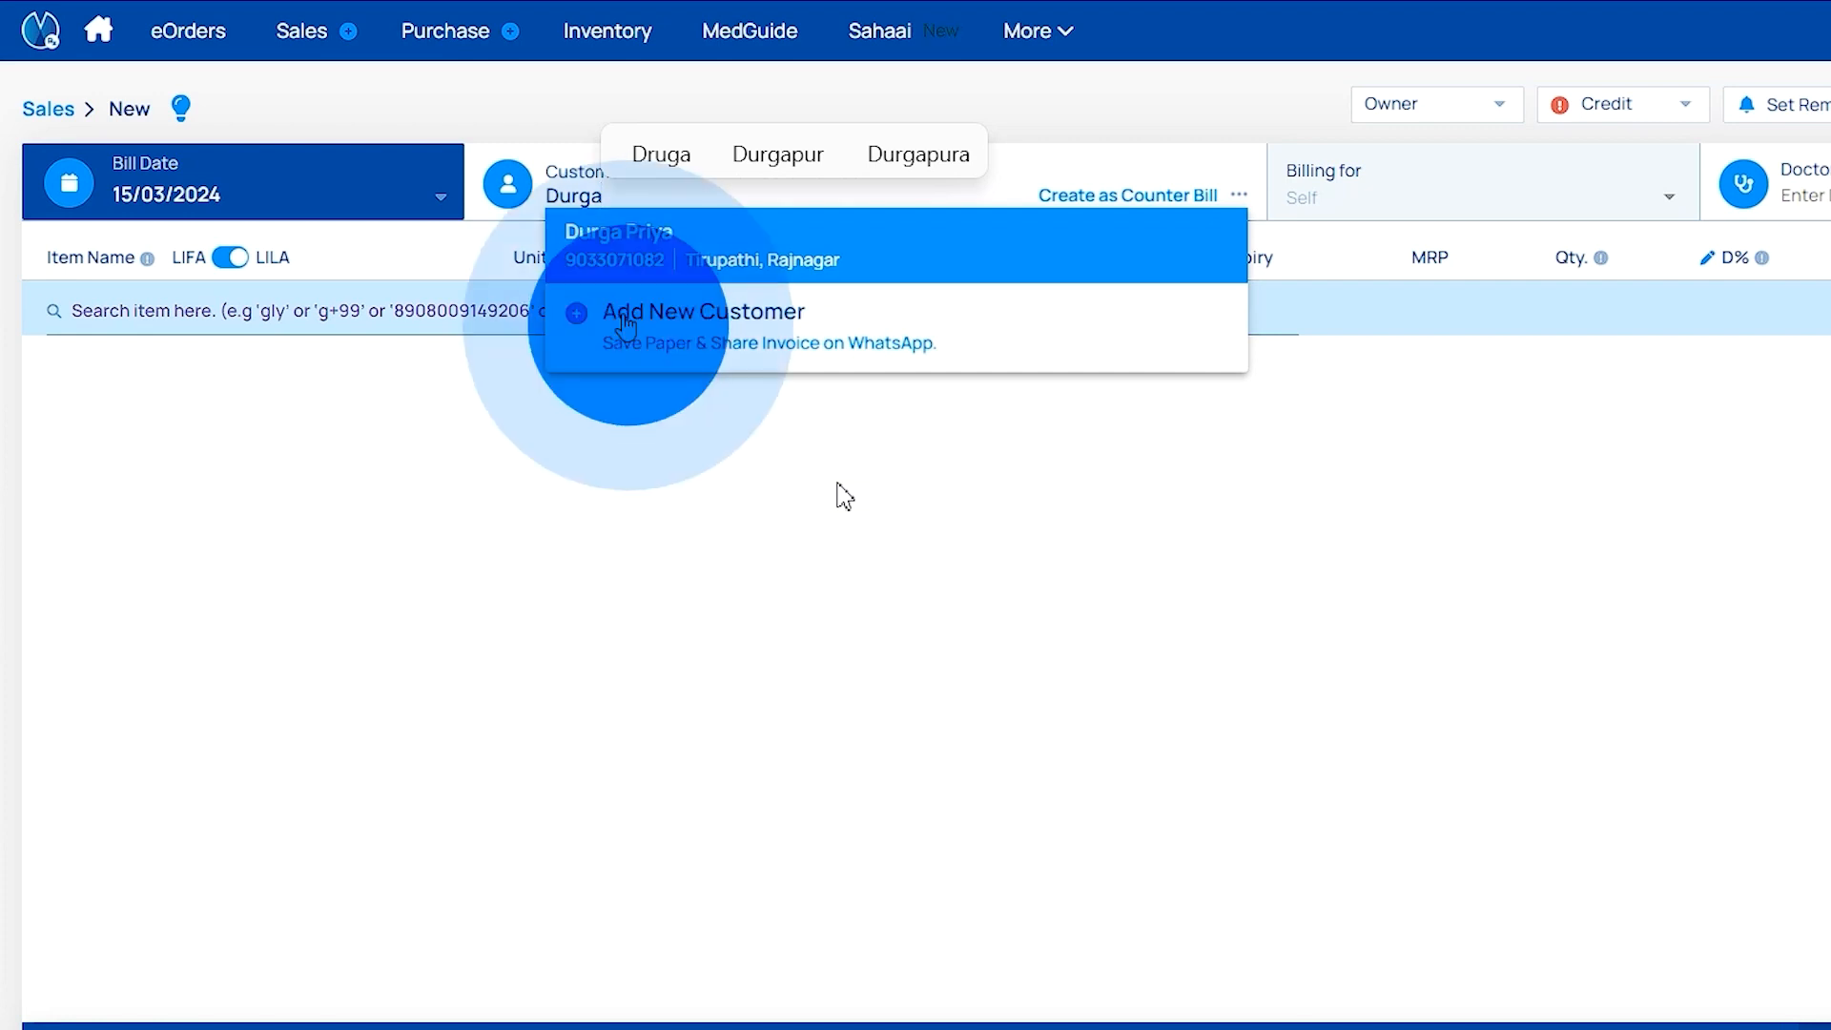
pyautogui.click(702, 313)
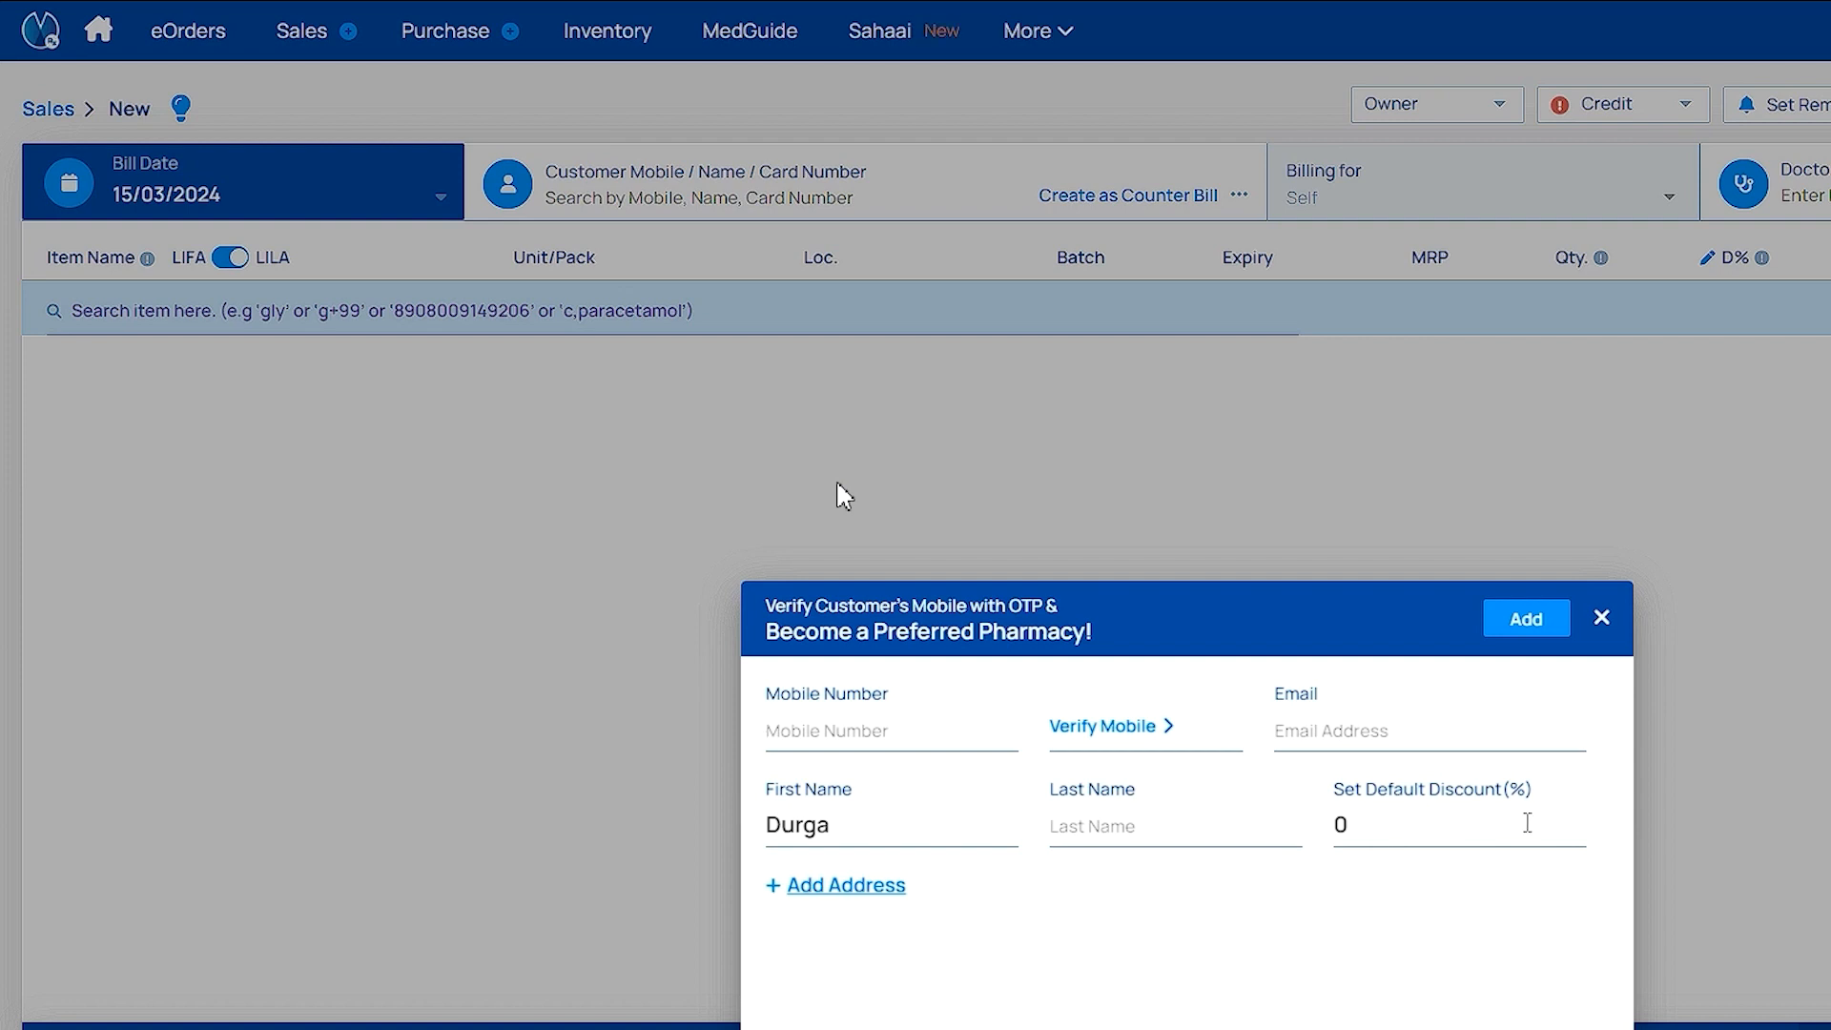
# Choose Add Address on the new-customer form, then close it unsaved
pyautogui.click(835, 885)
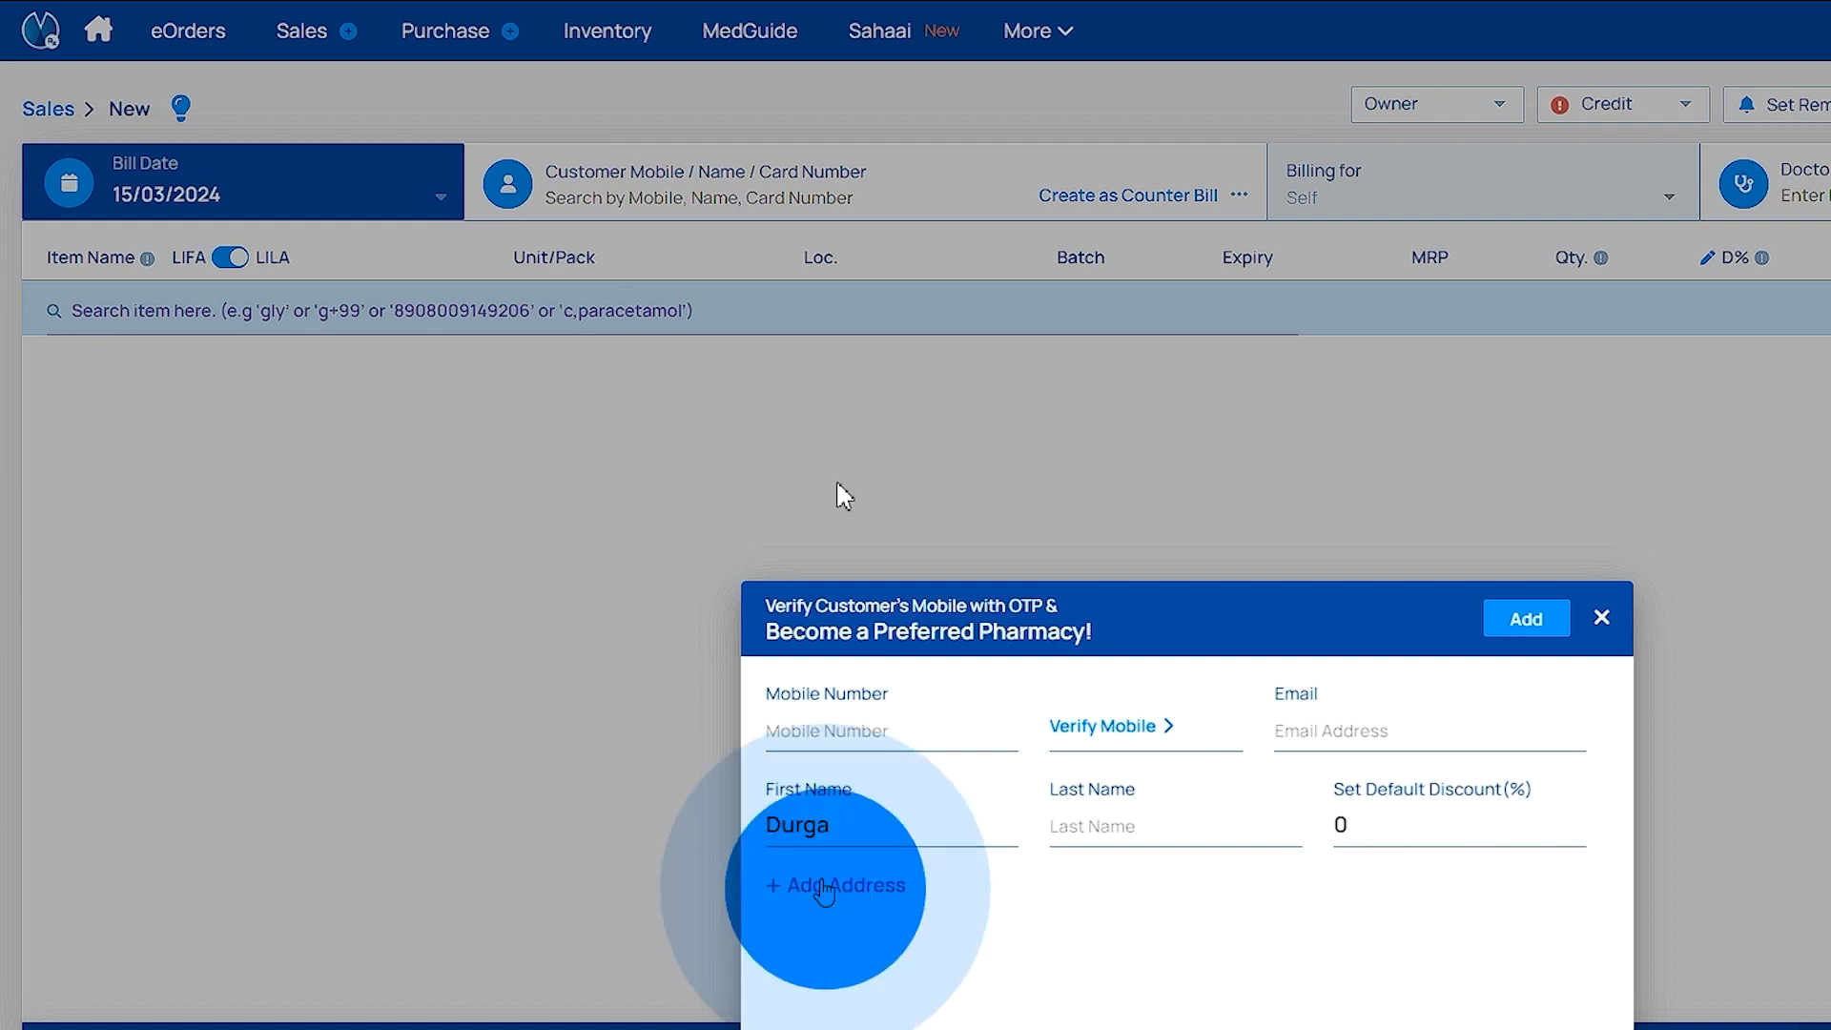
pyautogui.click(841, 885)
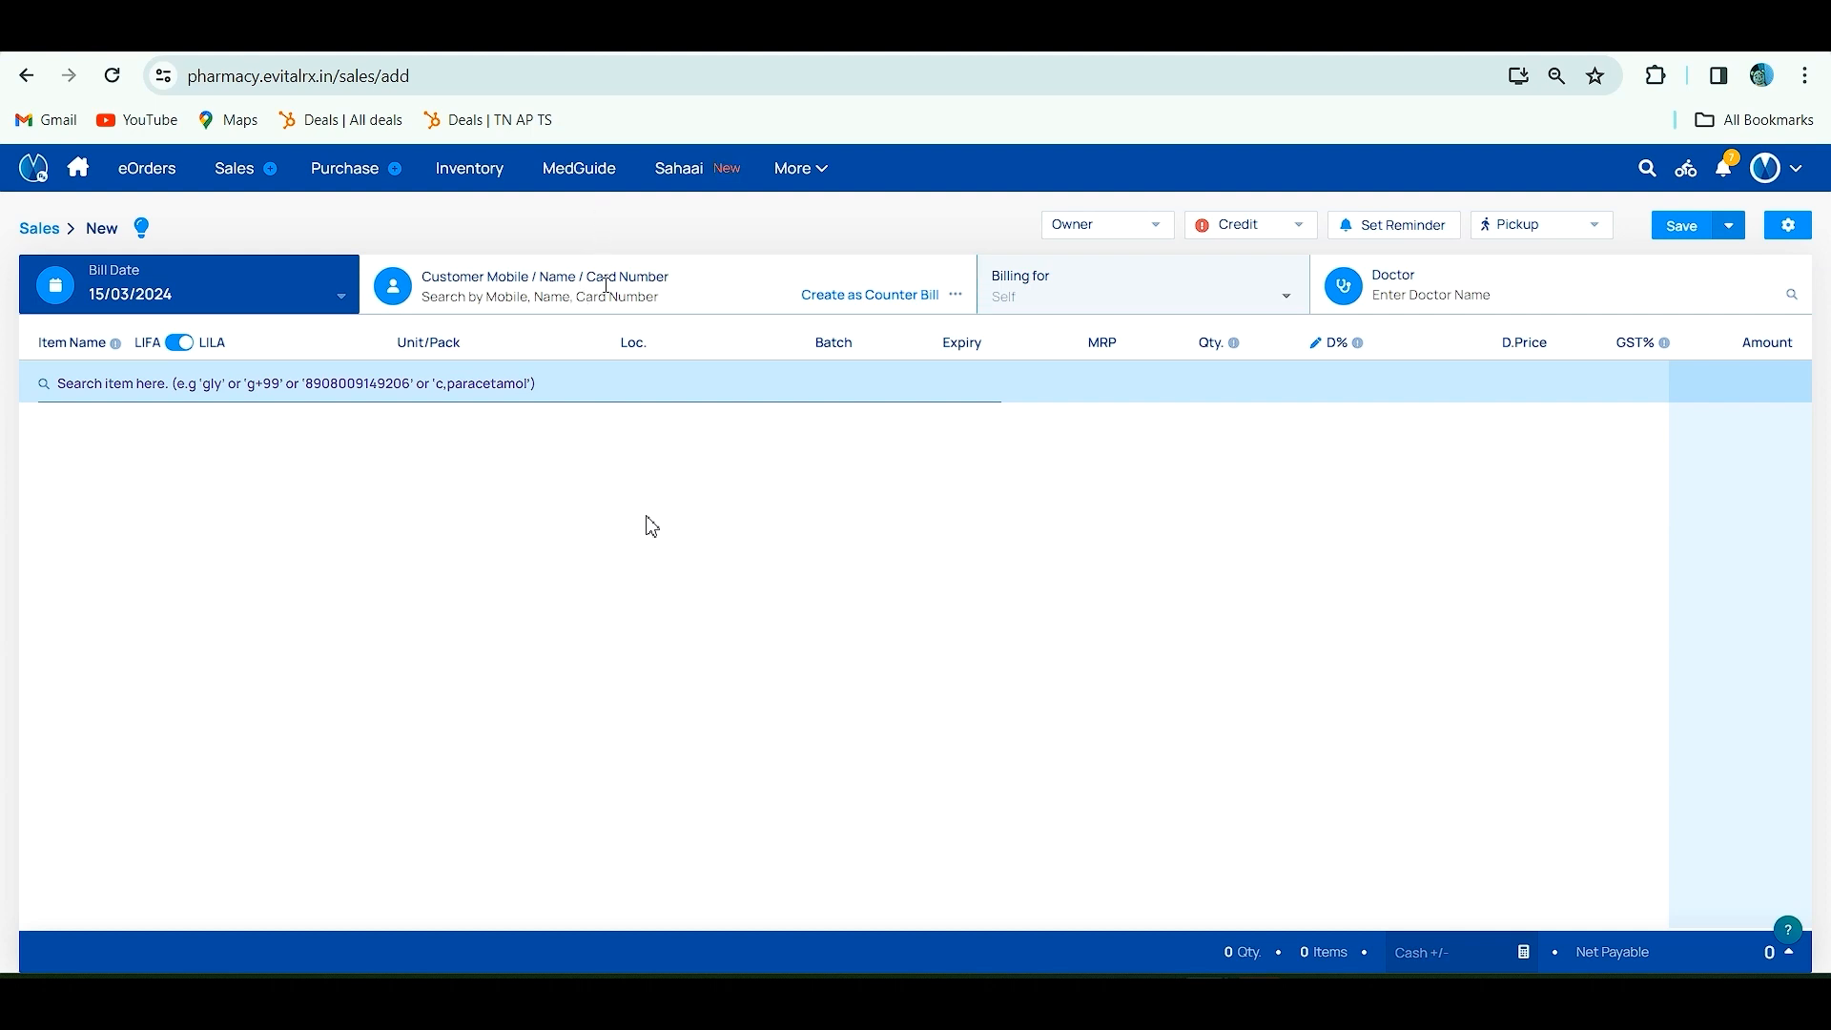
pyautogui.moveTo(725, 278)
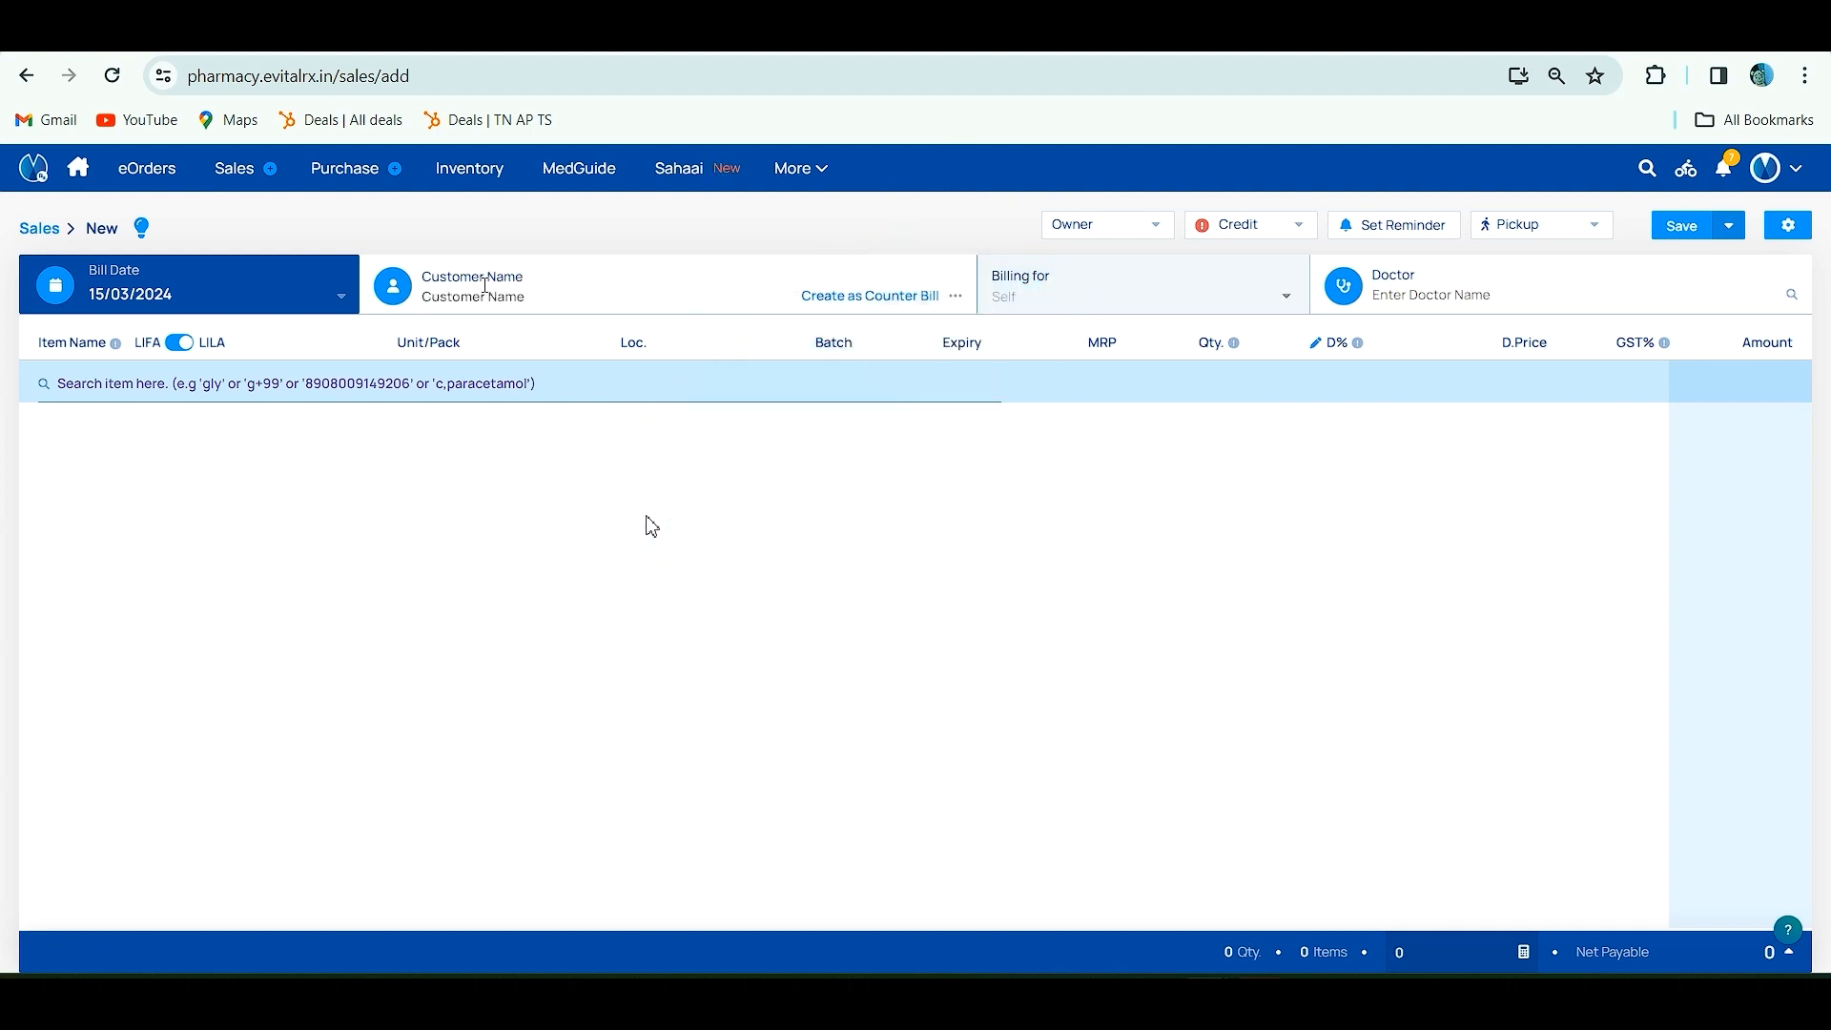
pyautogui.moveTo(626, 306)
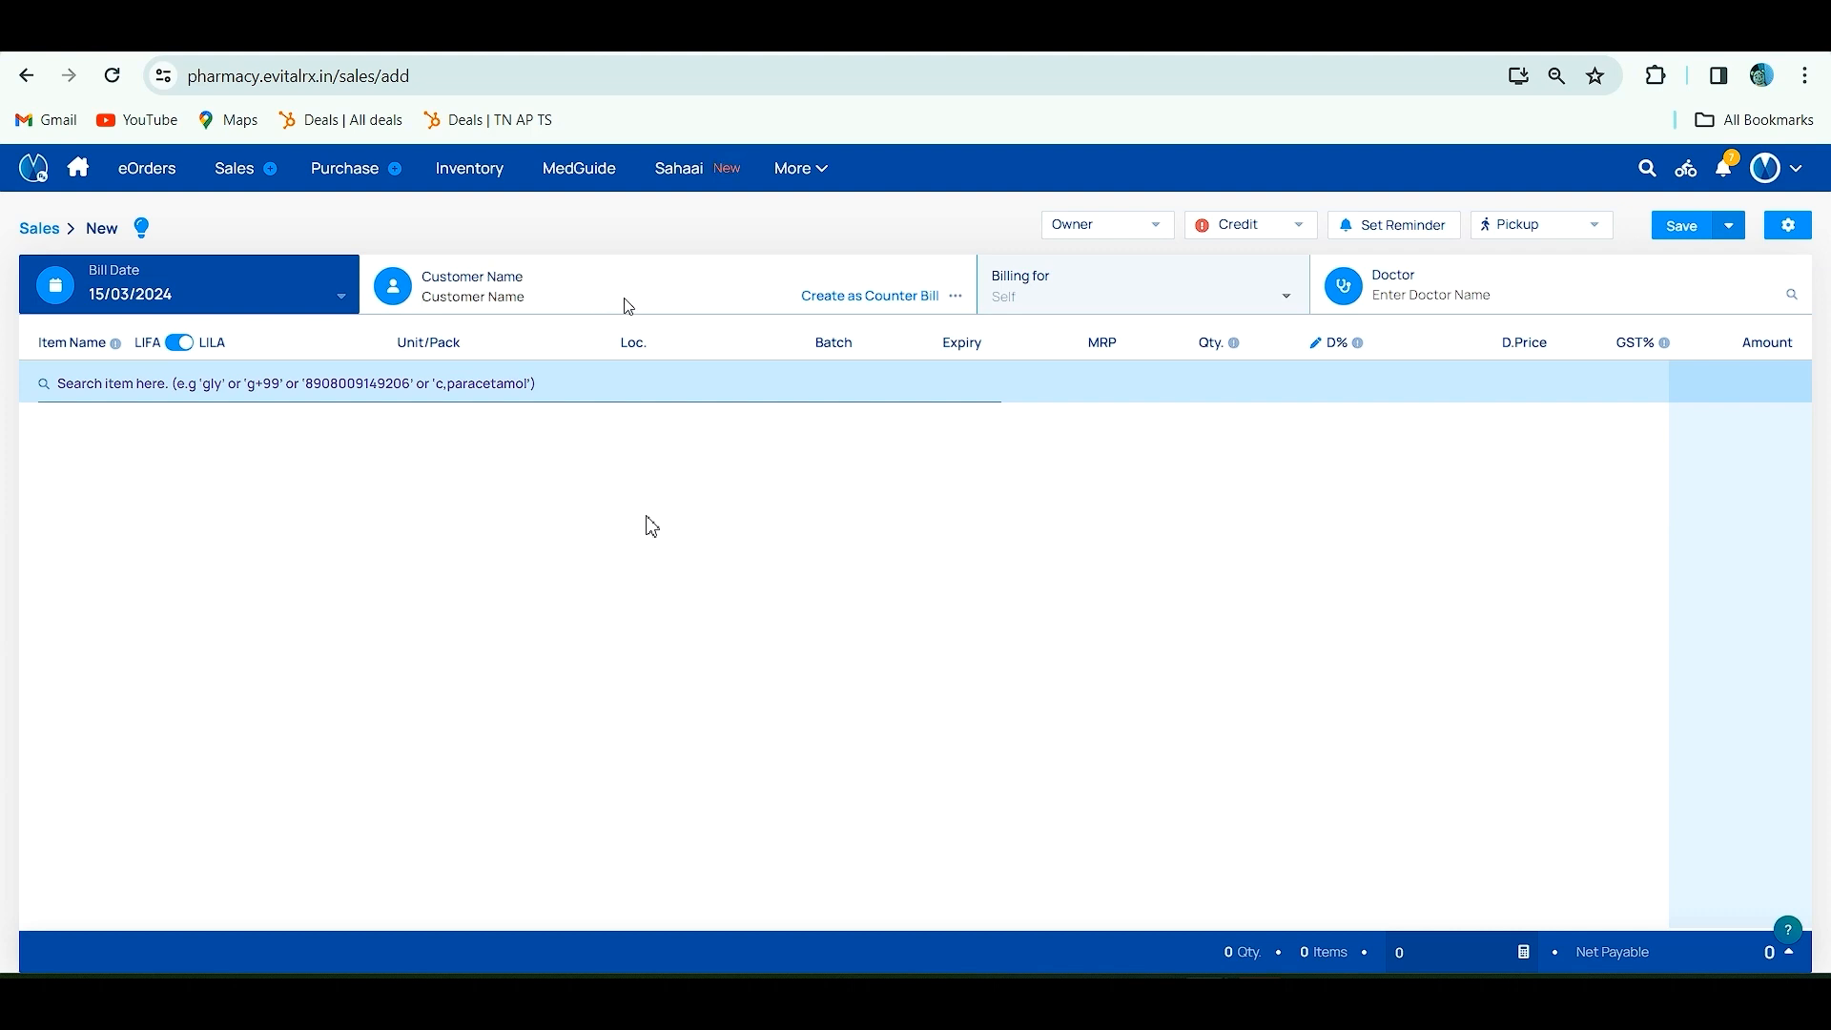
pyautogui.moveTo(855, 313)
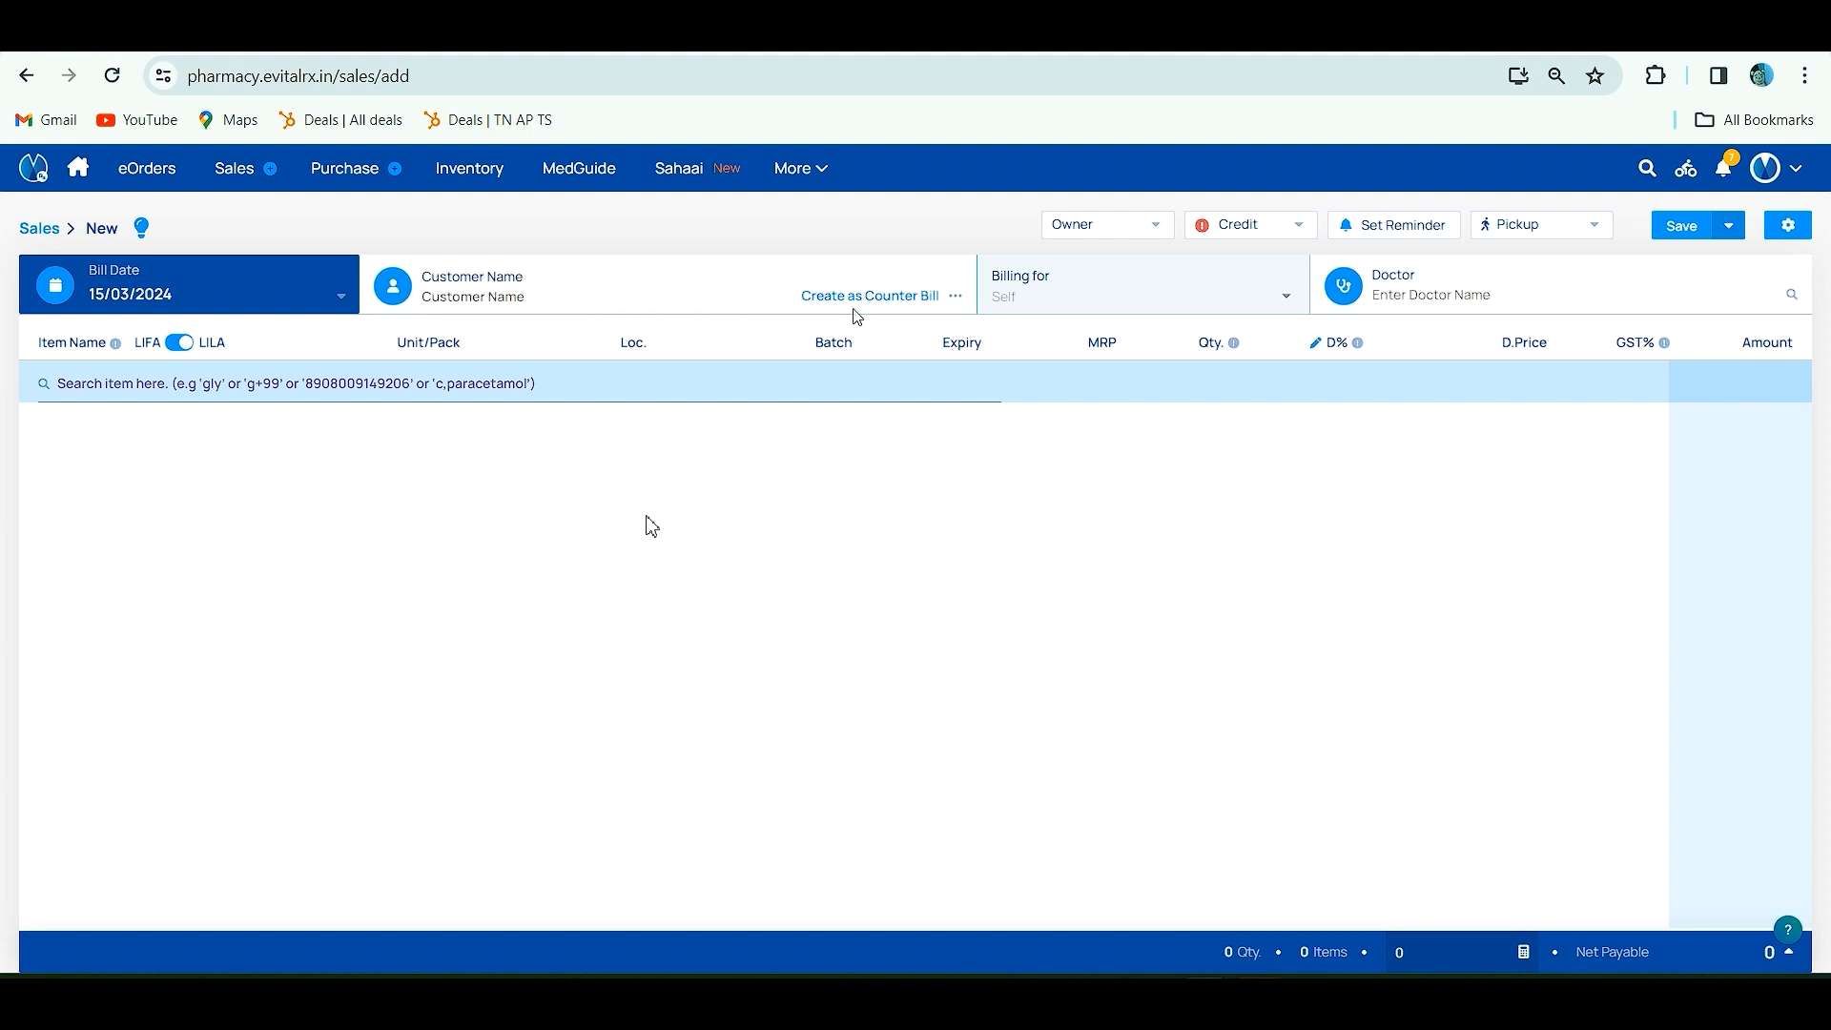
pyautogui.moveTo(864, 303)
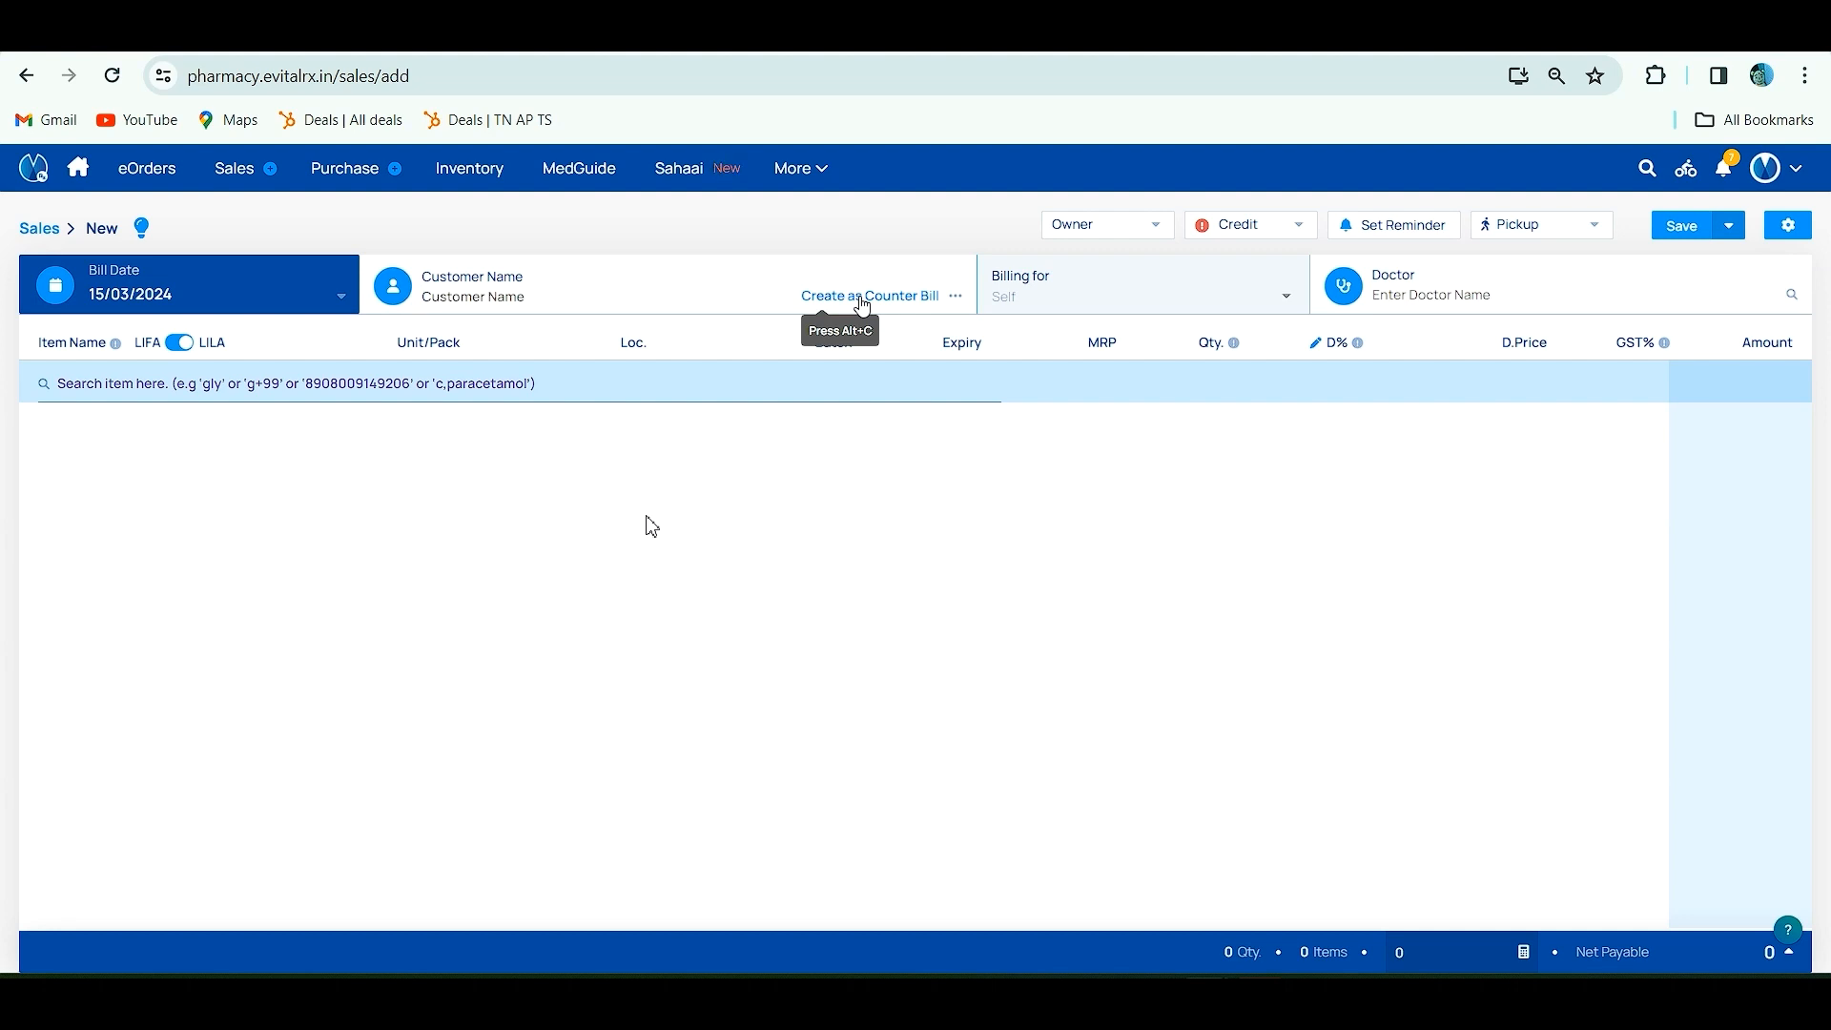
pyautogui.click(872, 294)
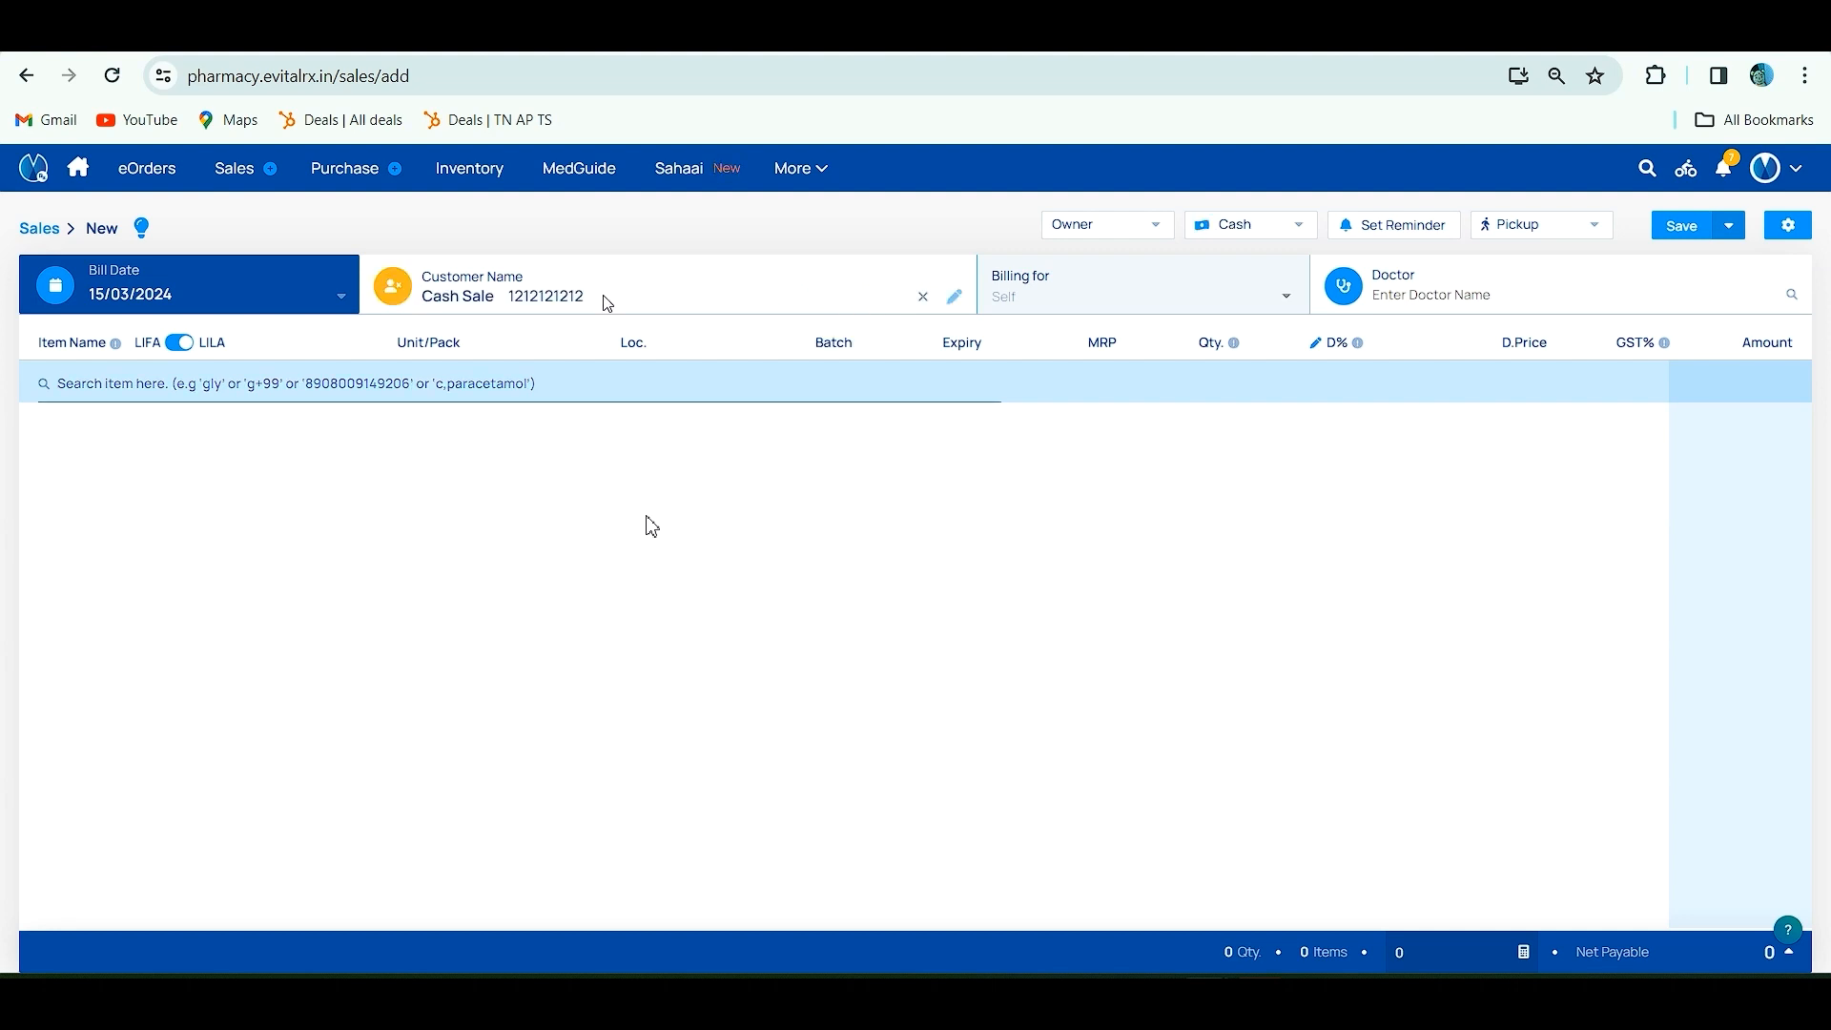
pyautogui.moveTo(661, 296)
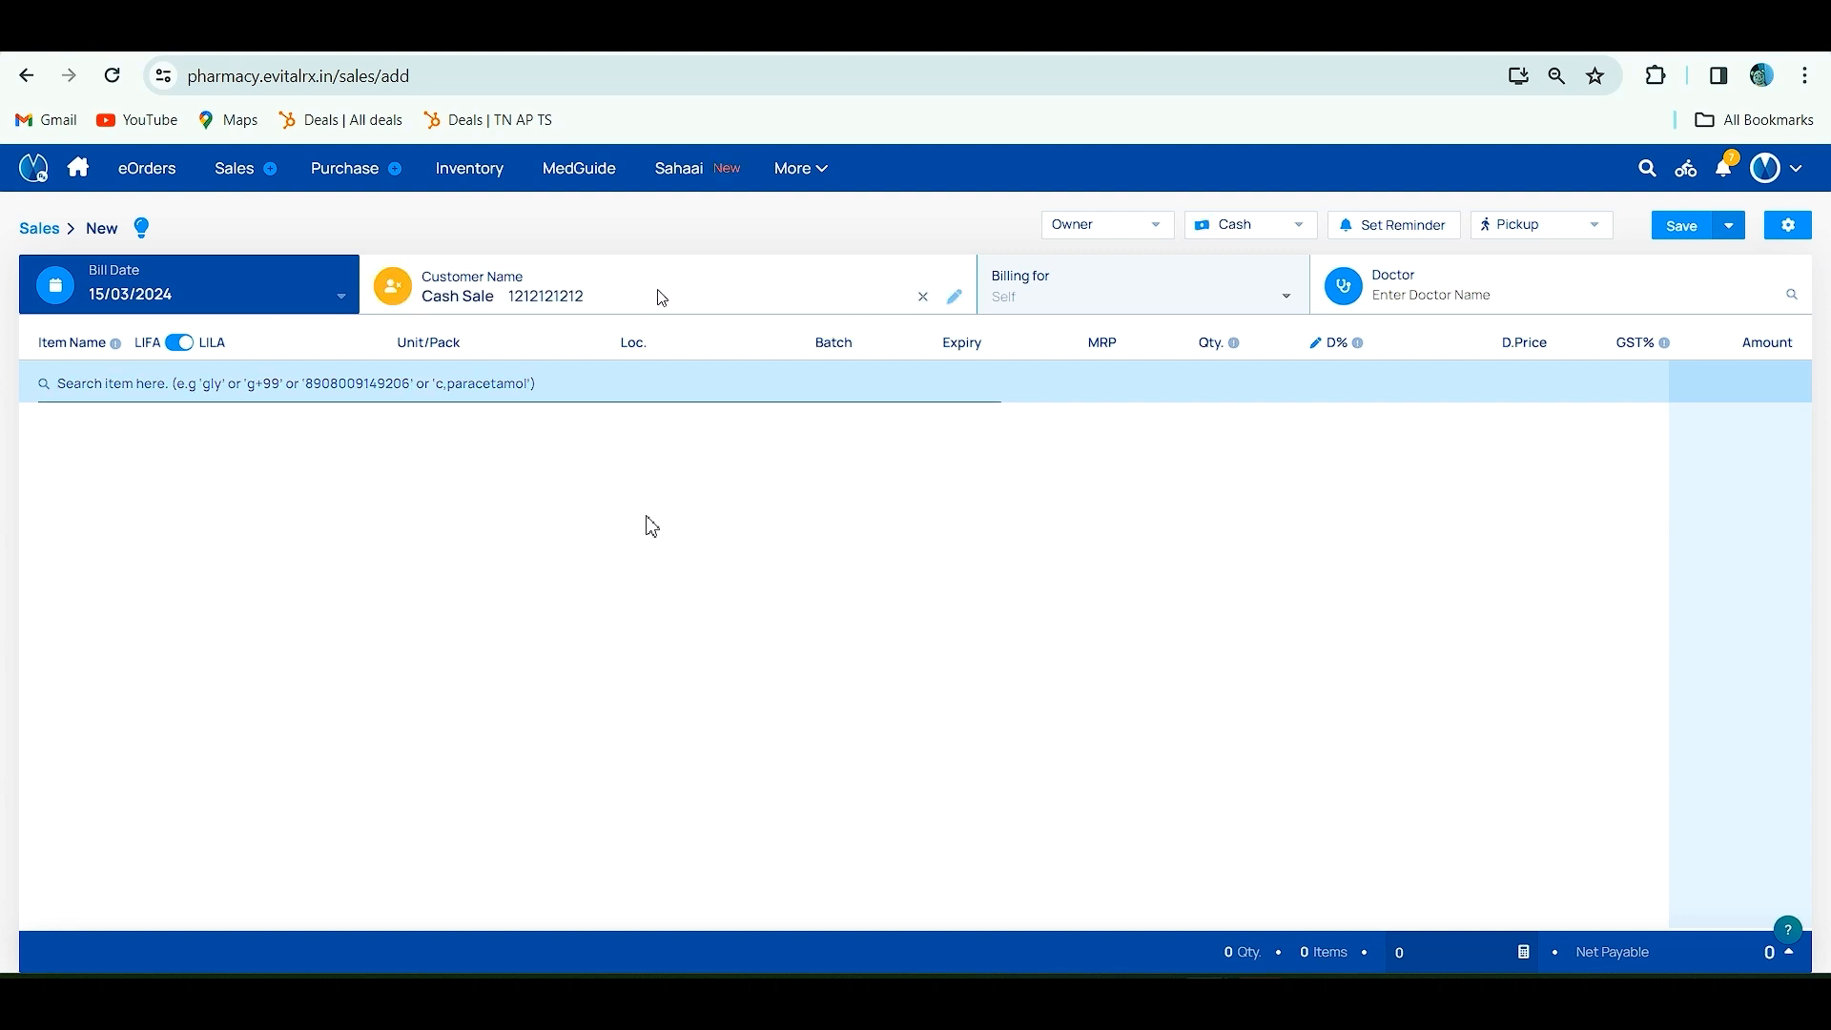
pyautogui.click(923, 296)
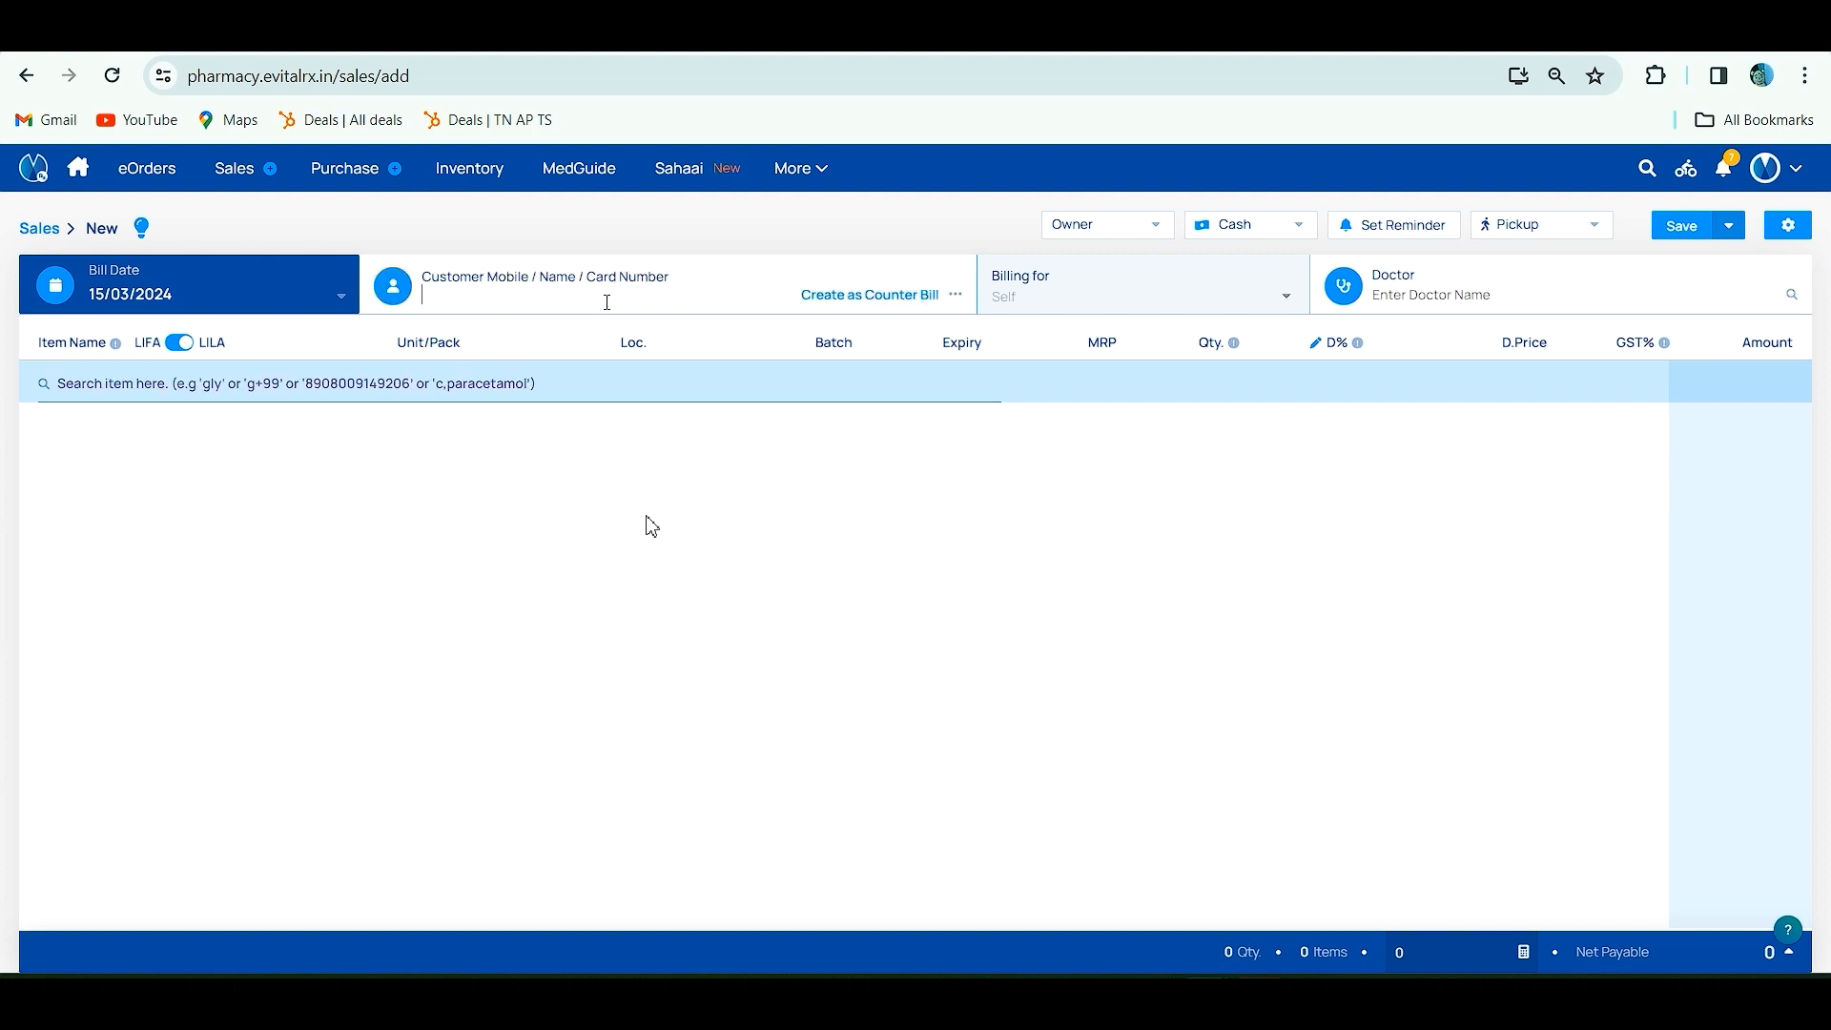
pyautogui.write('Durga')
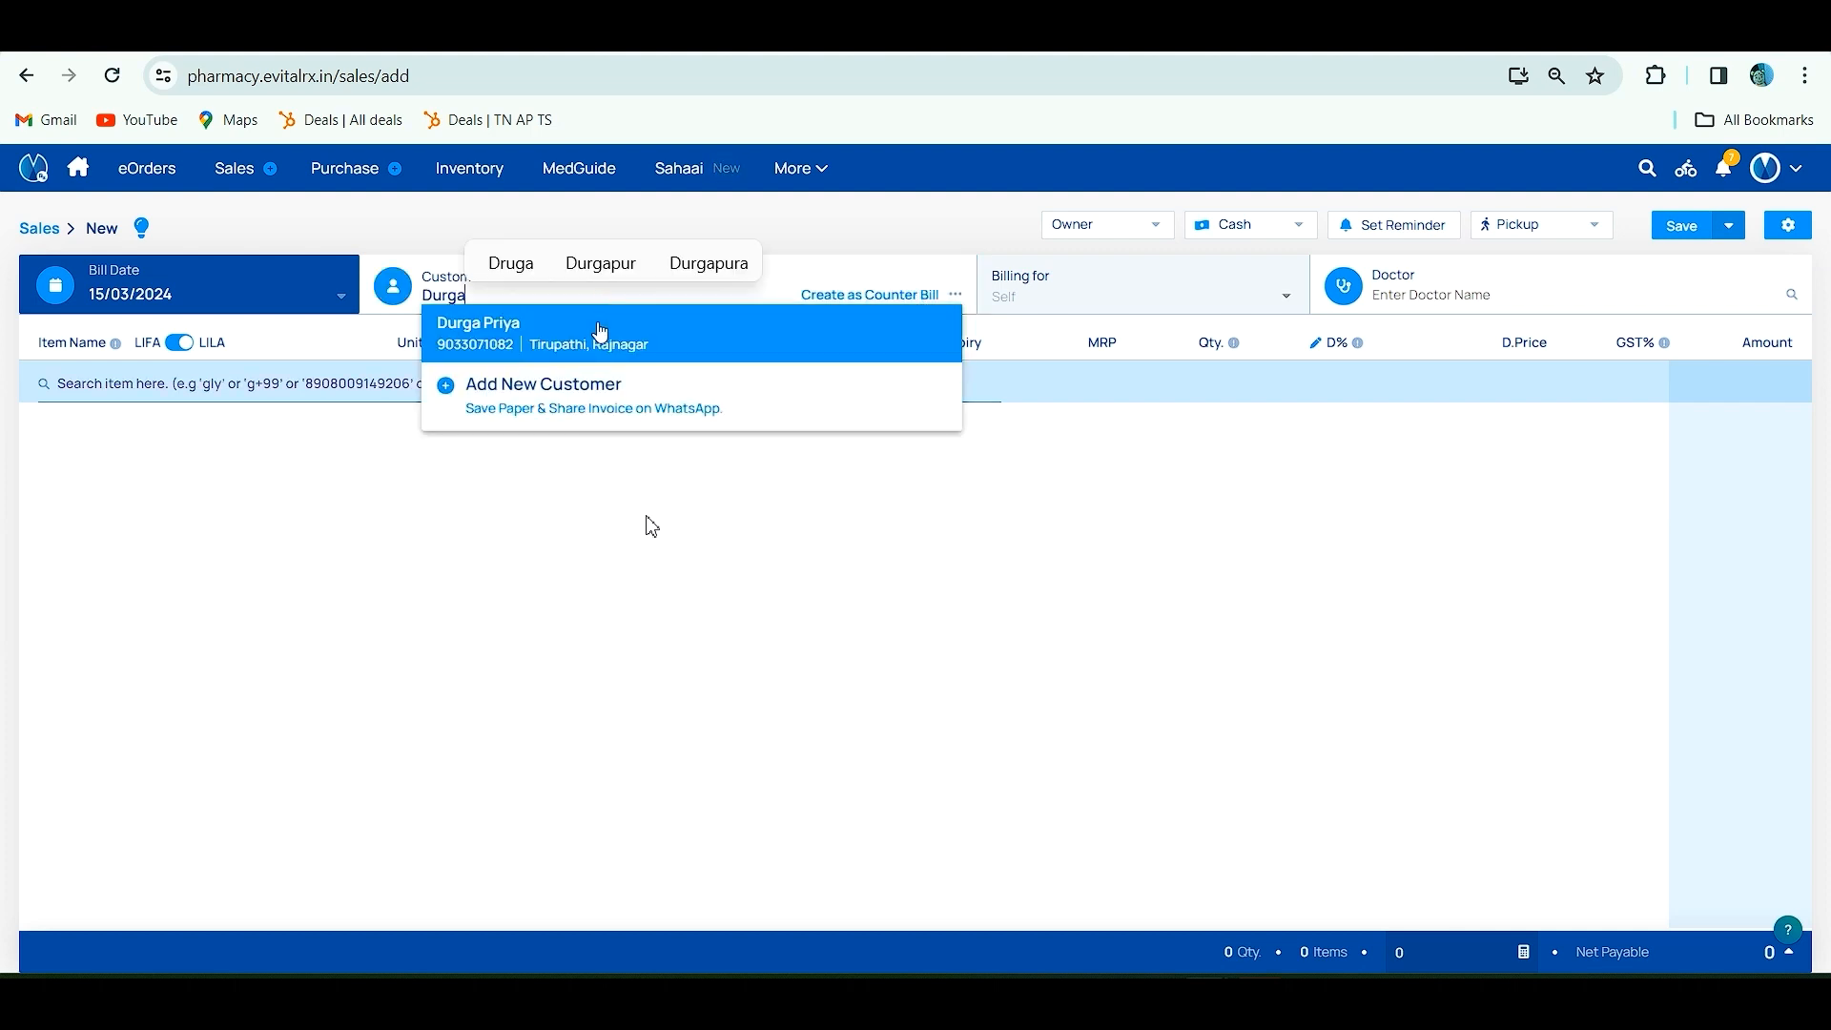
pyautogui.click(477, 332)
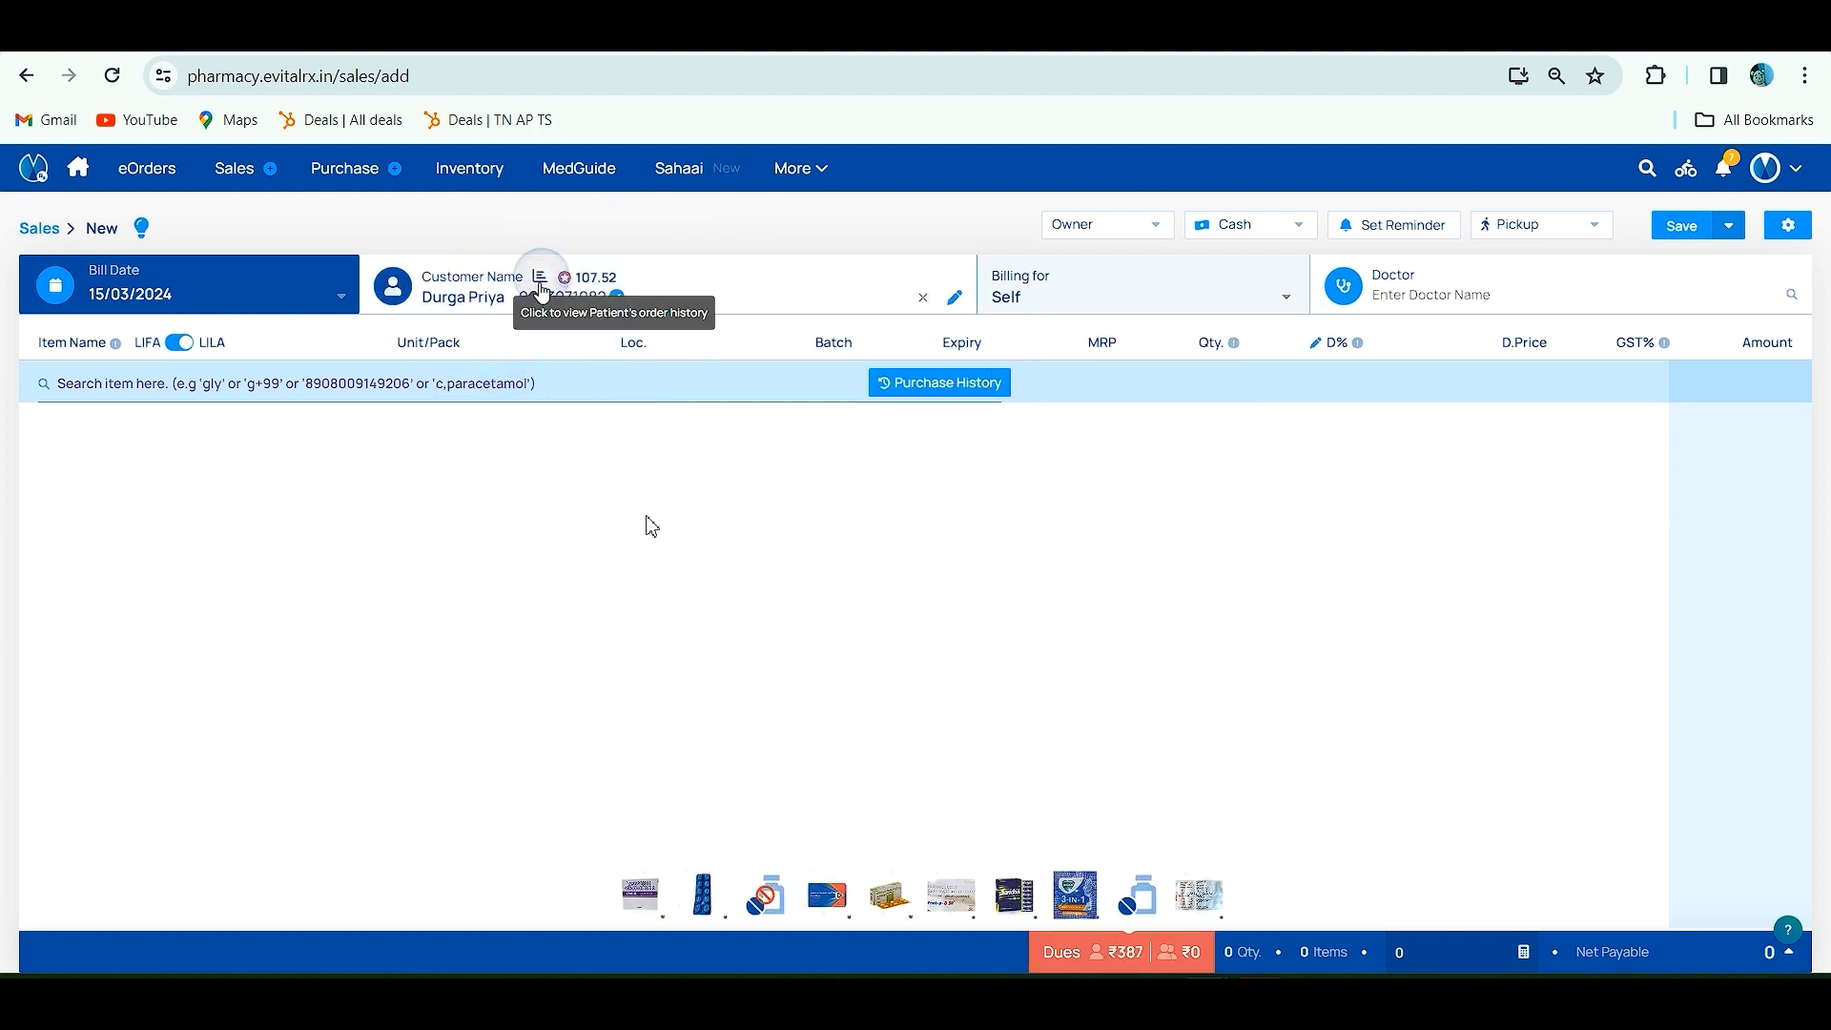
pyautogui.click(540, 279)
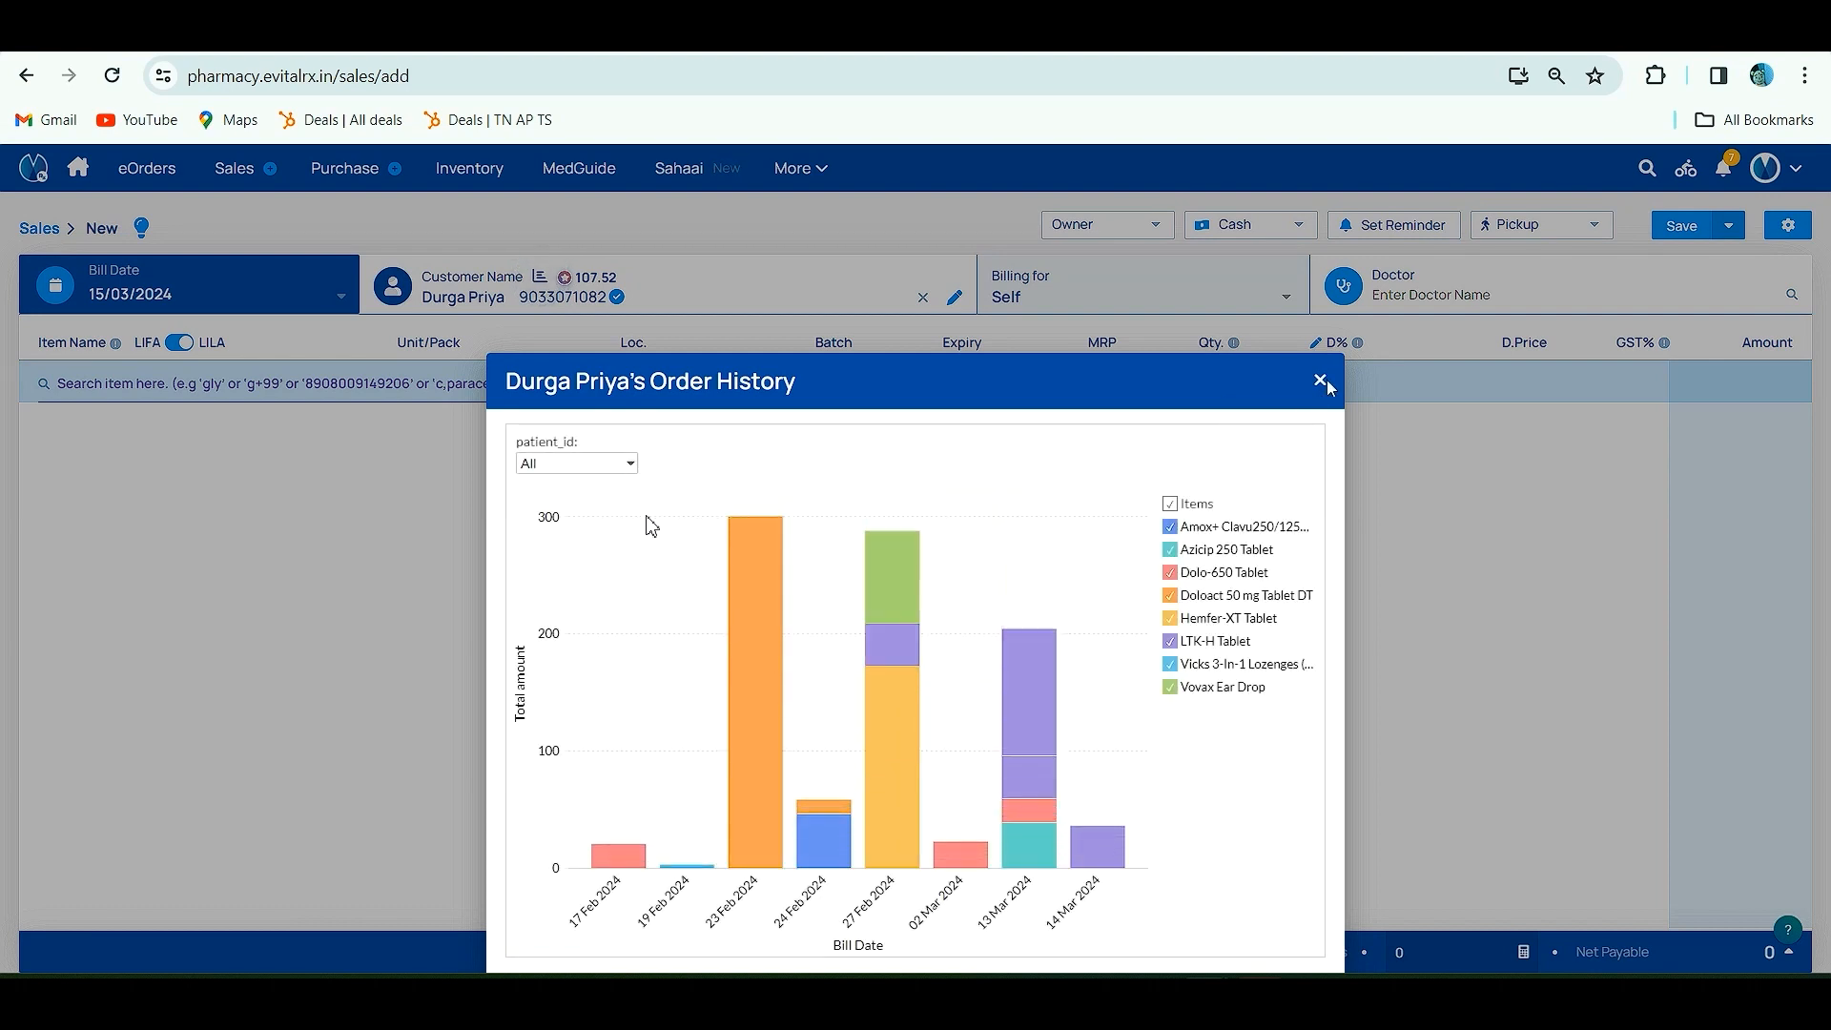
pyautogui.click(1320, 379)
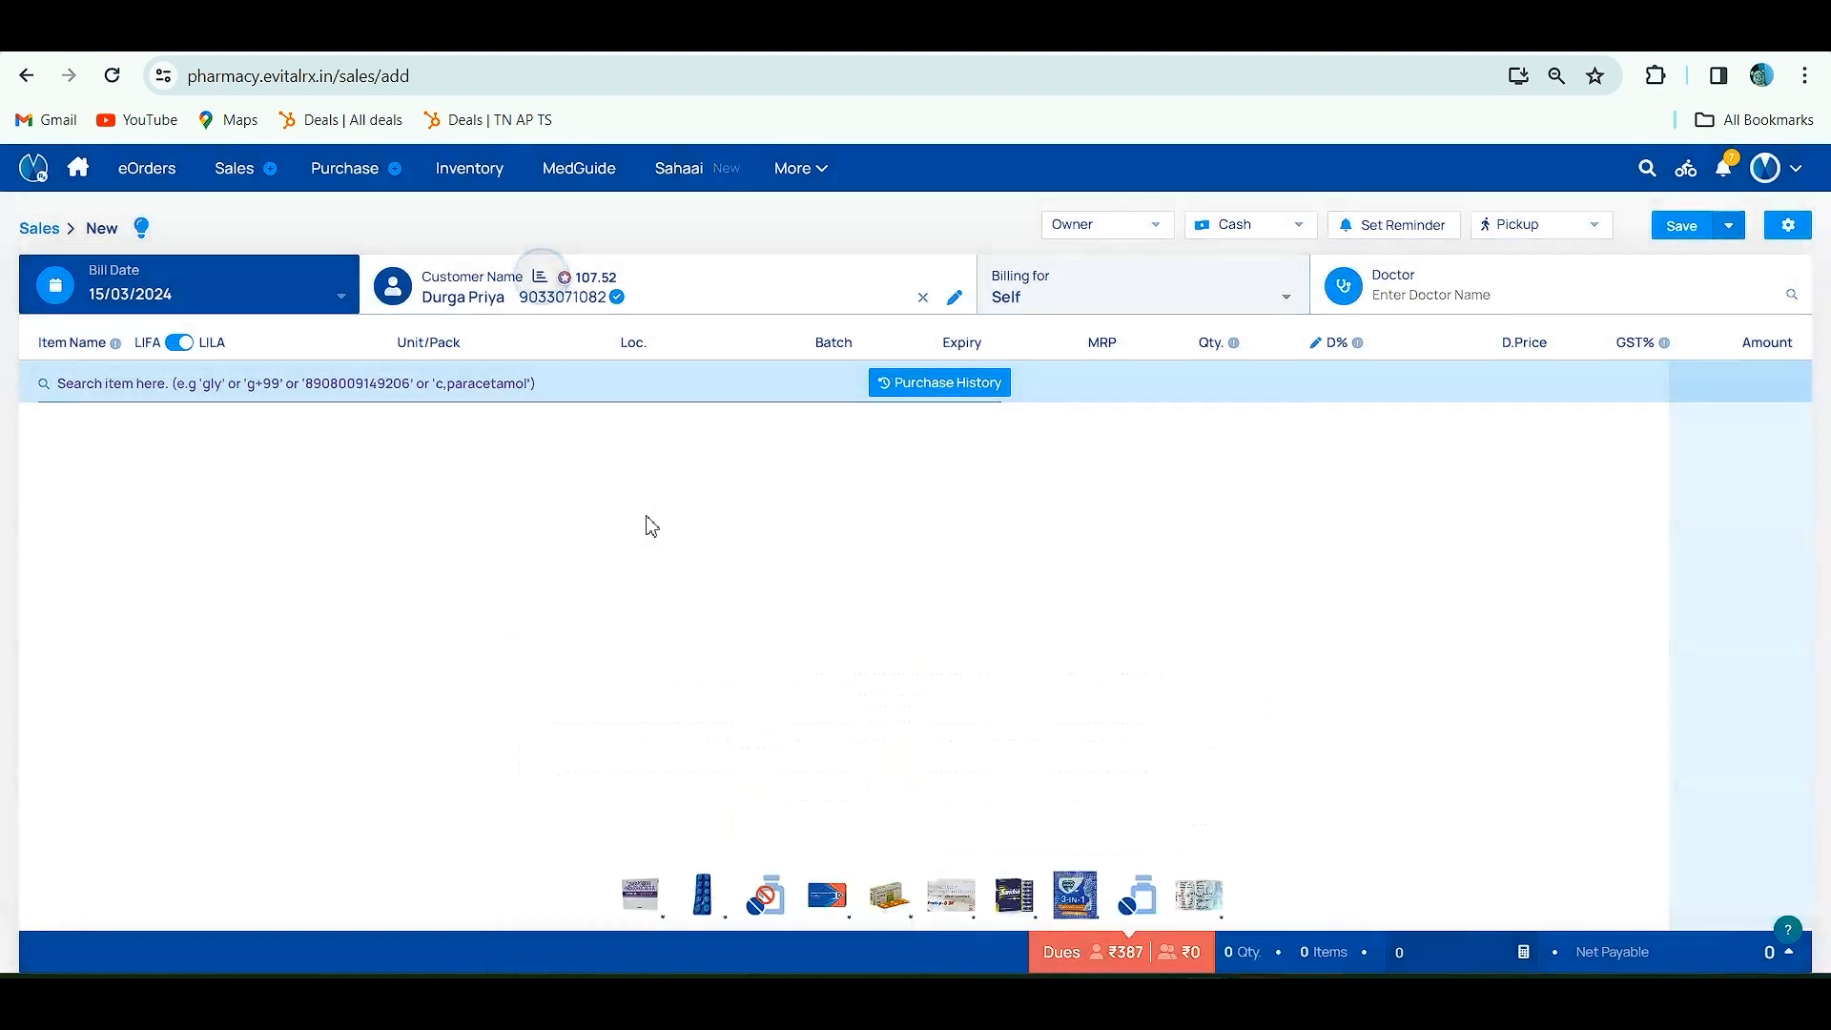
pyautogui.moveTo(929, 904)
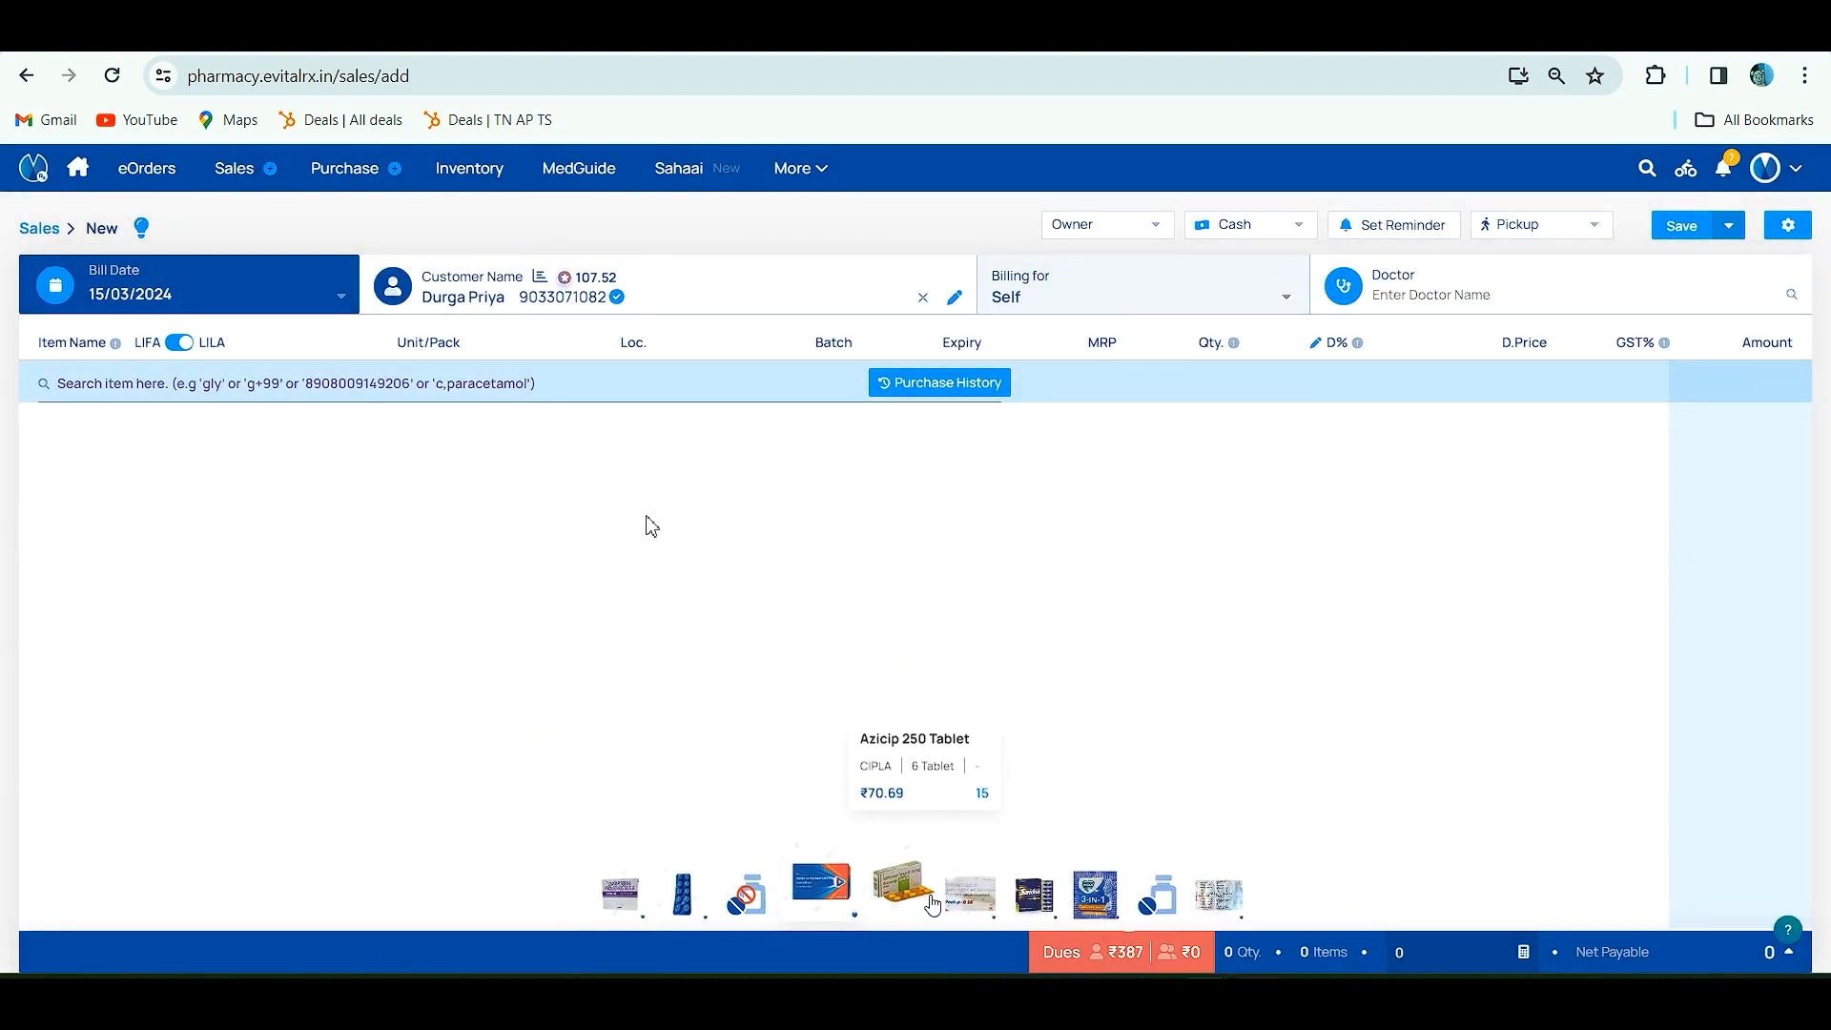
pyautogui.moveTo(909, 393)
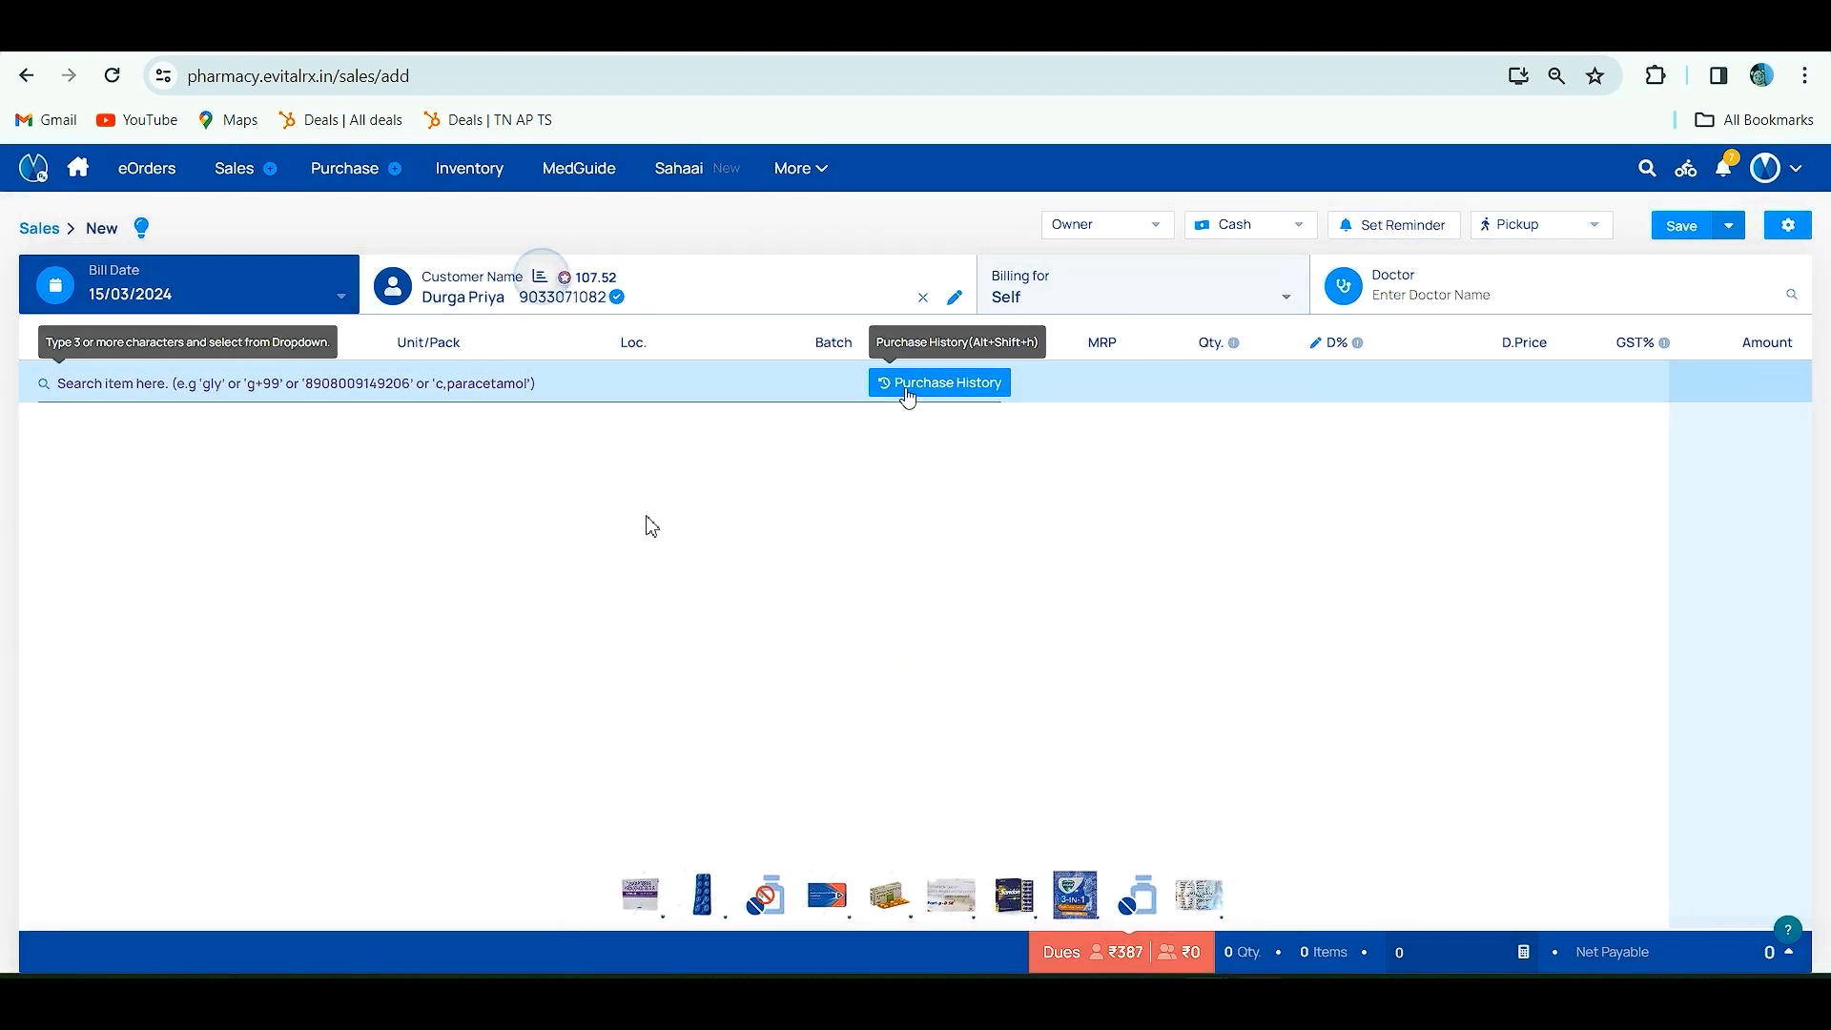
pyautogui.click(244, 383)
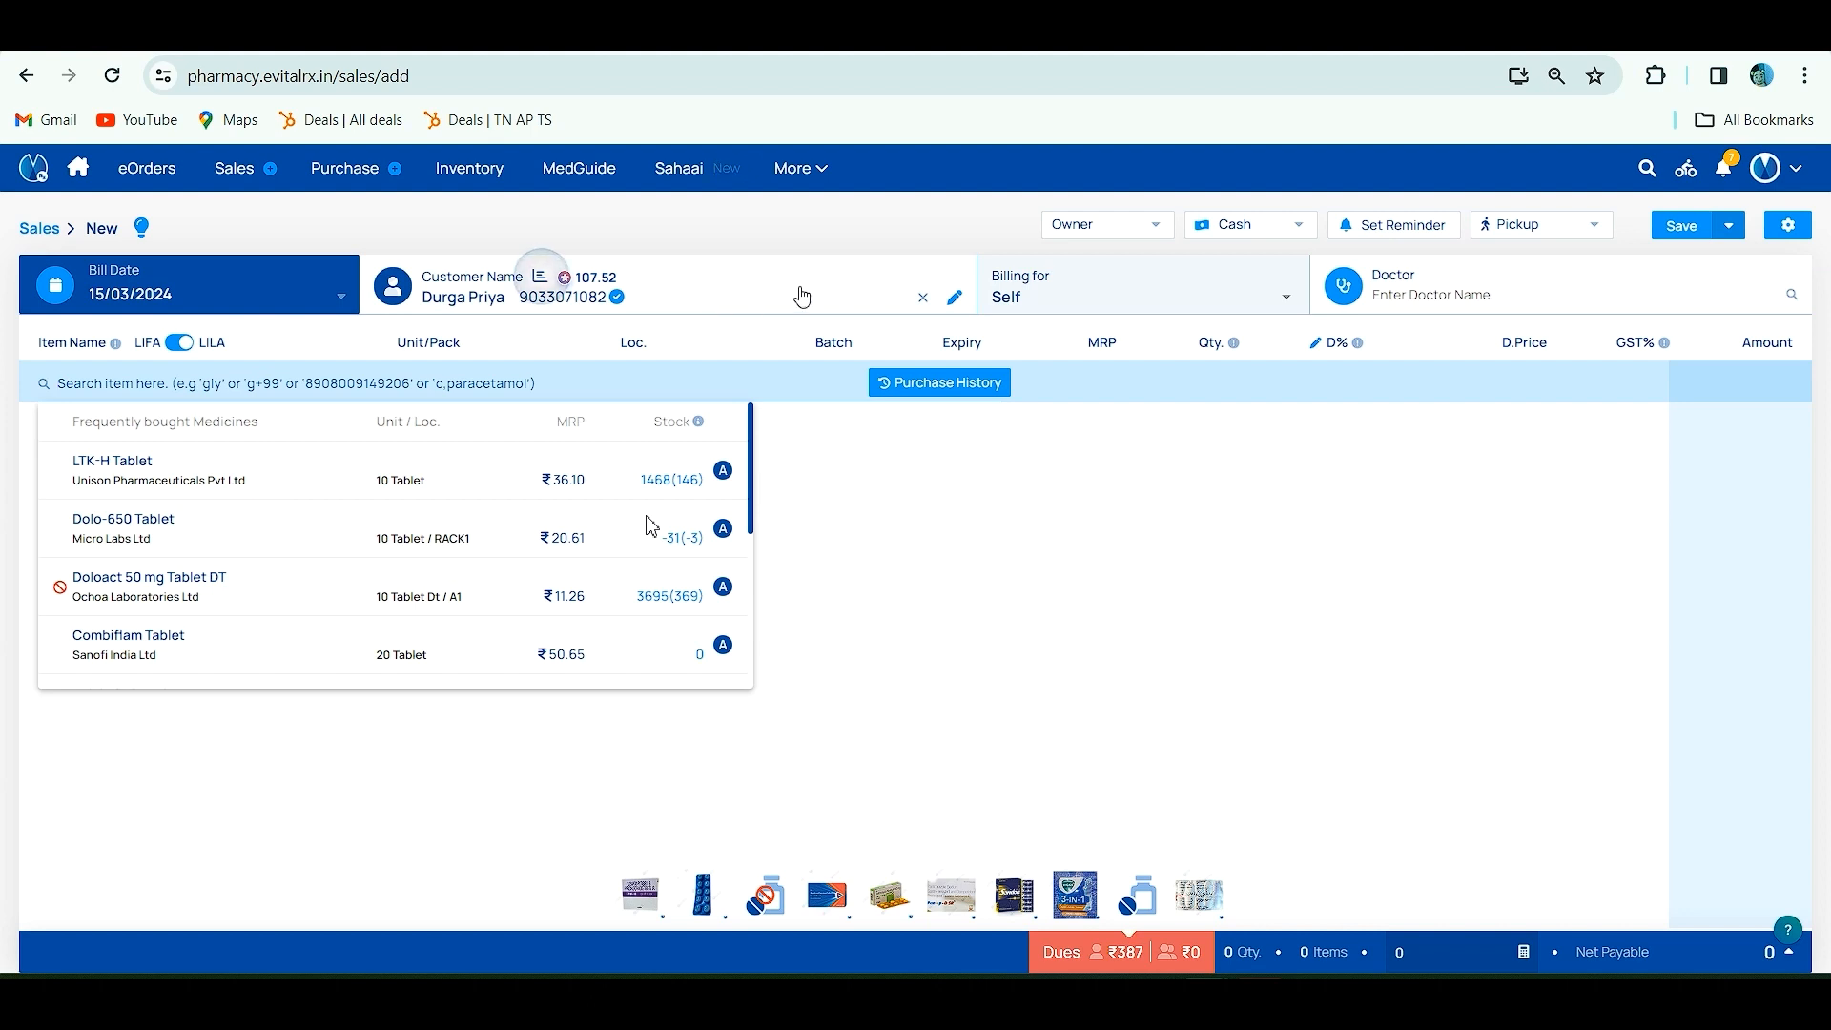
pyautogui.moveTo(1057, 305)
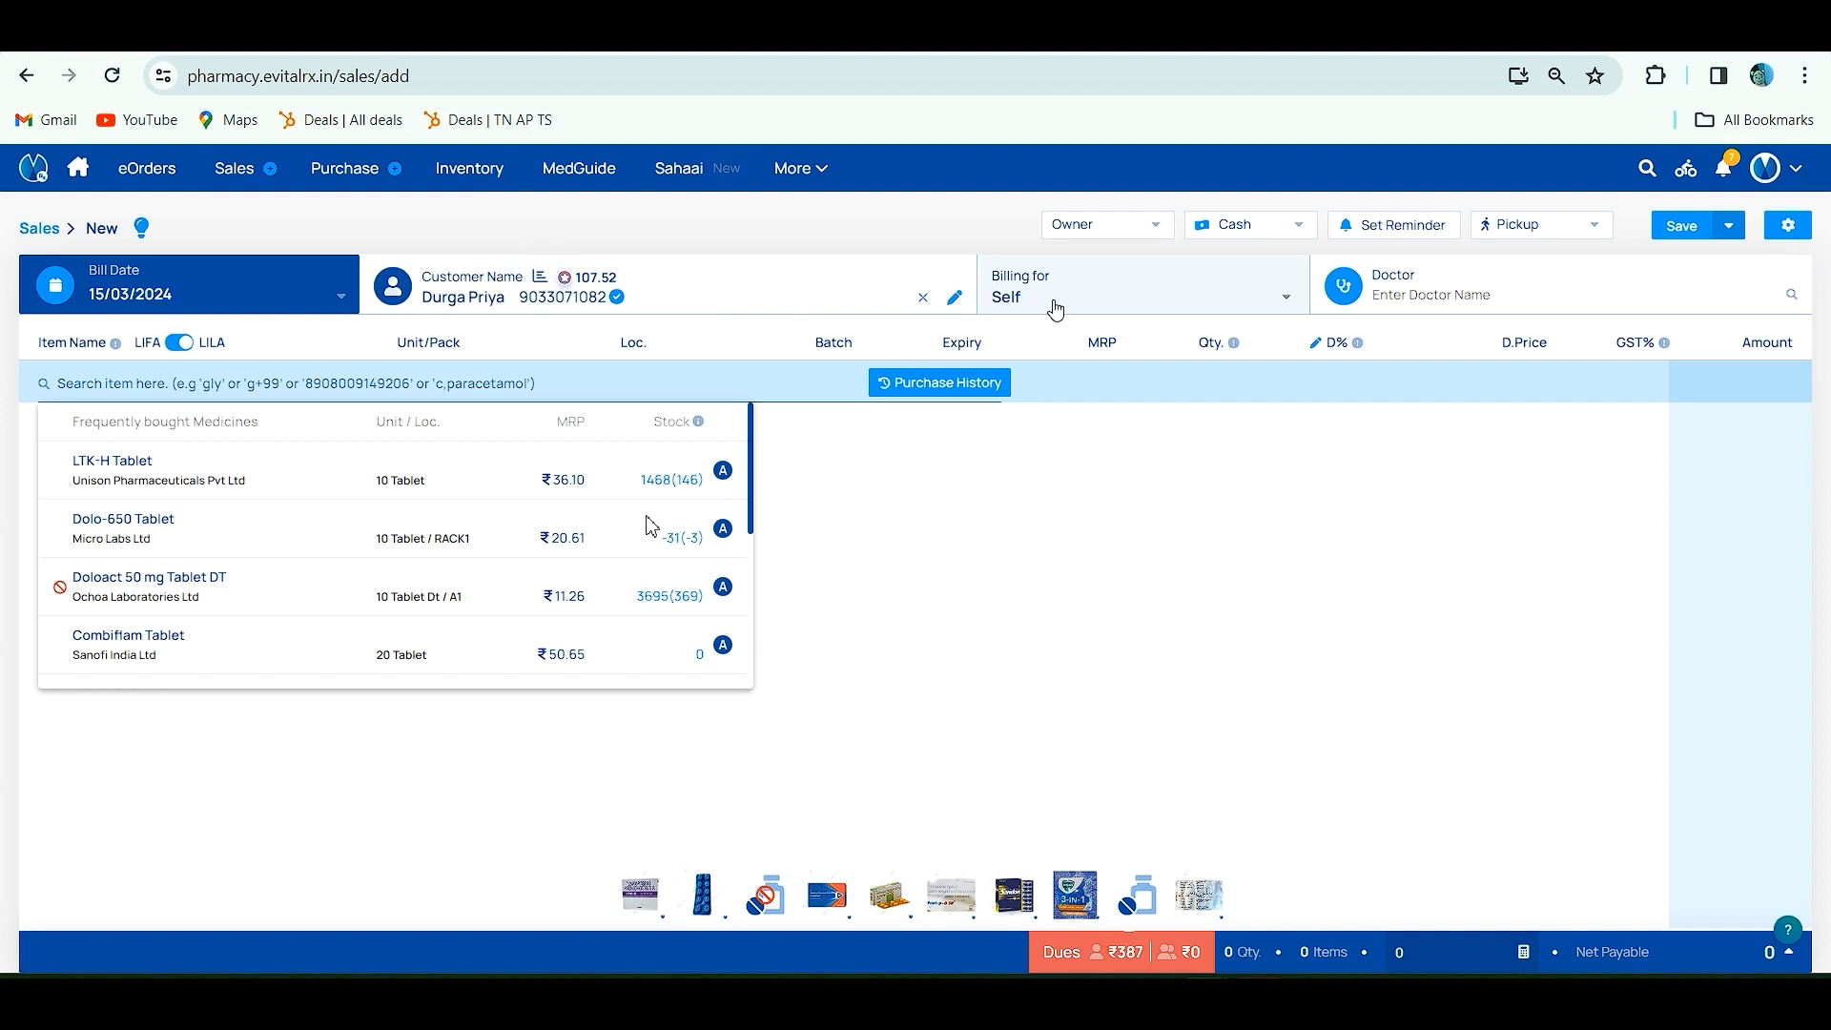
pyautogui.click(1141, 290)
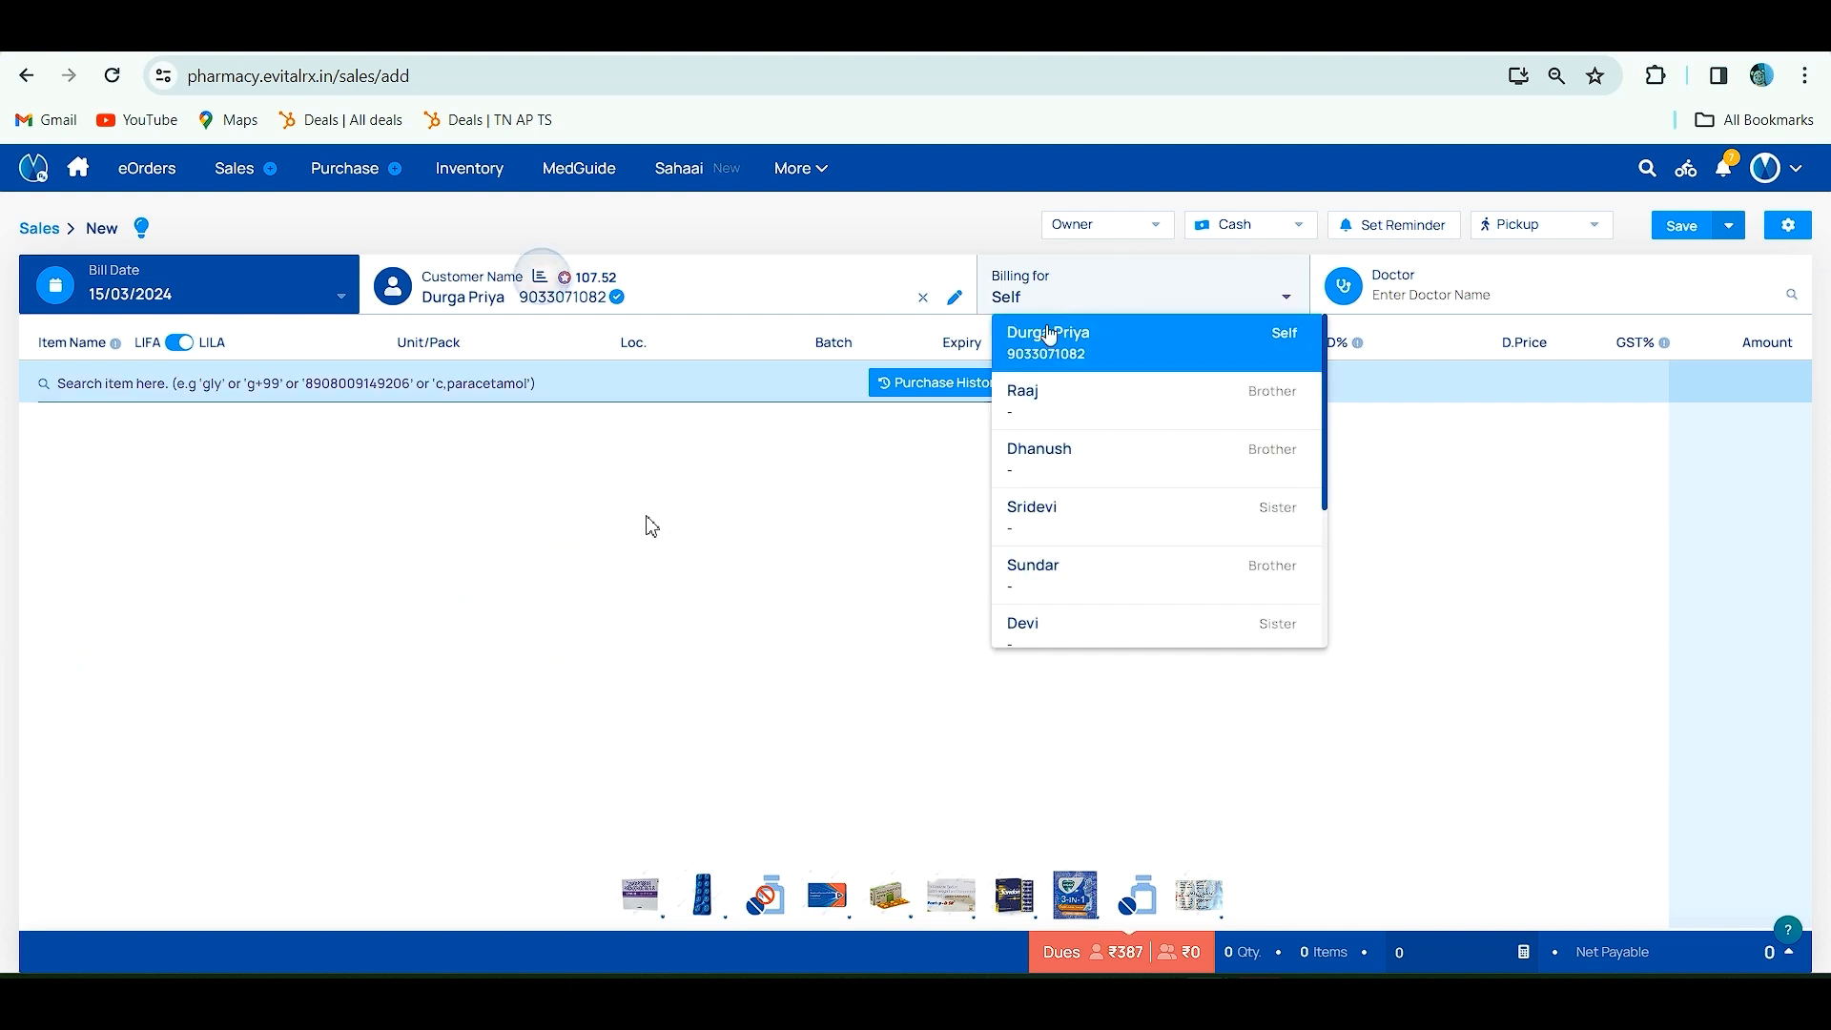
pyautogui.scroll(-3)
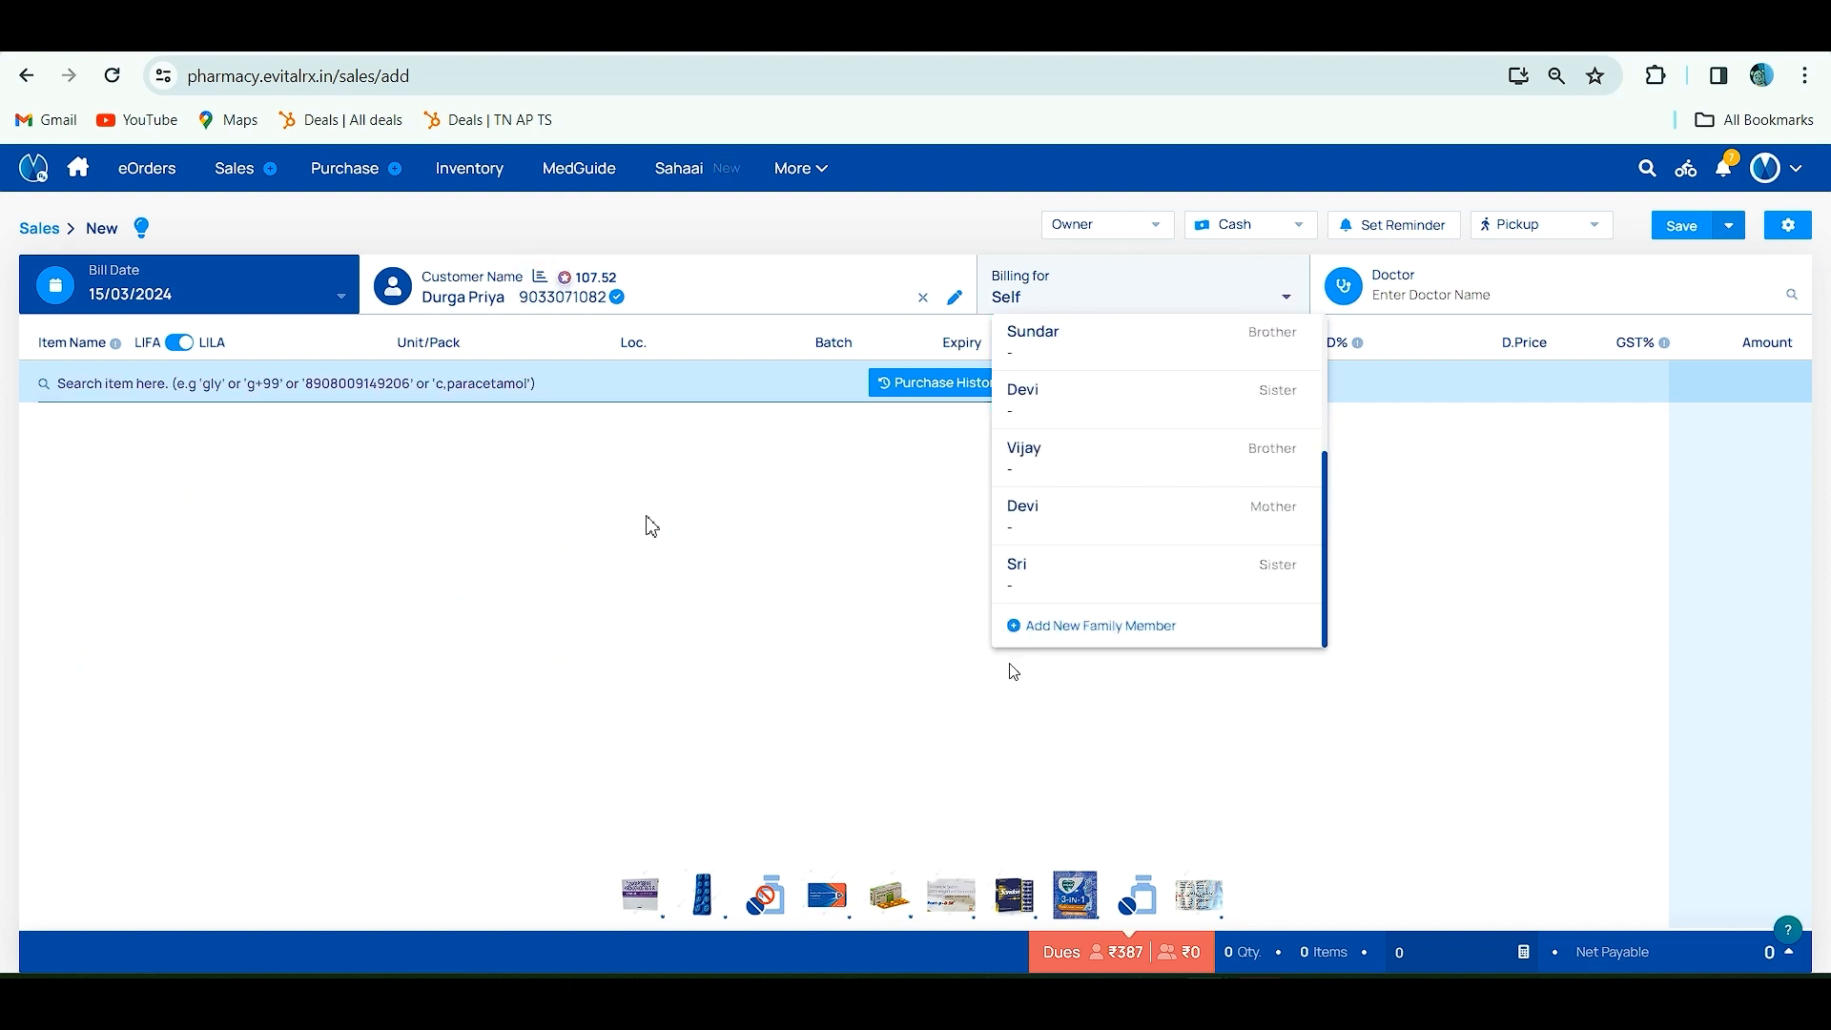
pyautogui.click(1101, 626)
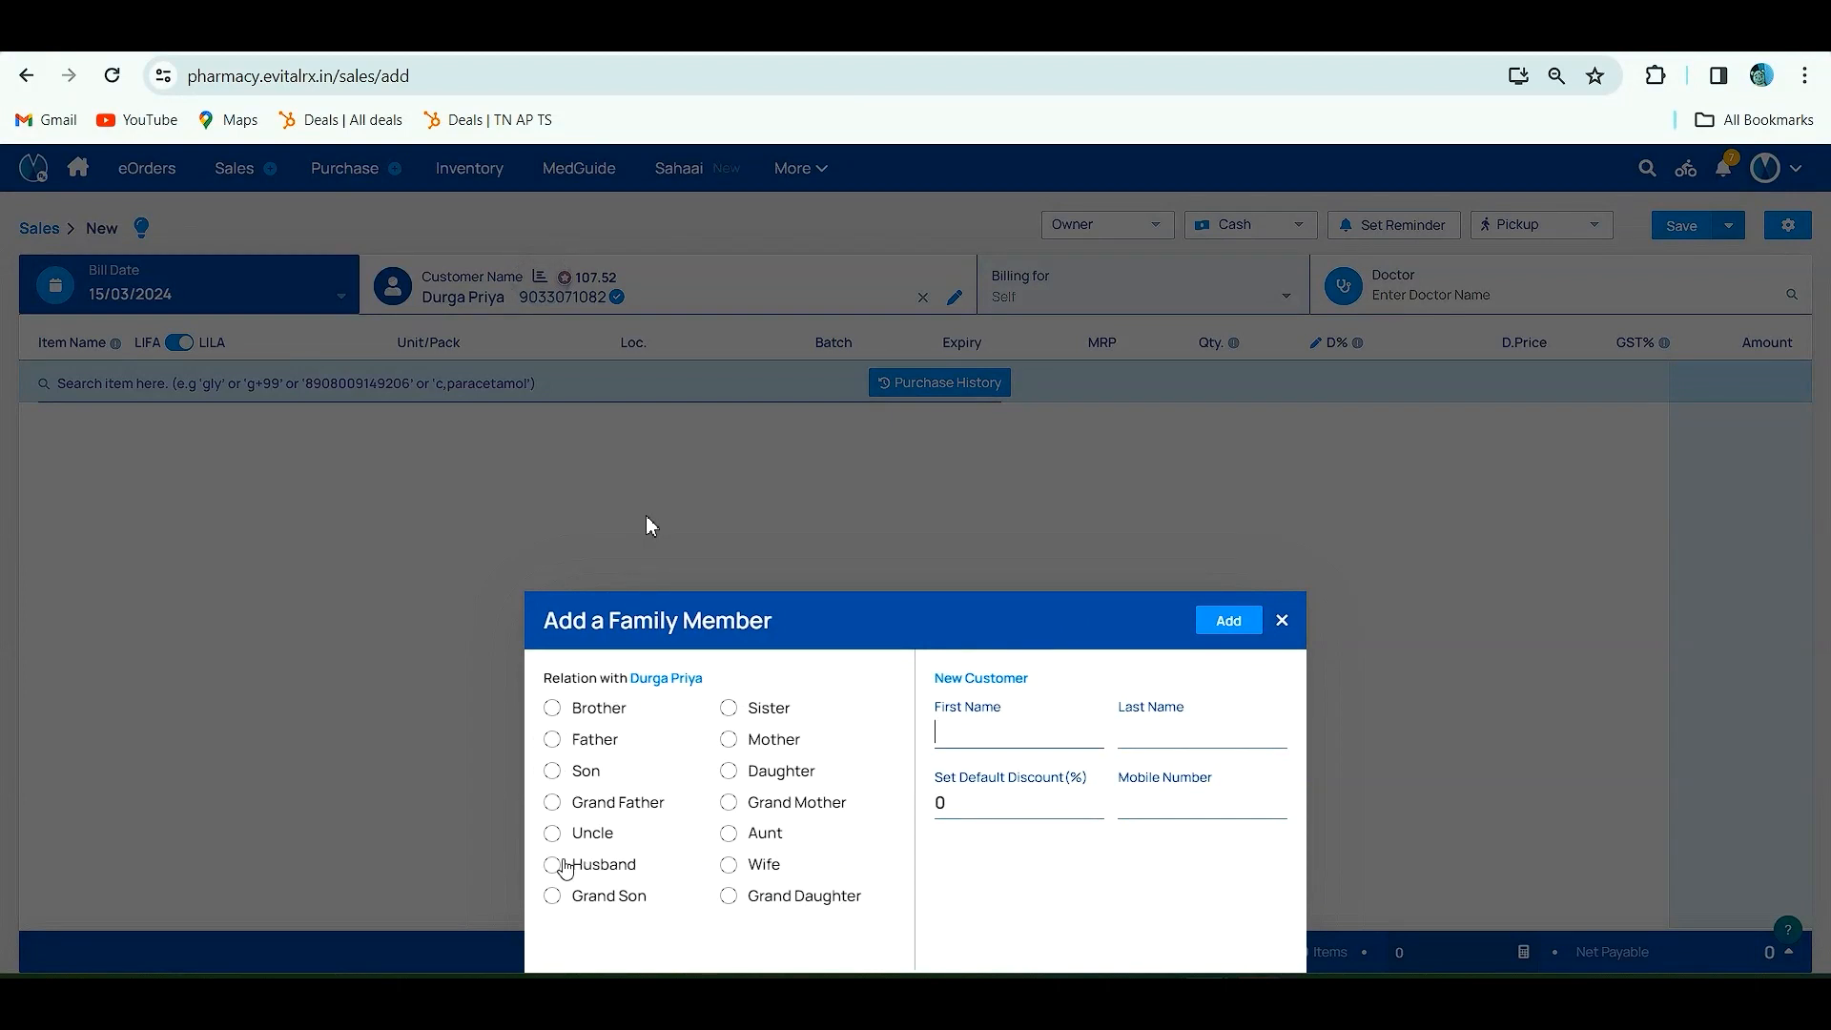
pyautogui.click(551, 708)
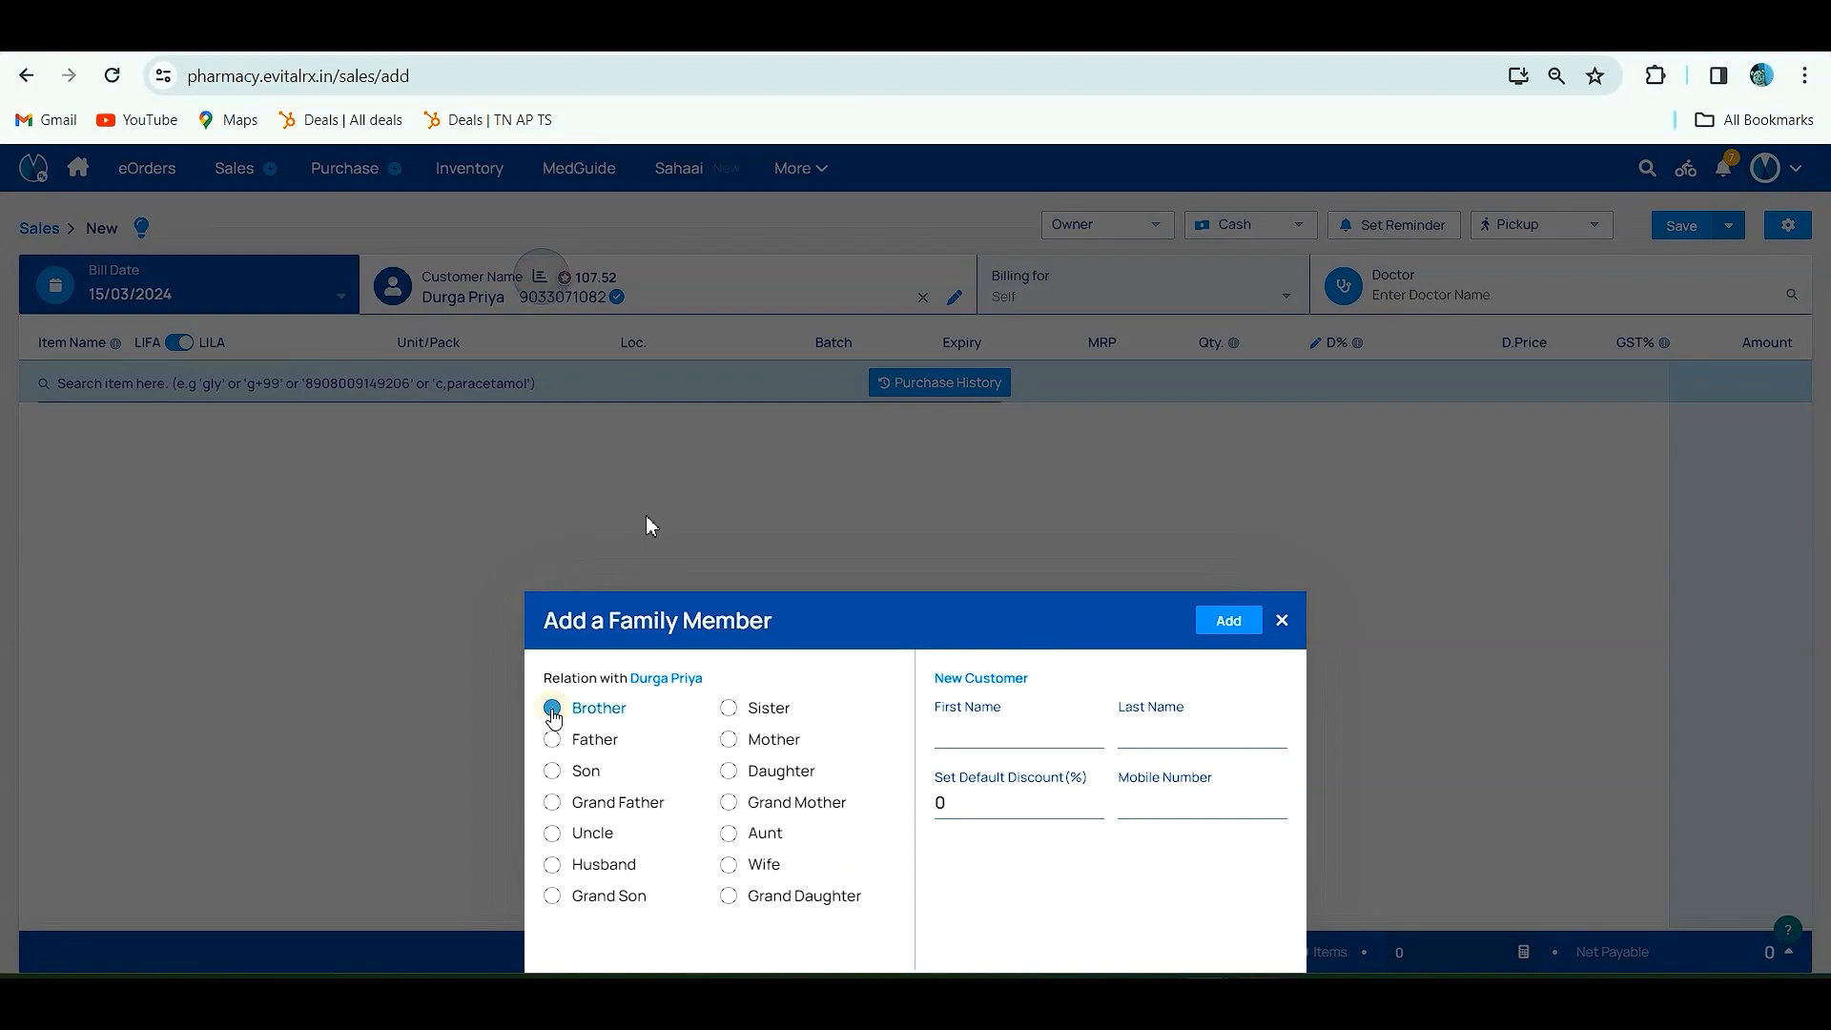
pyautogui.click(728, 708)
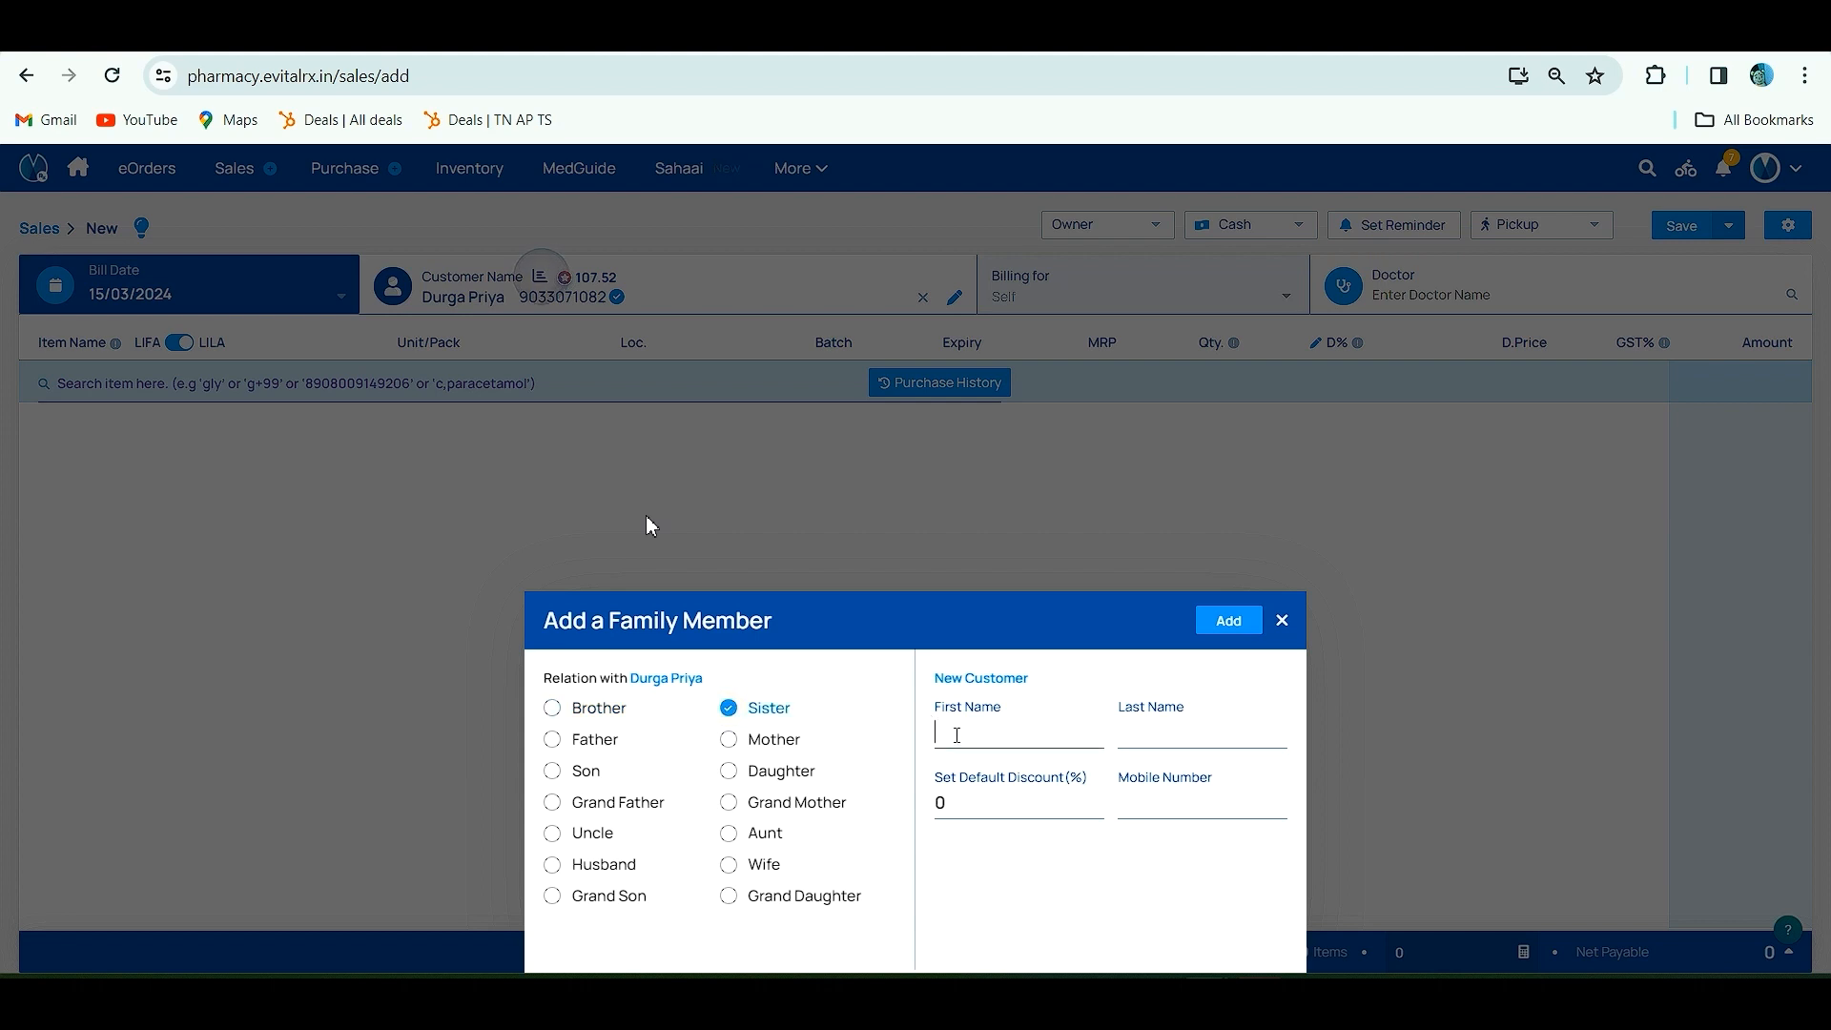
pyautogui.write('Devviii')
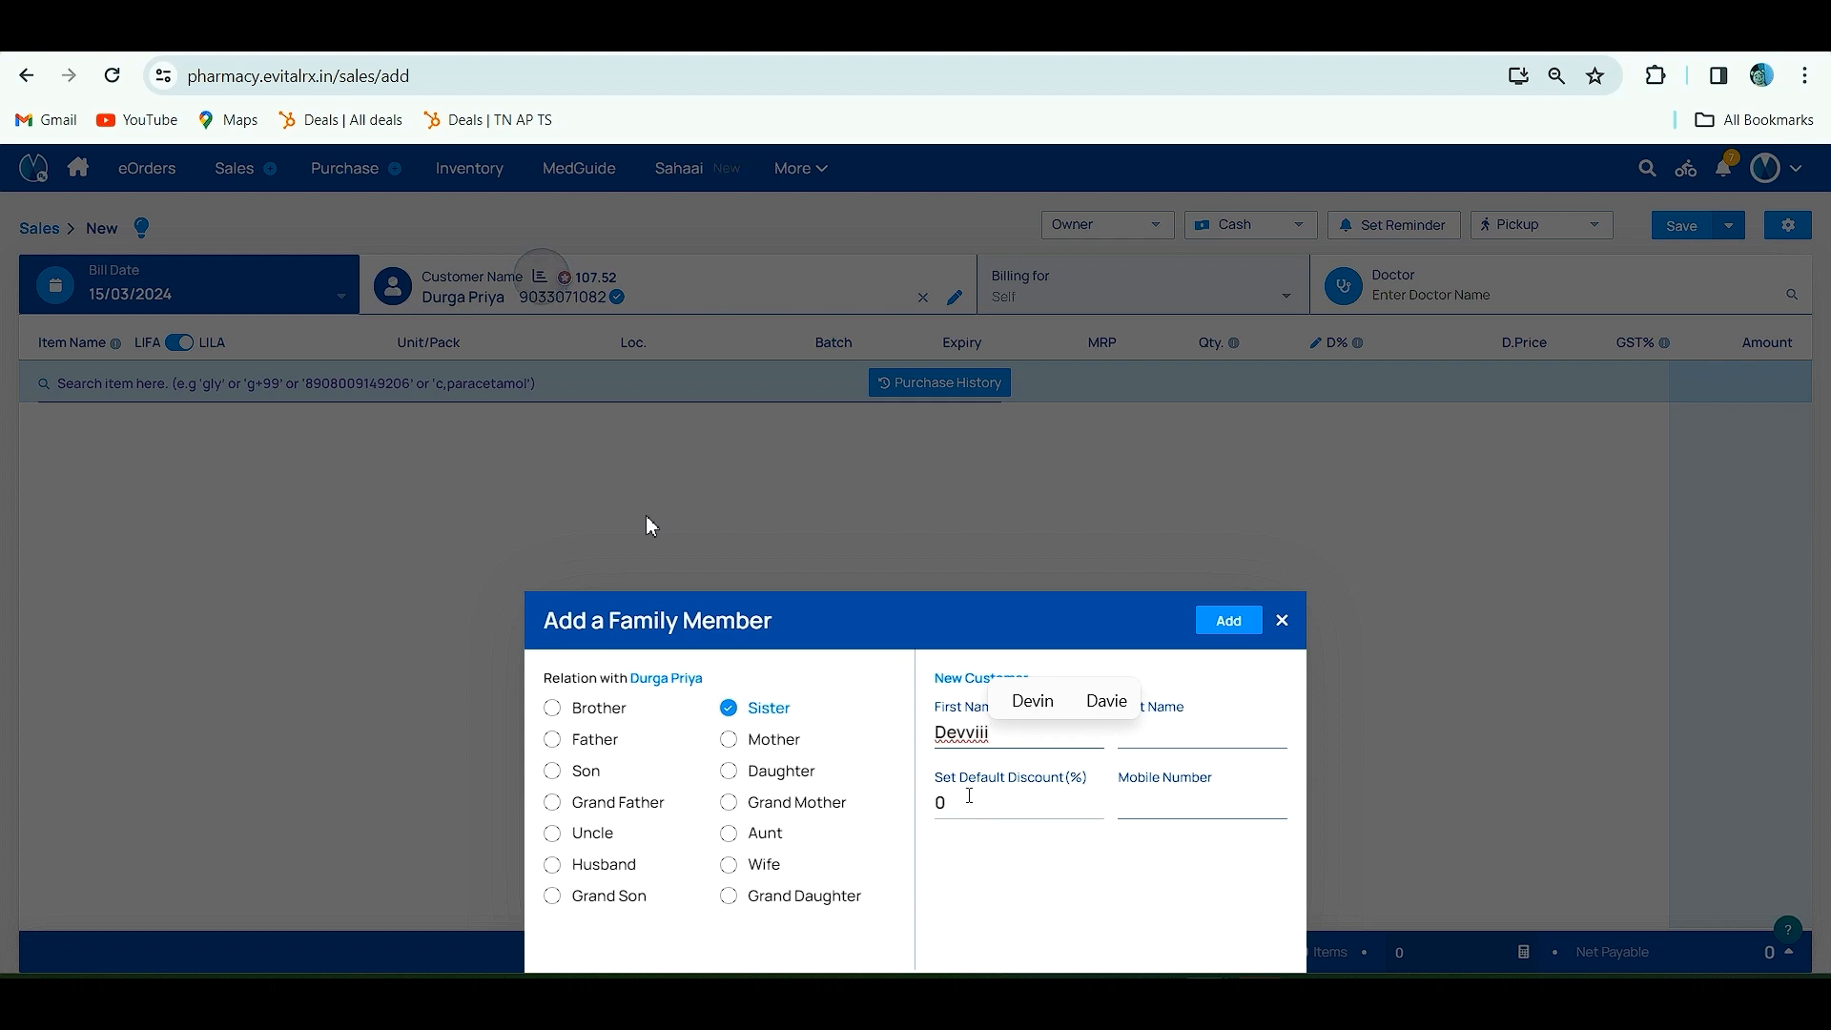
pyautogui.moveTo(1209, 671)
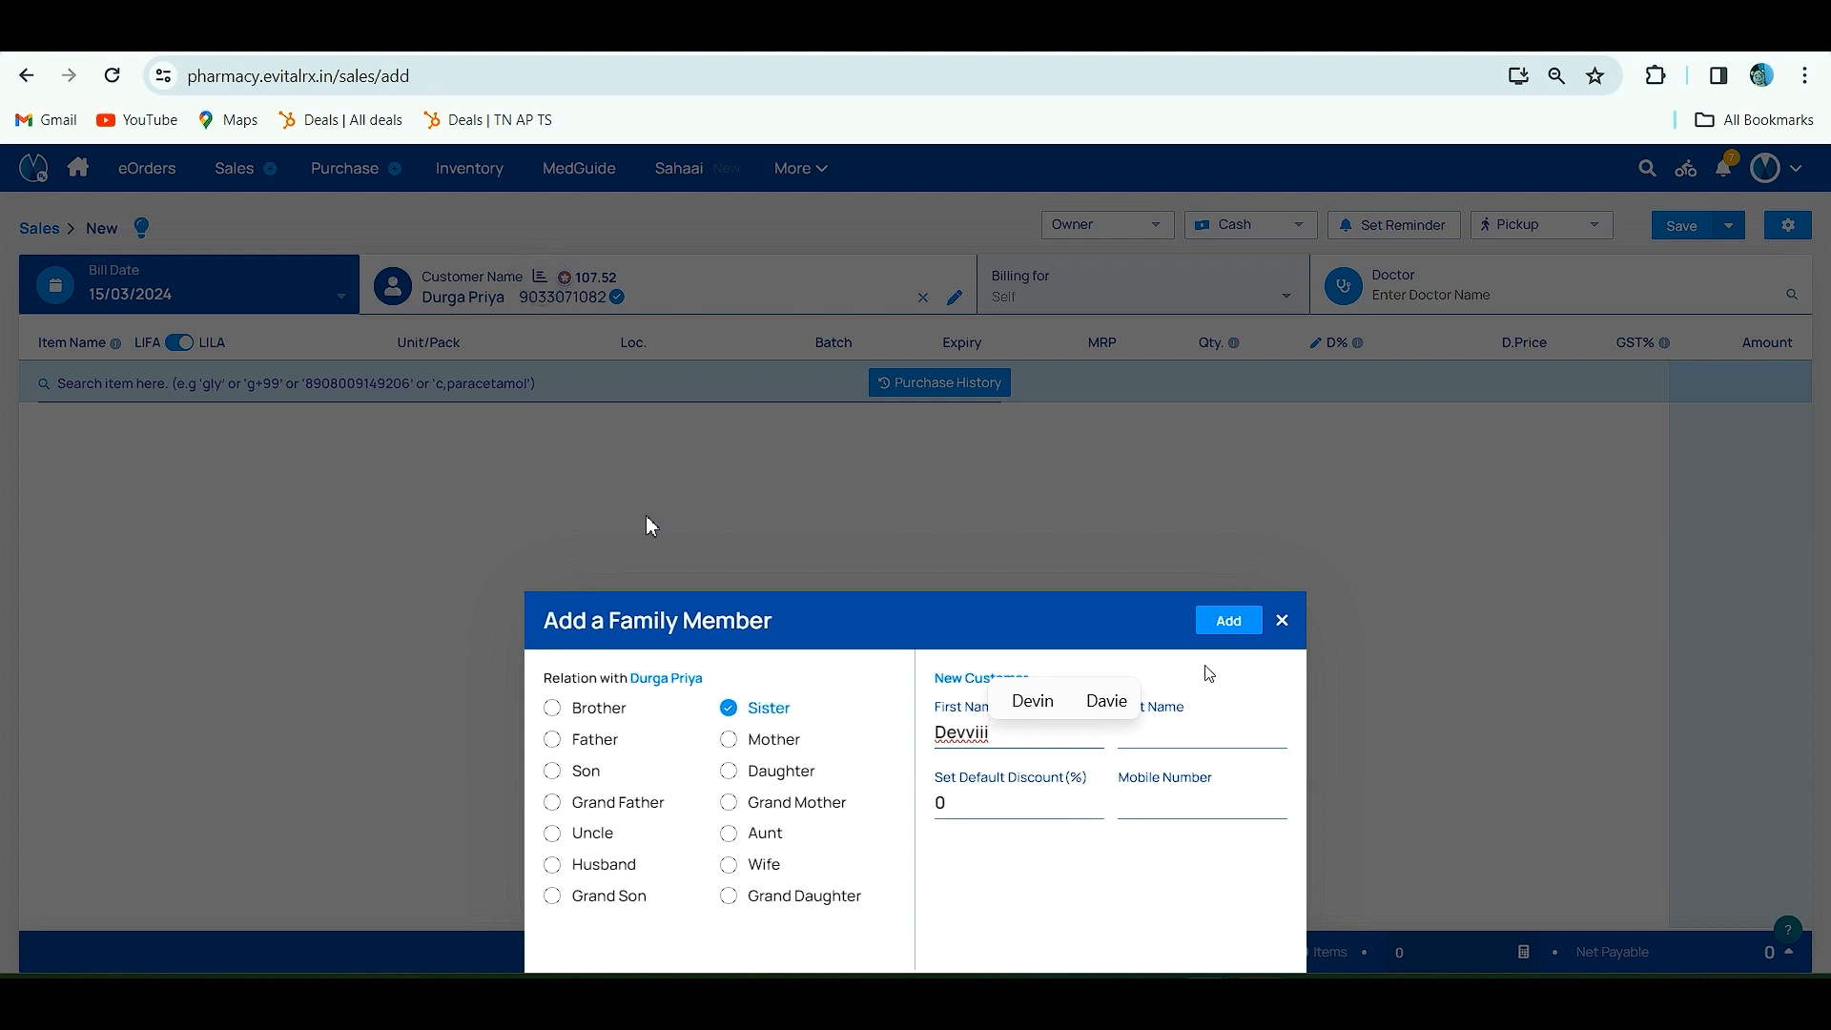
pyautogui.click(1228, 620)
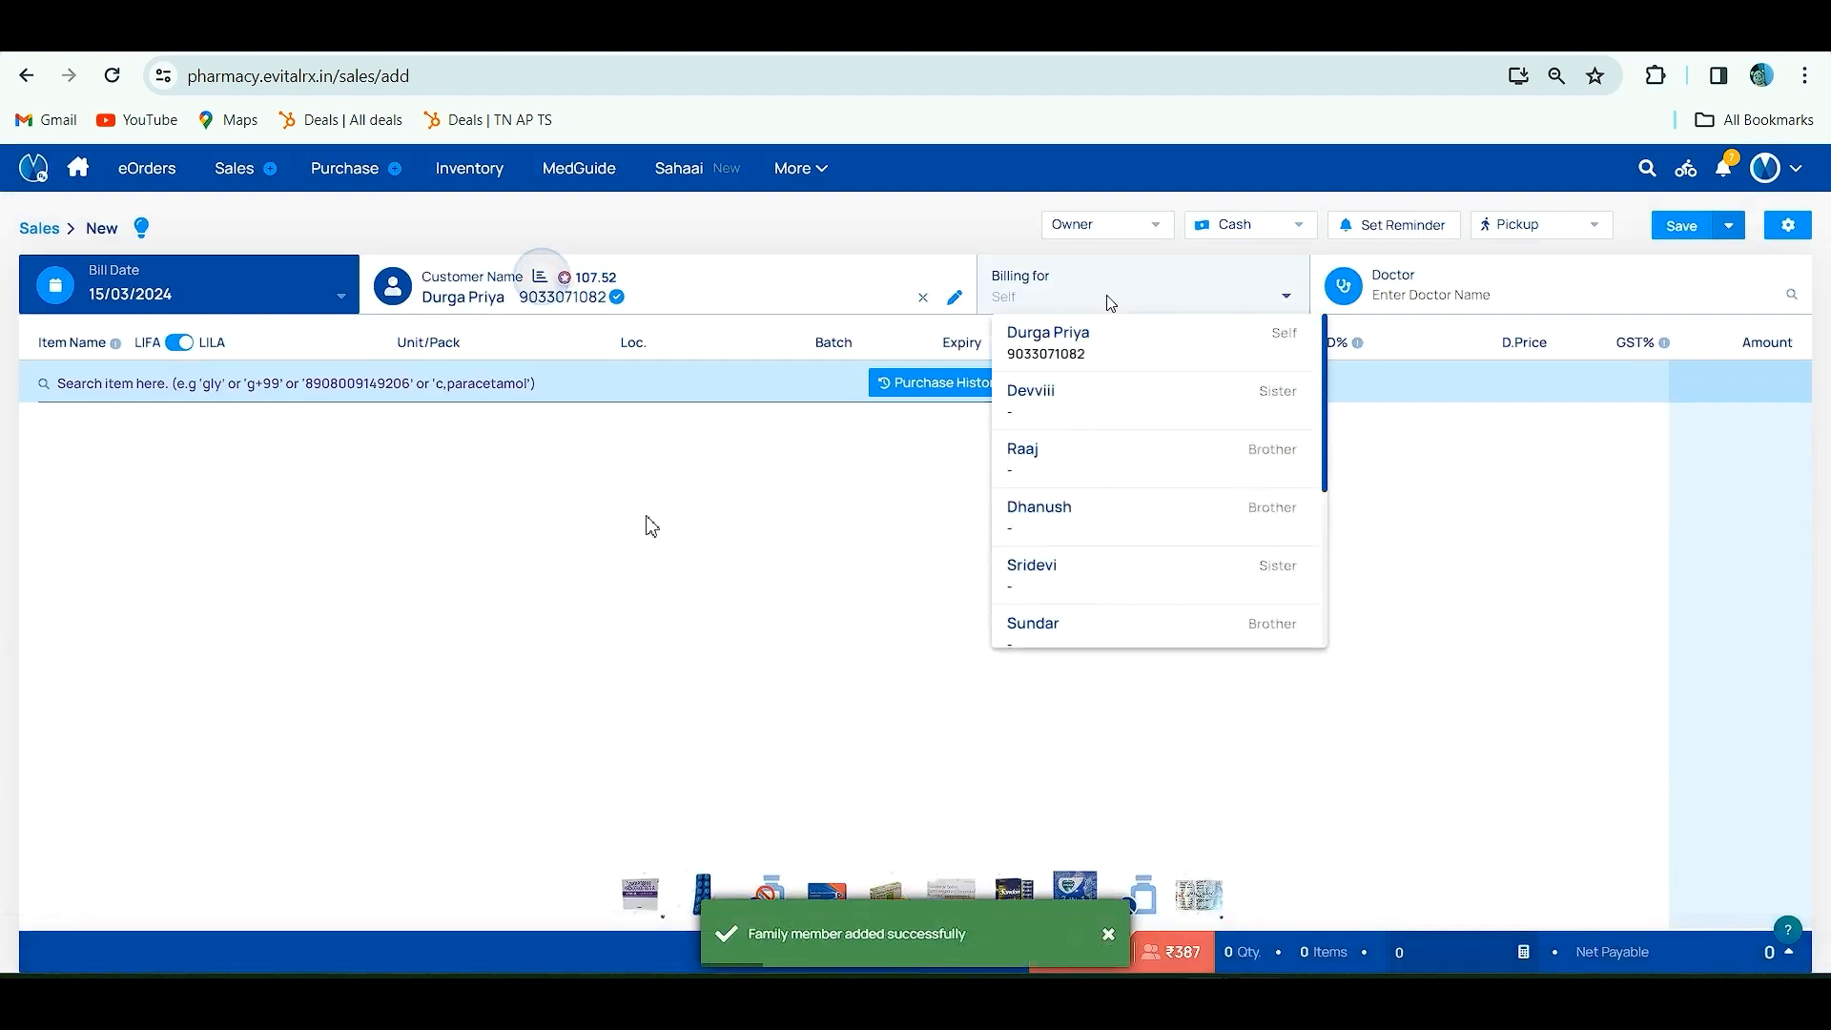
pyautogui.click(1479, 294)
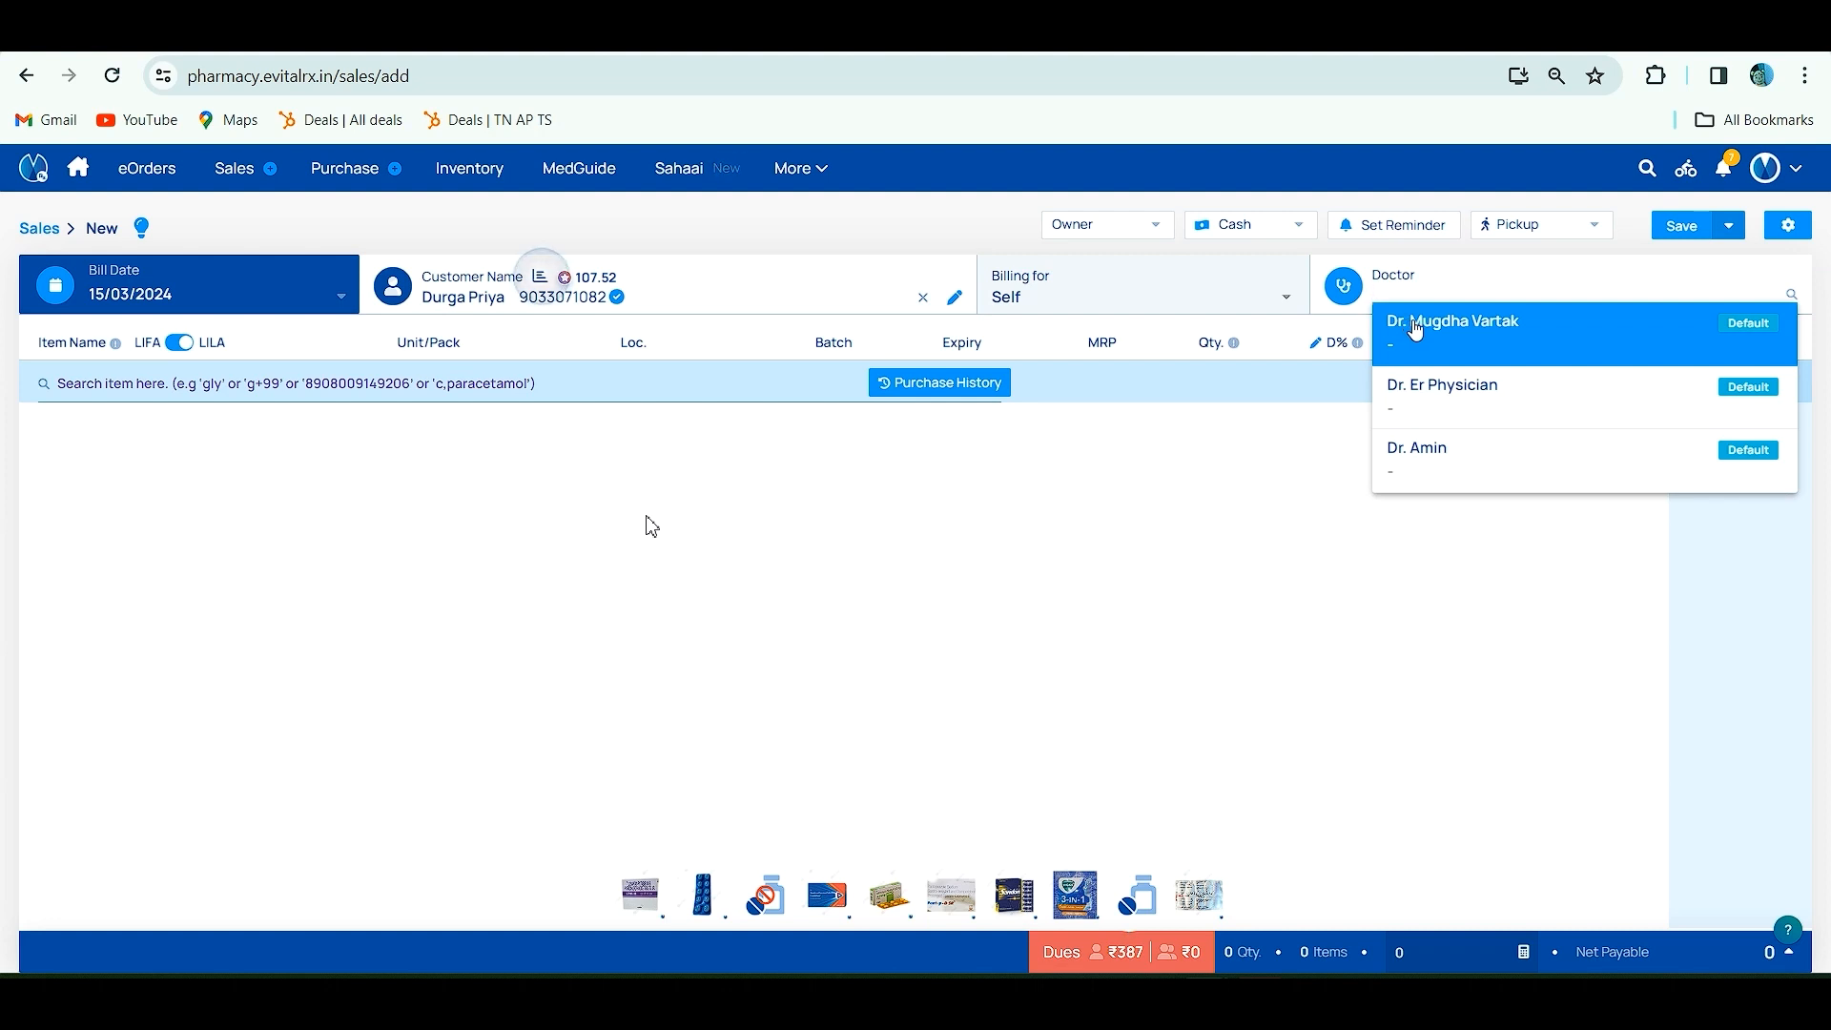
pyautogui.click(1454, 334)
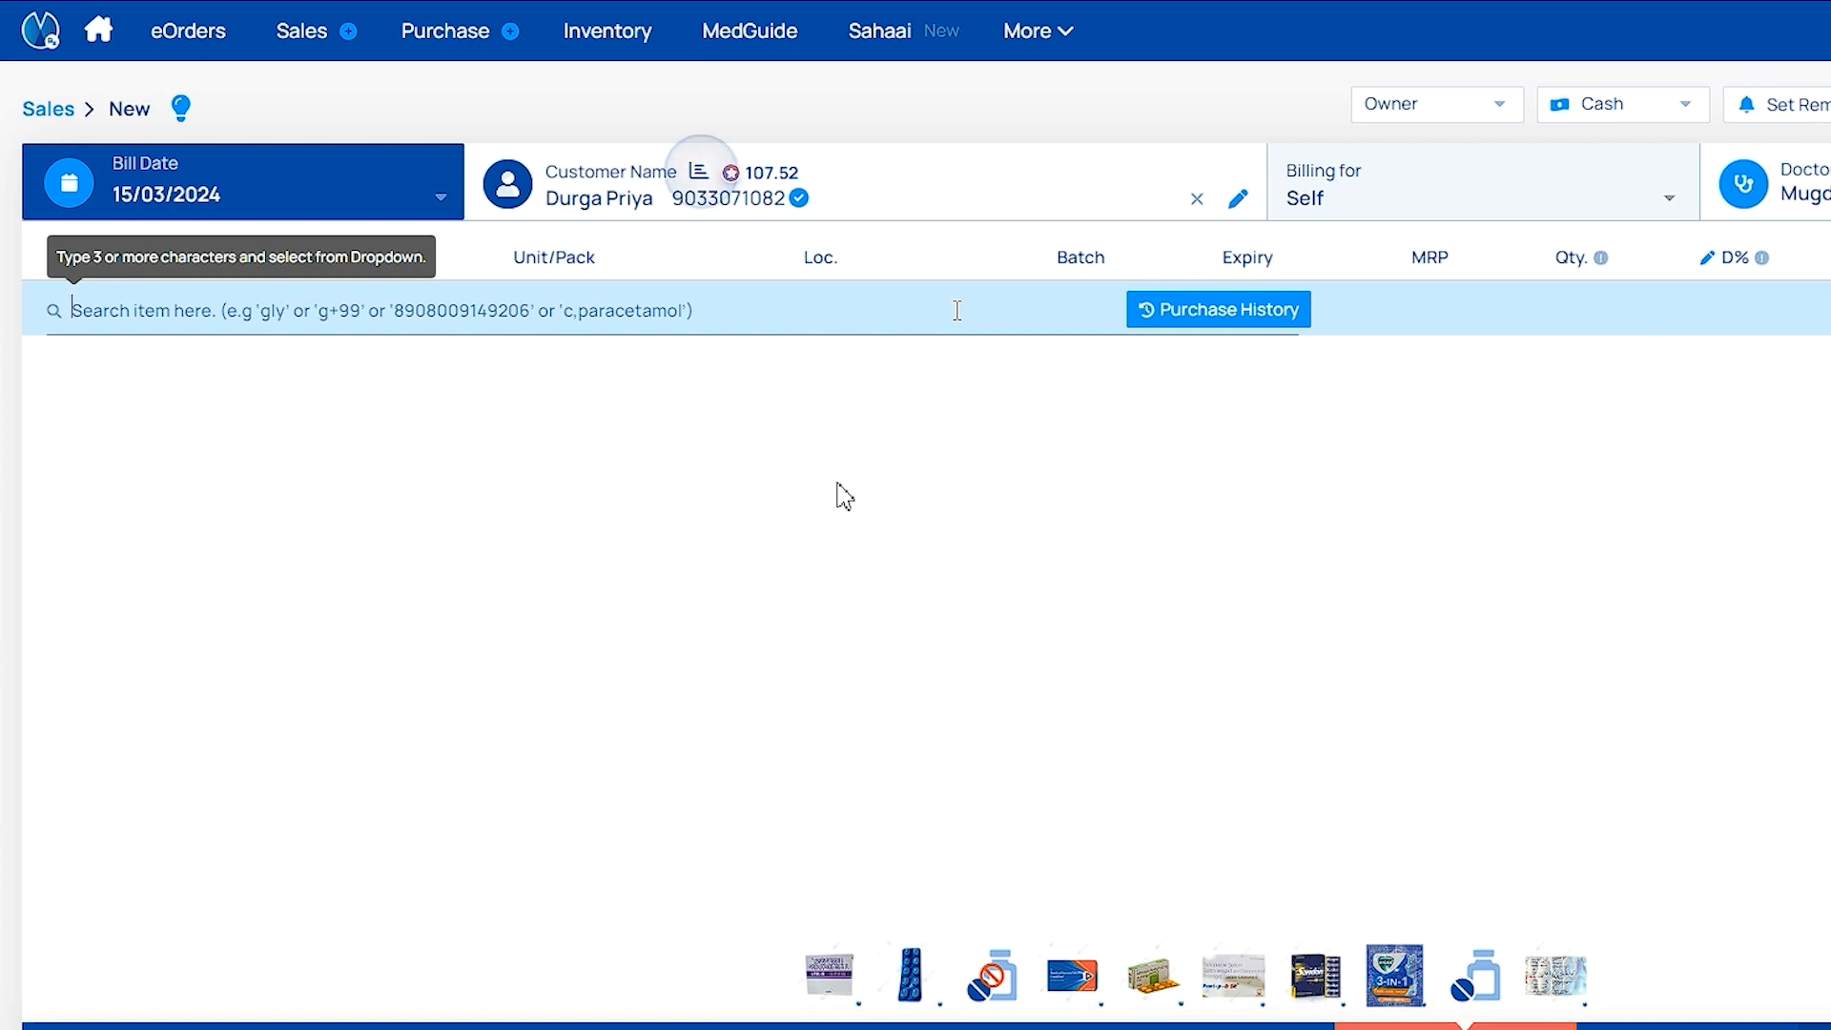
pyautogui.write('Ltk')
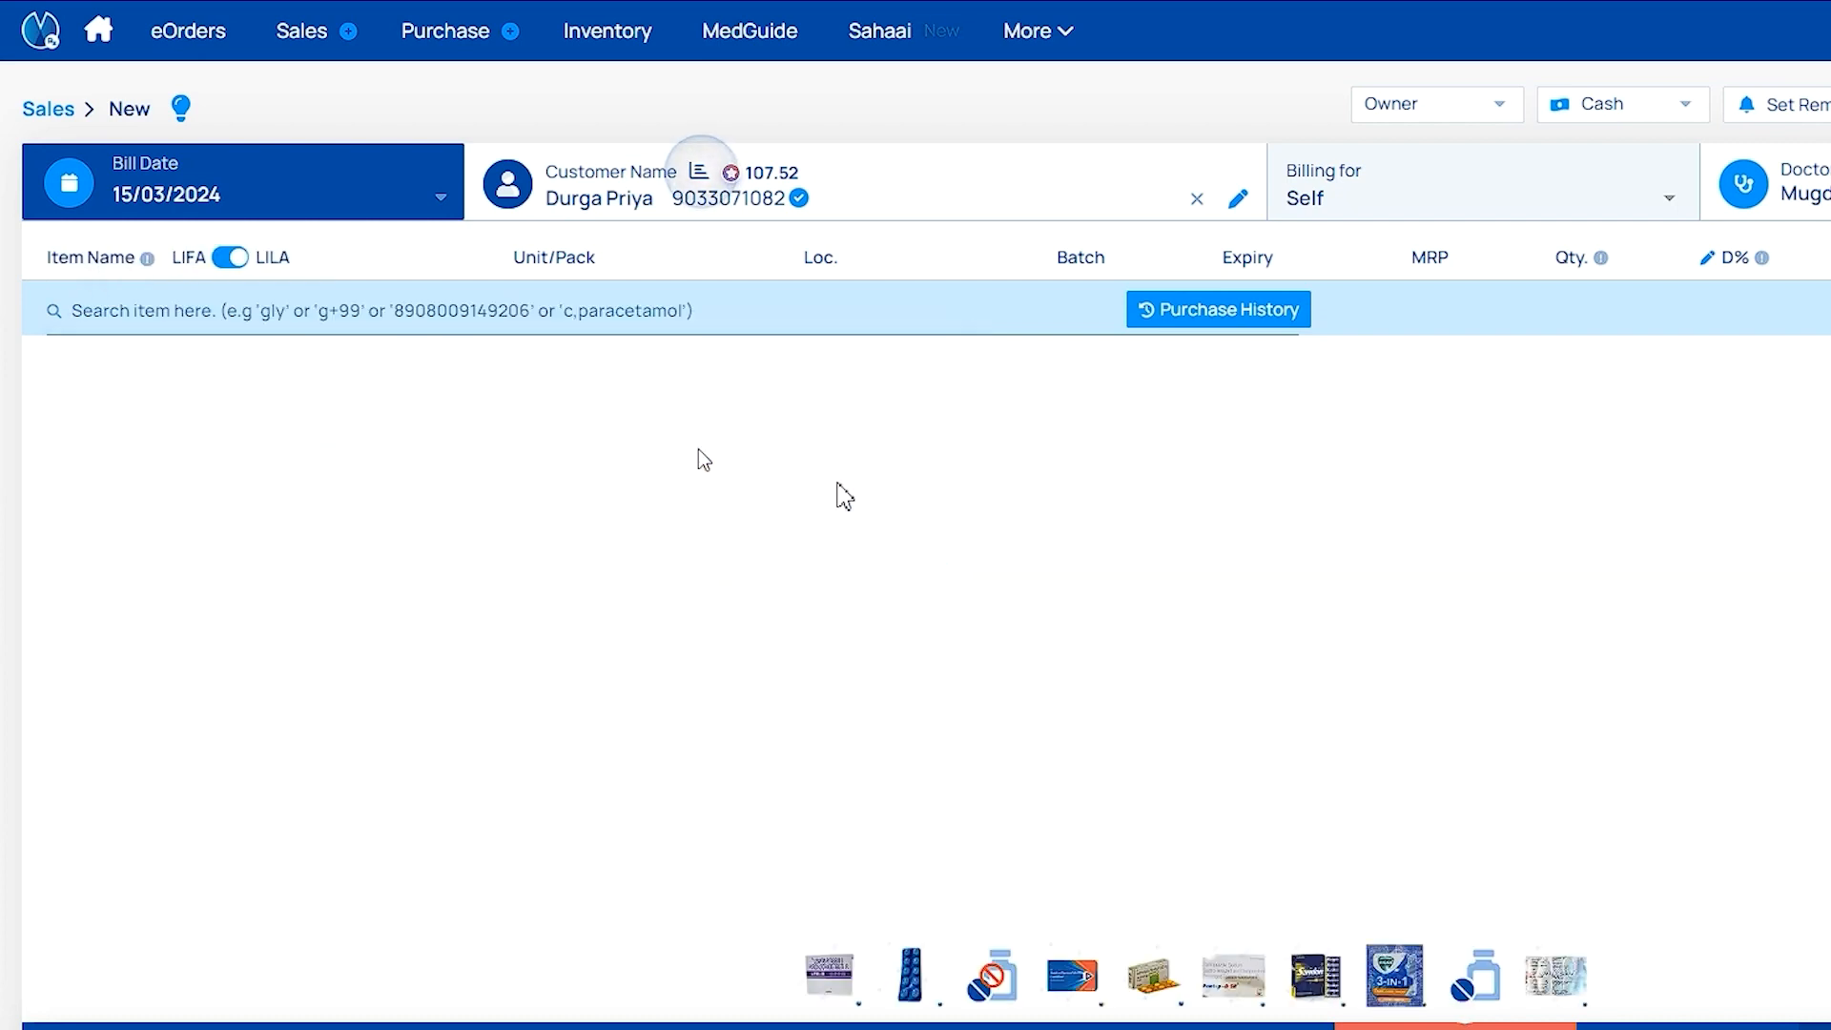
pyautogui.write('L+36.')
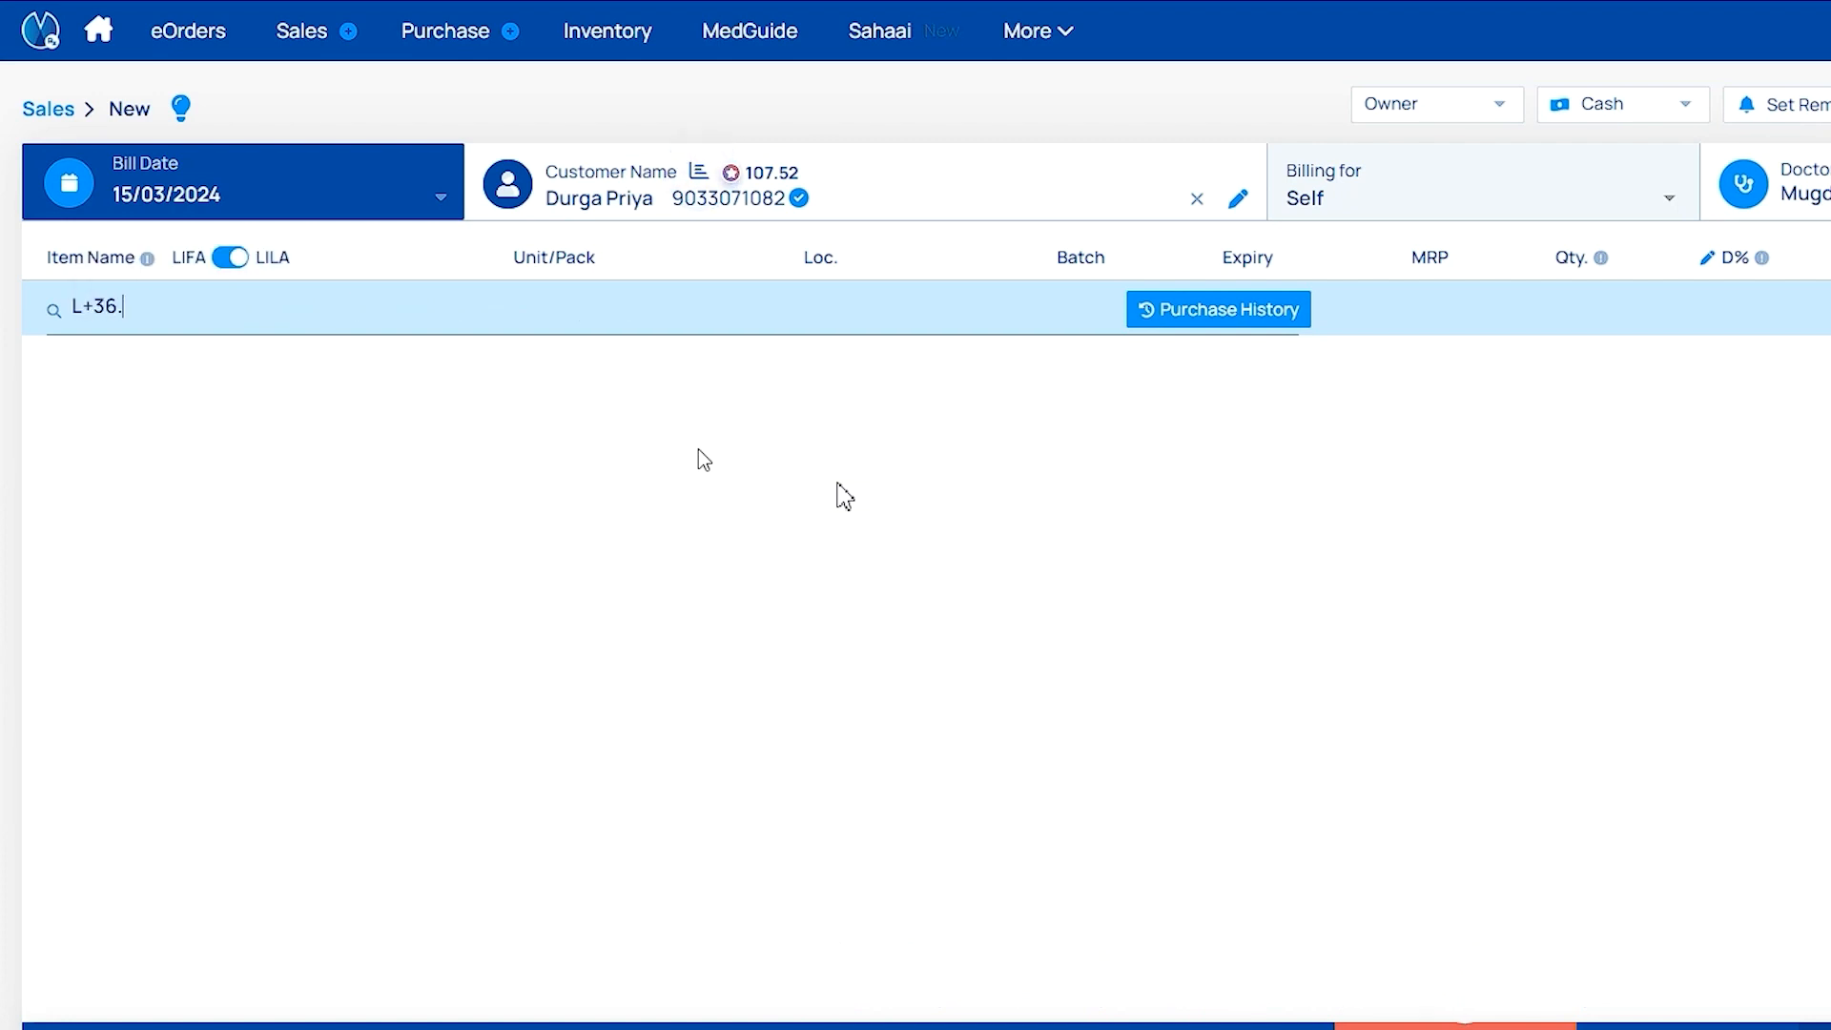
pyautogui.write('10')
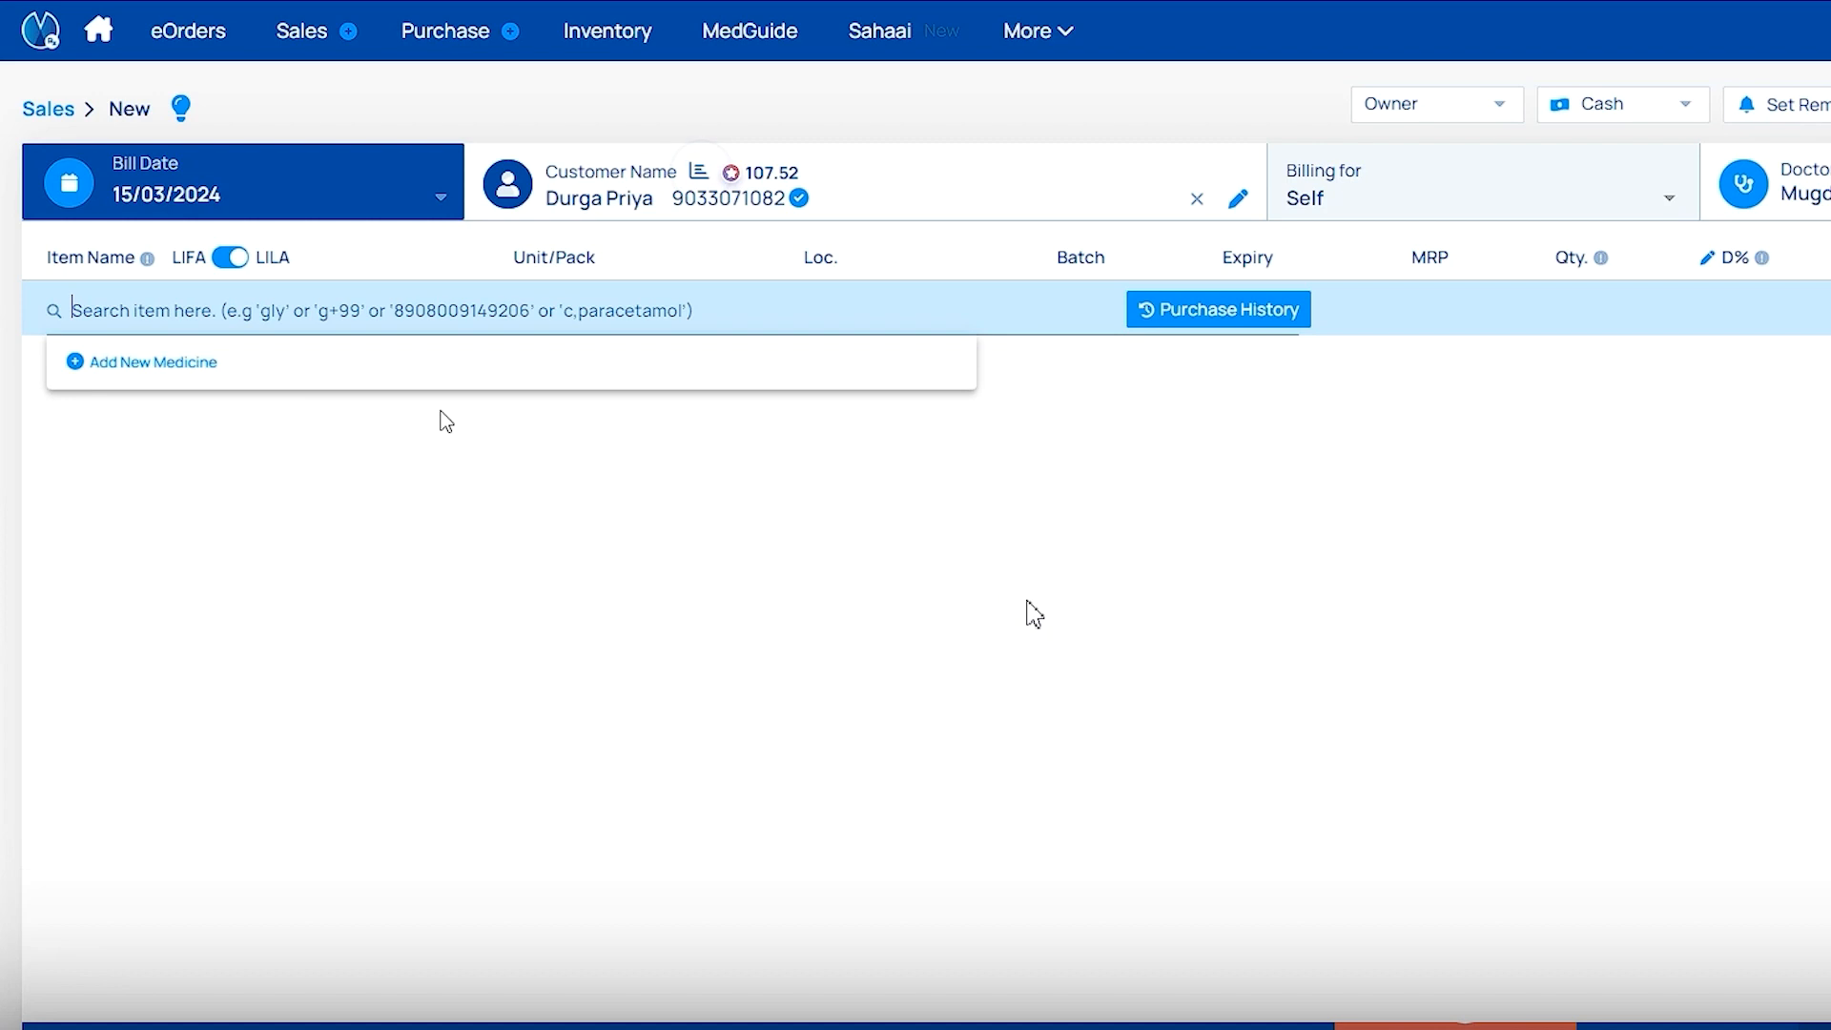
pyautogui.write('c')
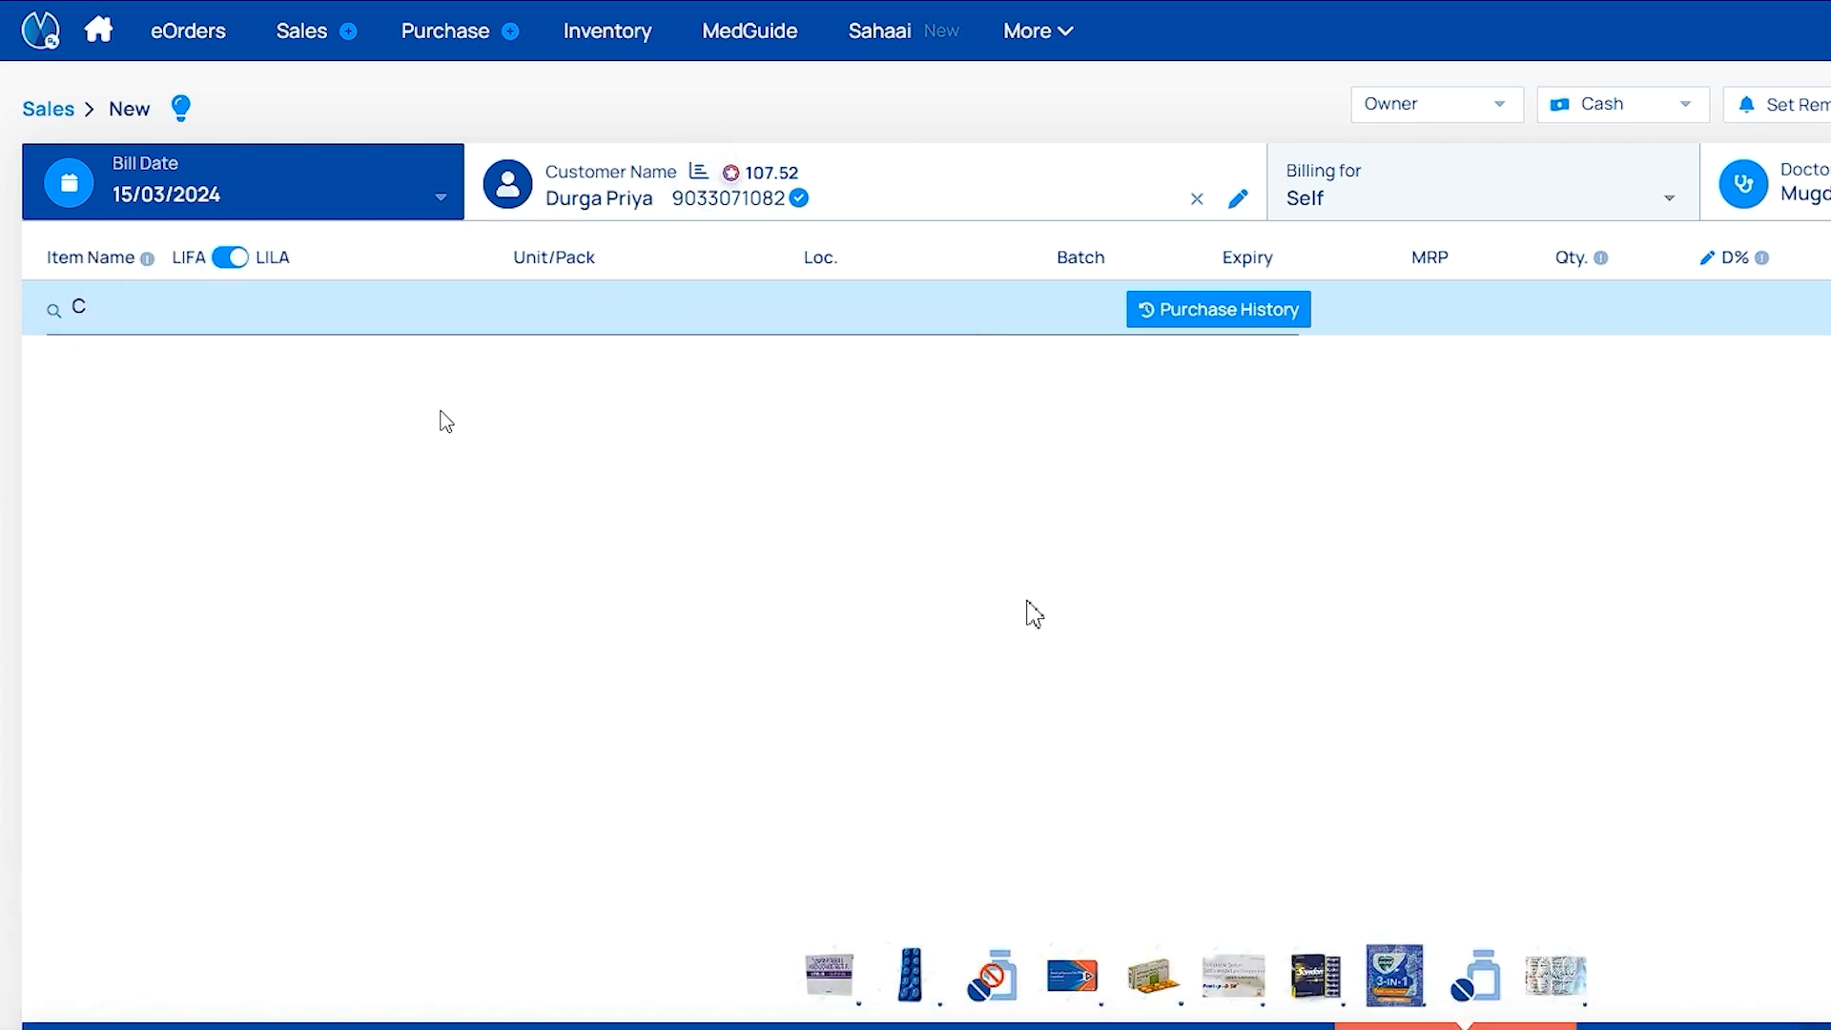
pyautogui.write(',Paracetamol')
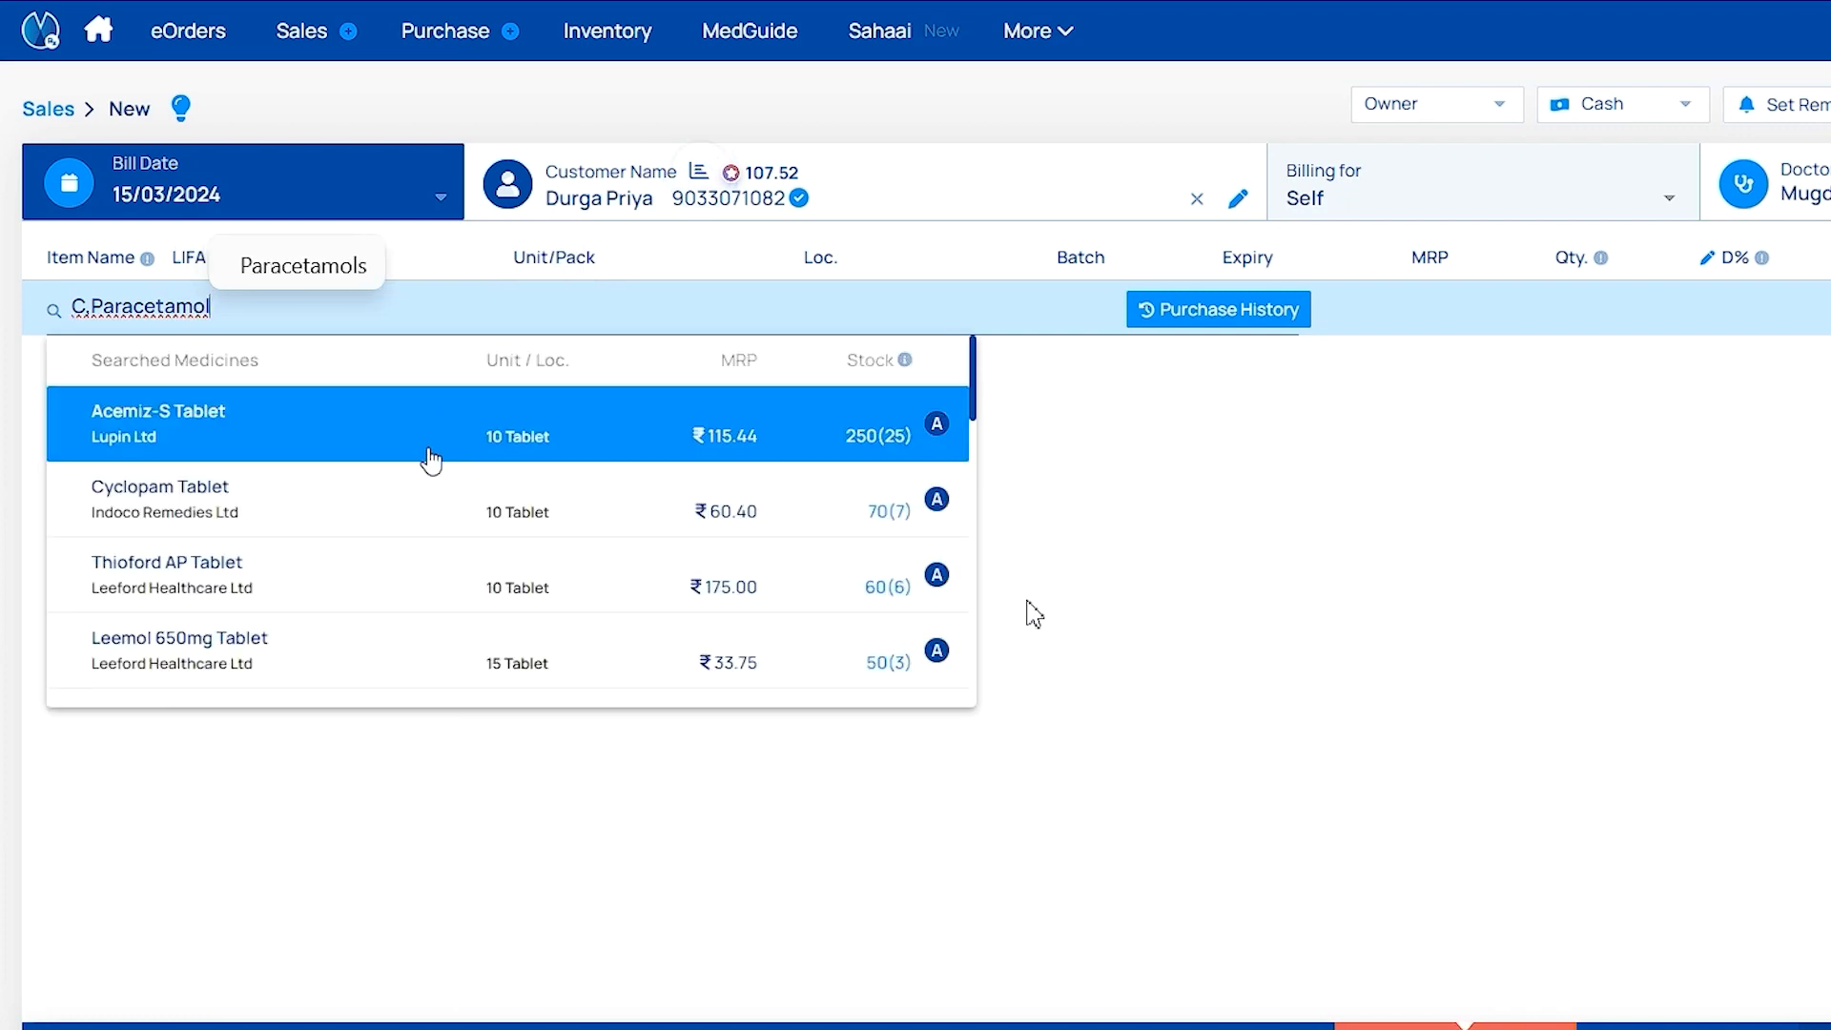
pyautogui.moveTo(339, 418)
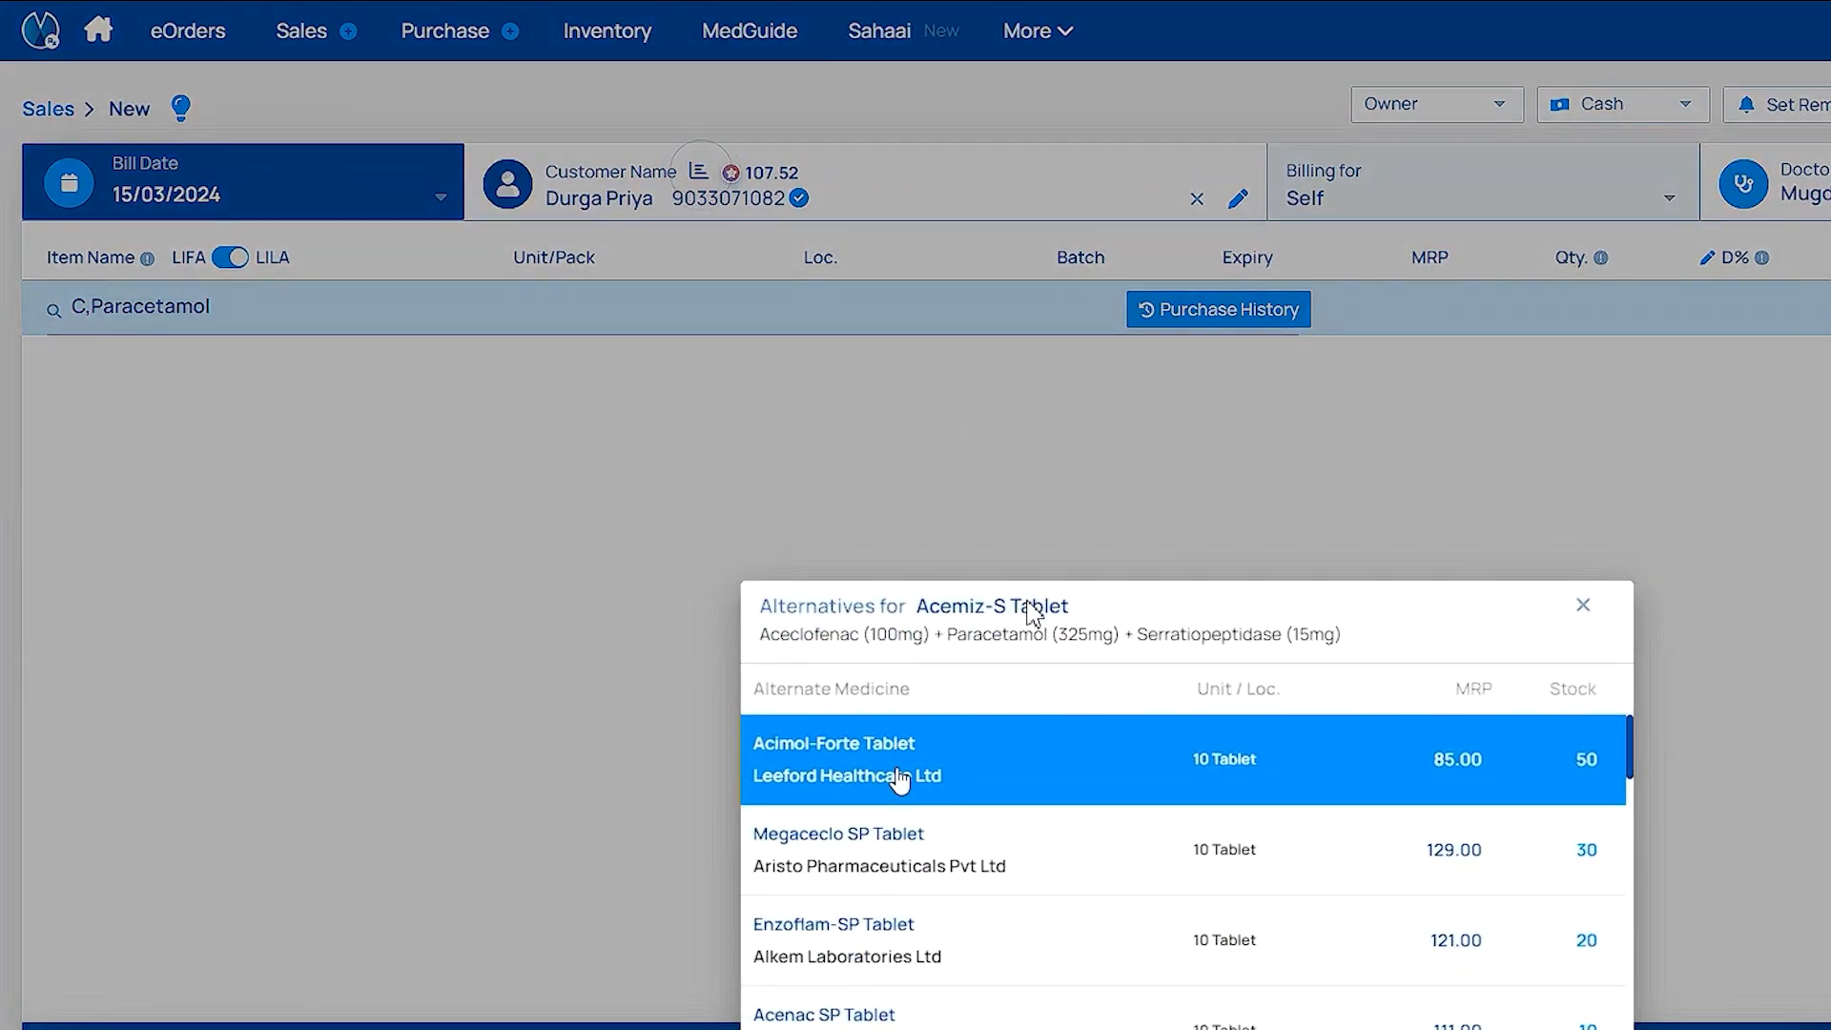
pyautogui.scroll(-3)
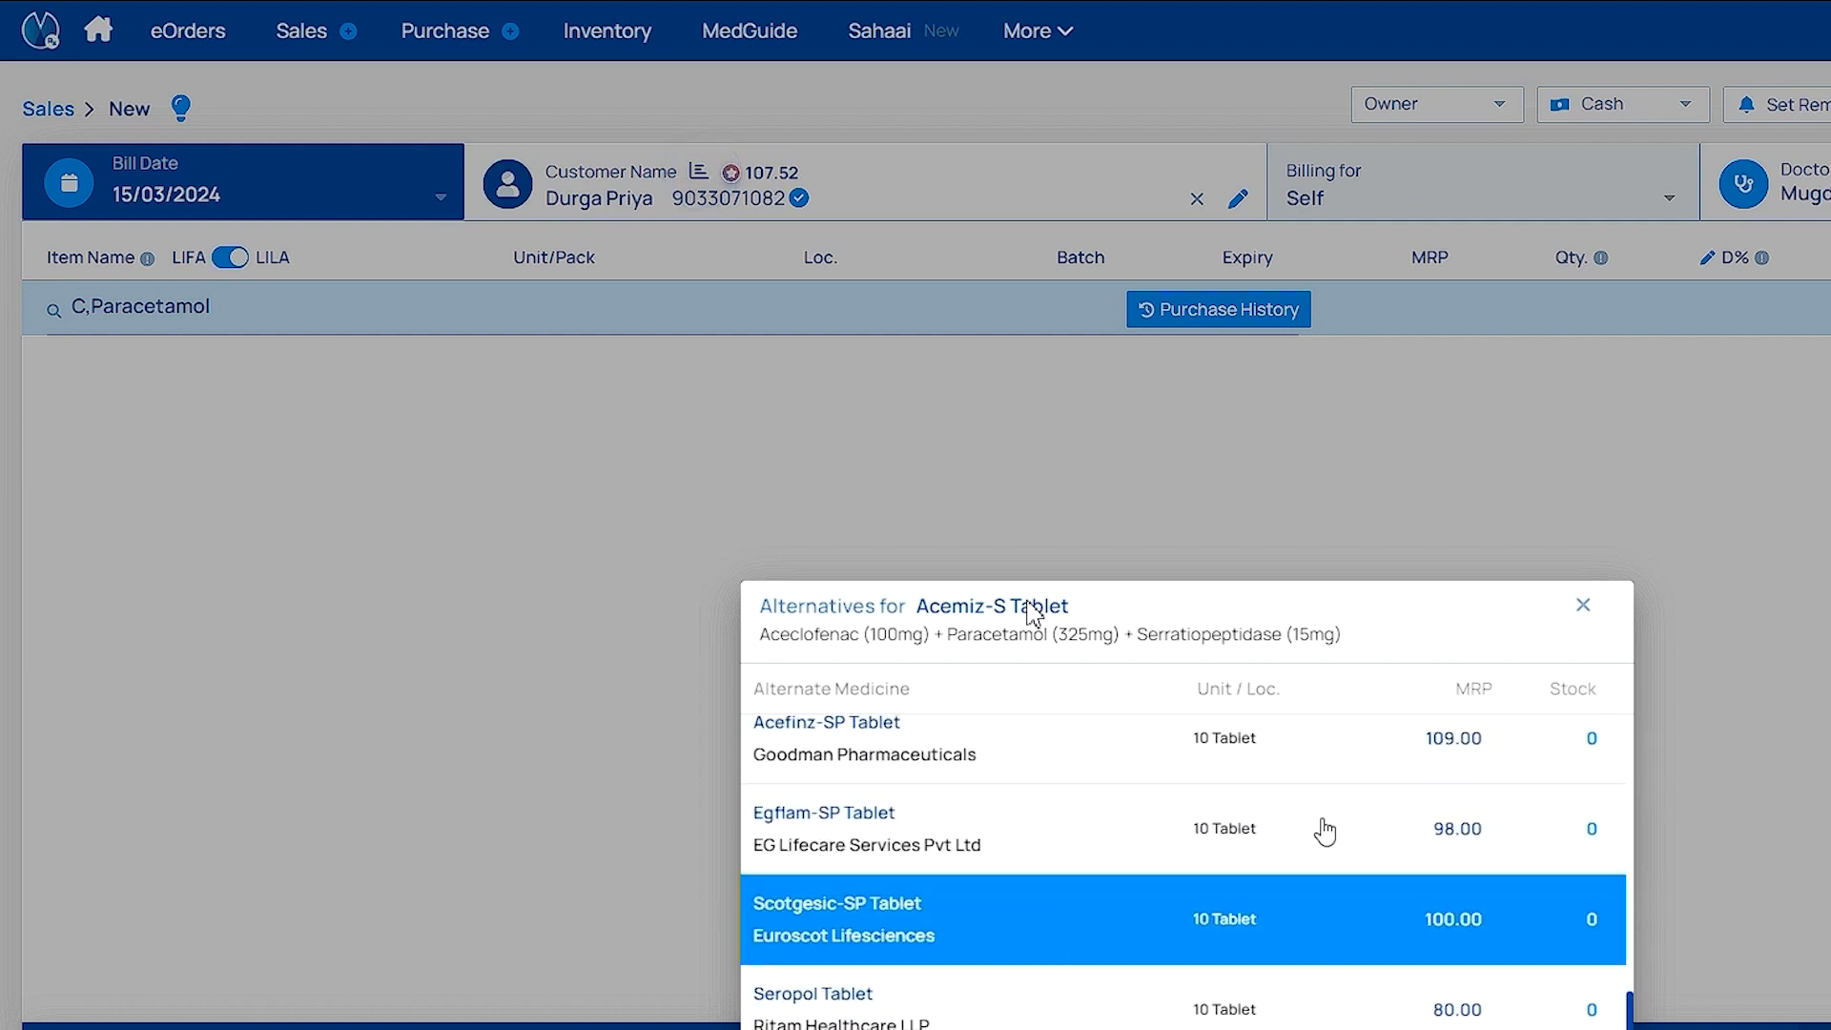
pyautogui.click(1584, 605)
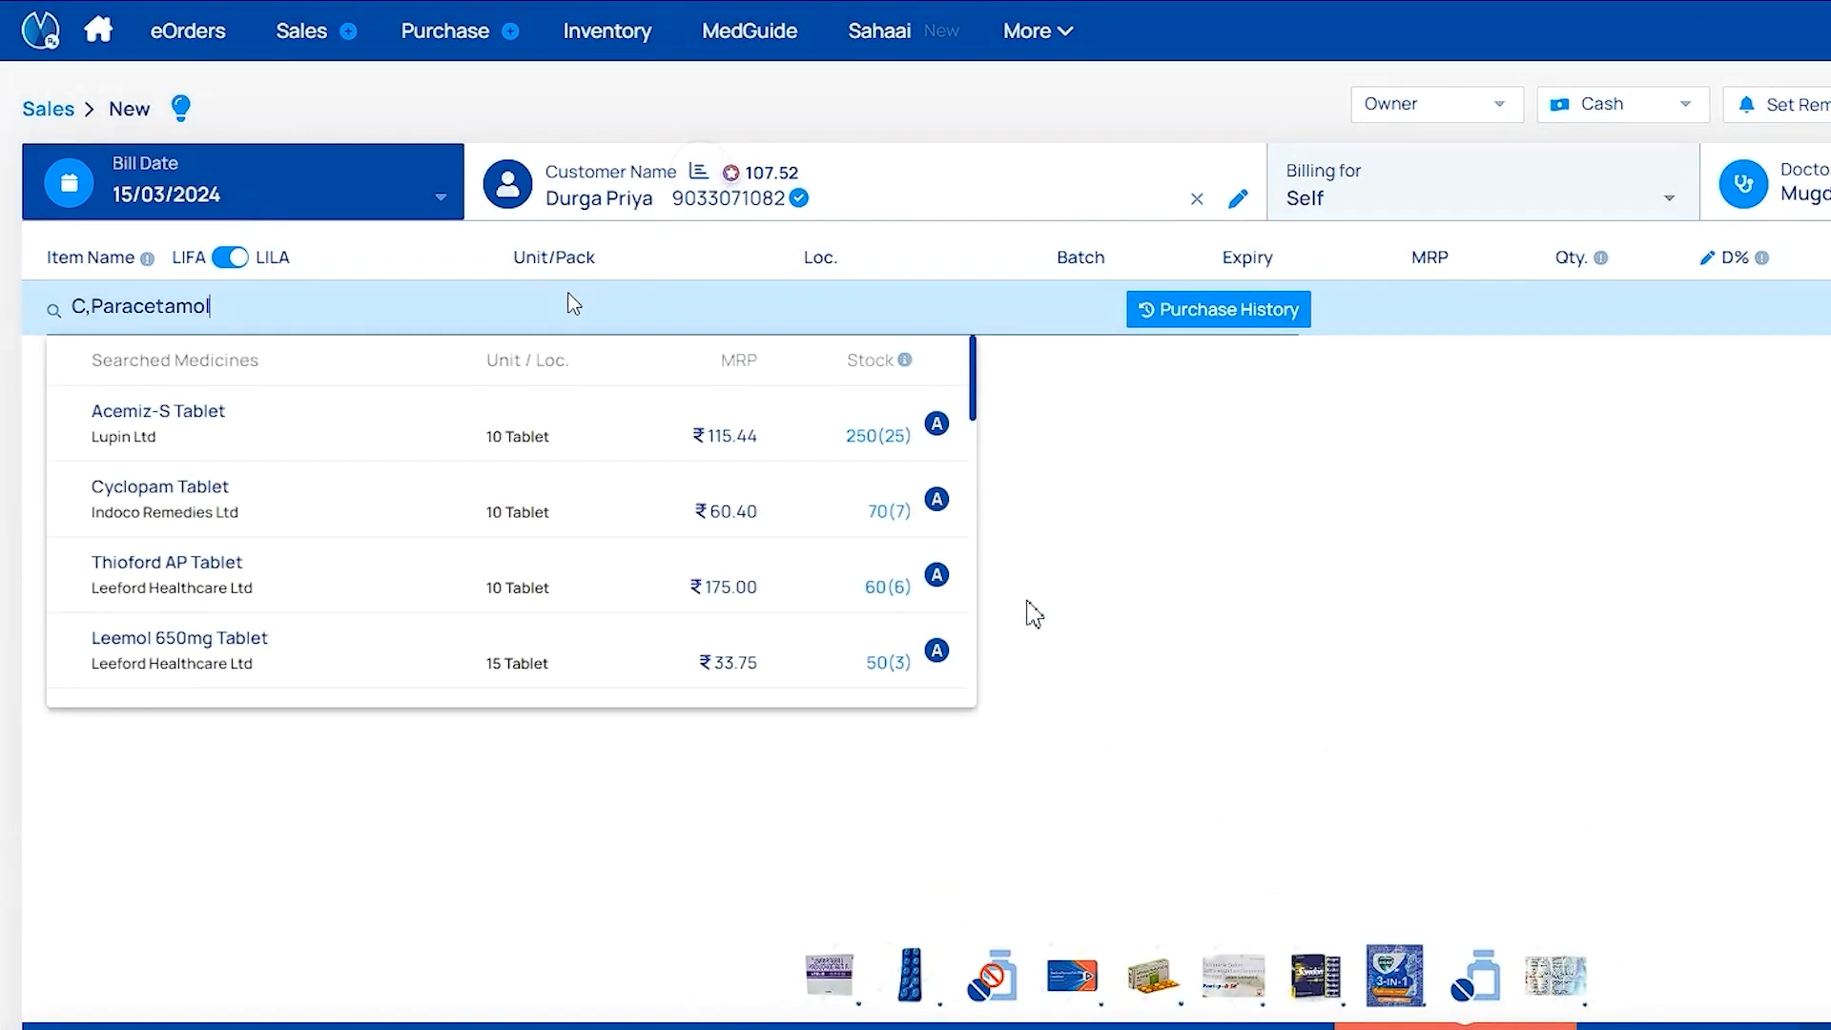
pyautogui.press('Backspace')
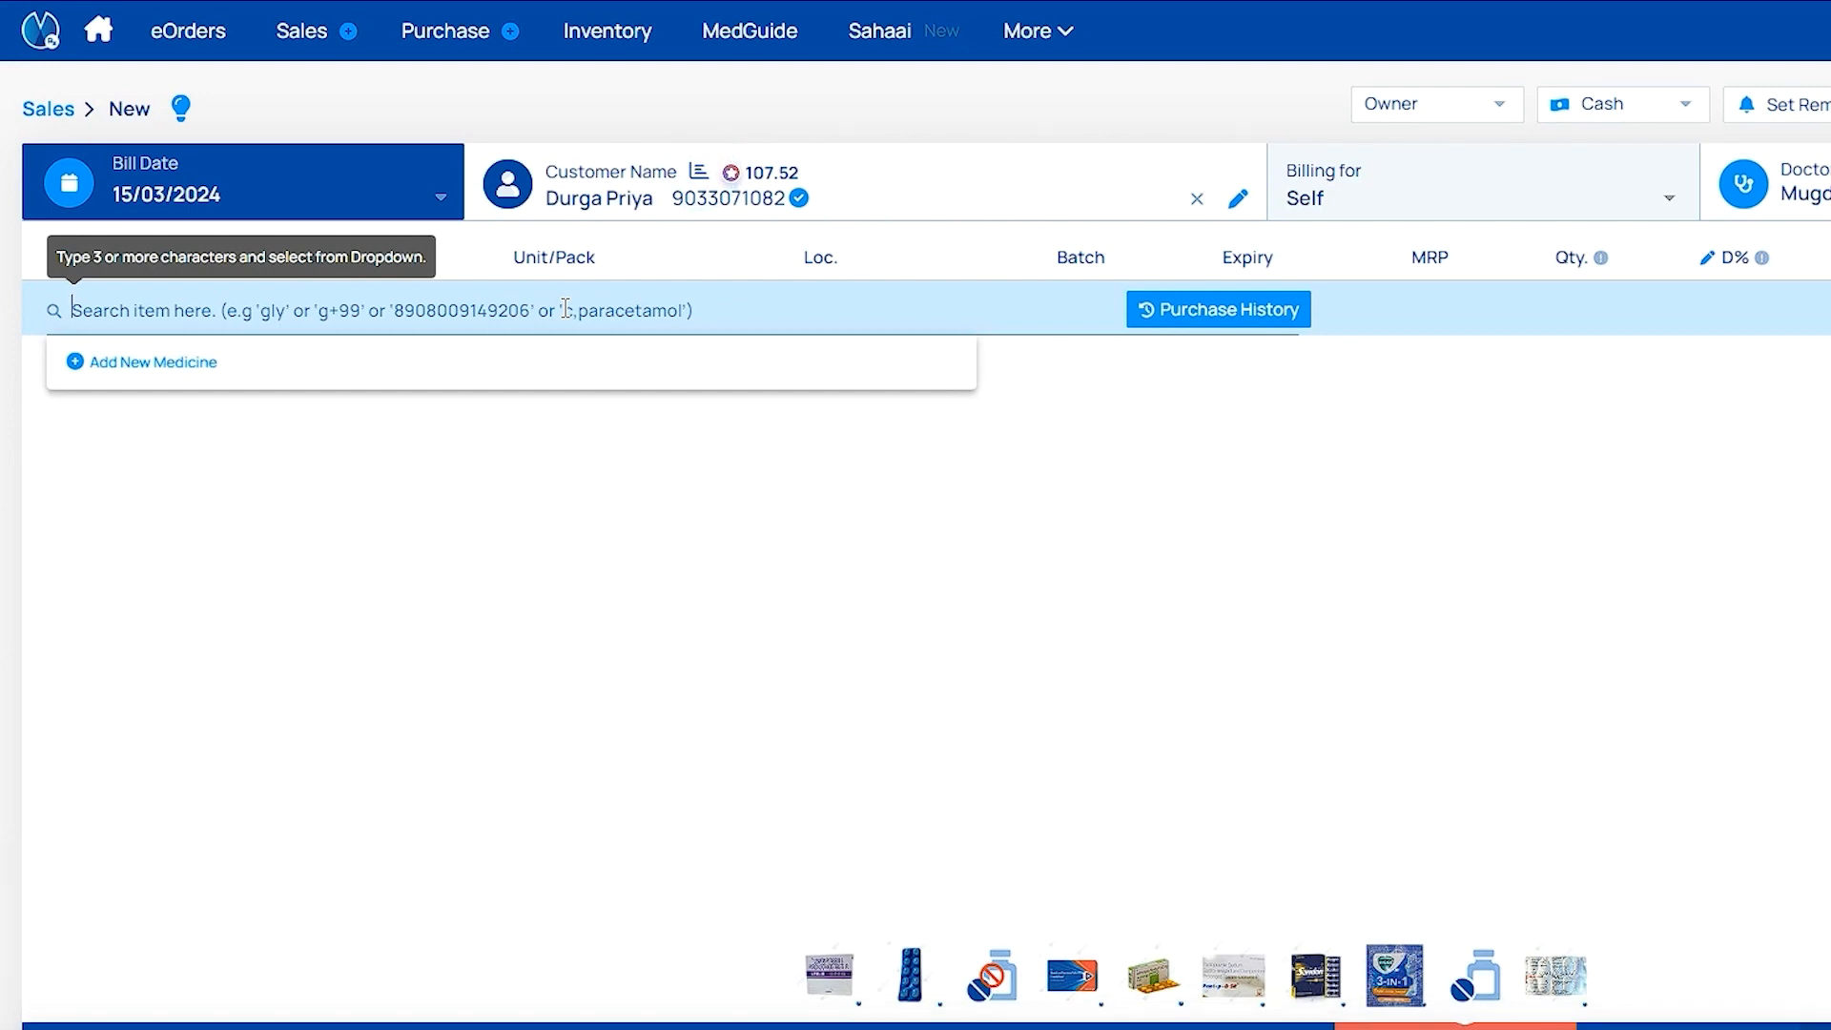
# Add LTK-H Tablet from batch SDDS, quantity 10, totalling ₹36.10
pyautogui.write('Ltk')
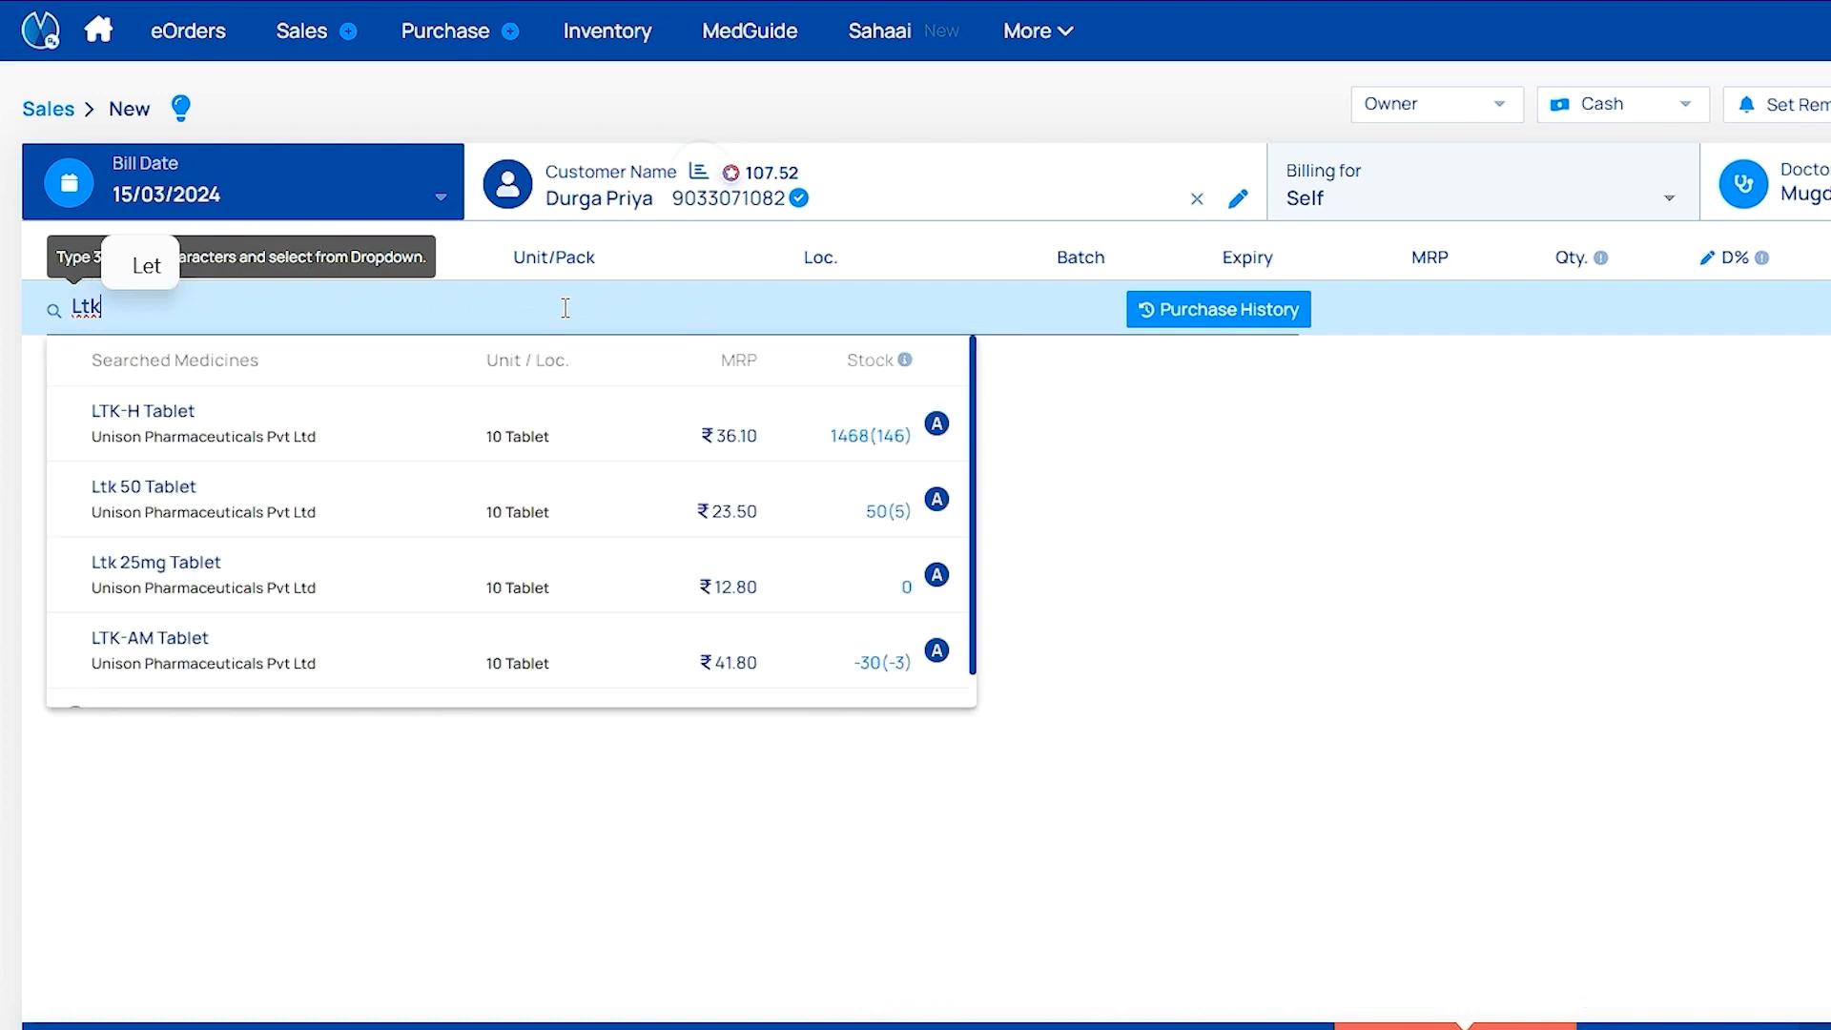
pyautogui.moveTo(466, 448)
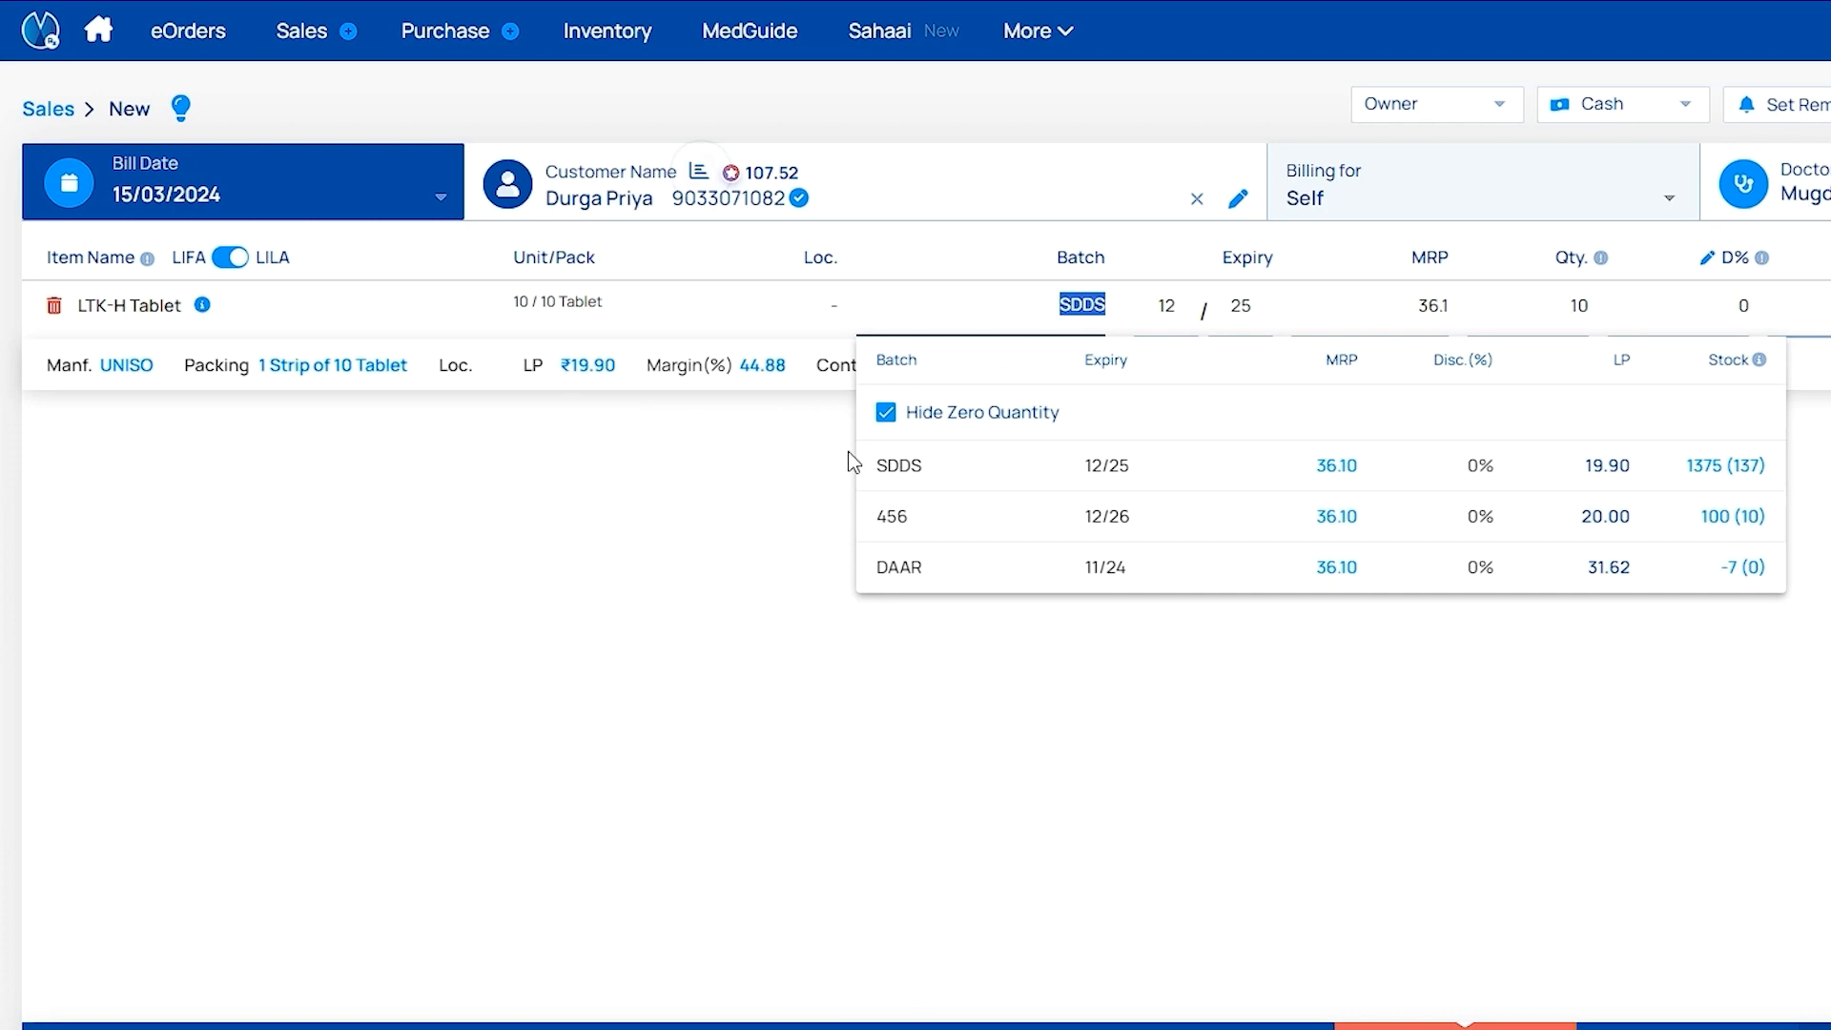
pyautogui.click(1580, 305)
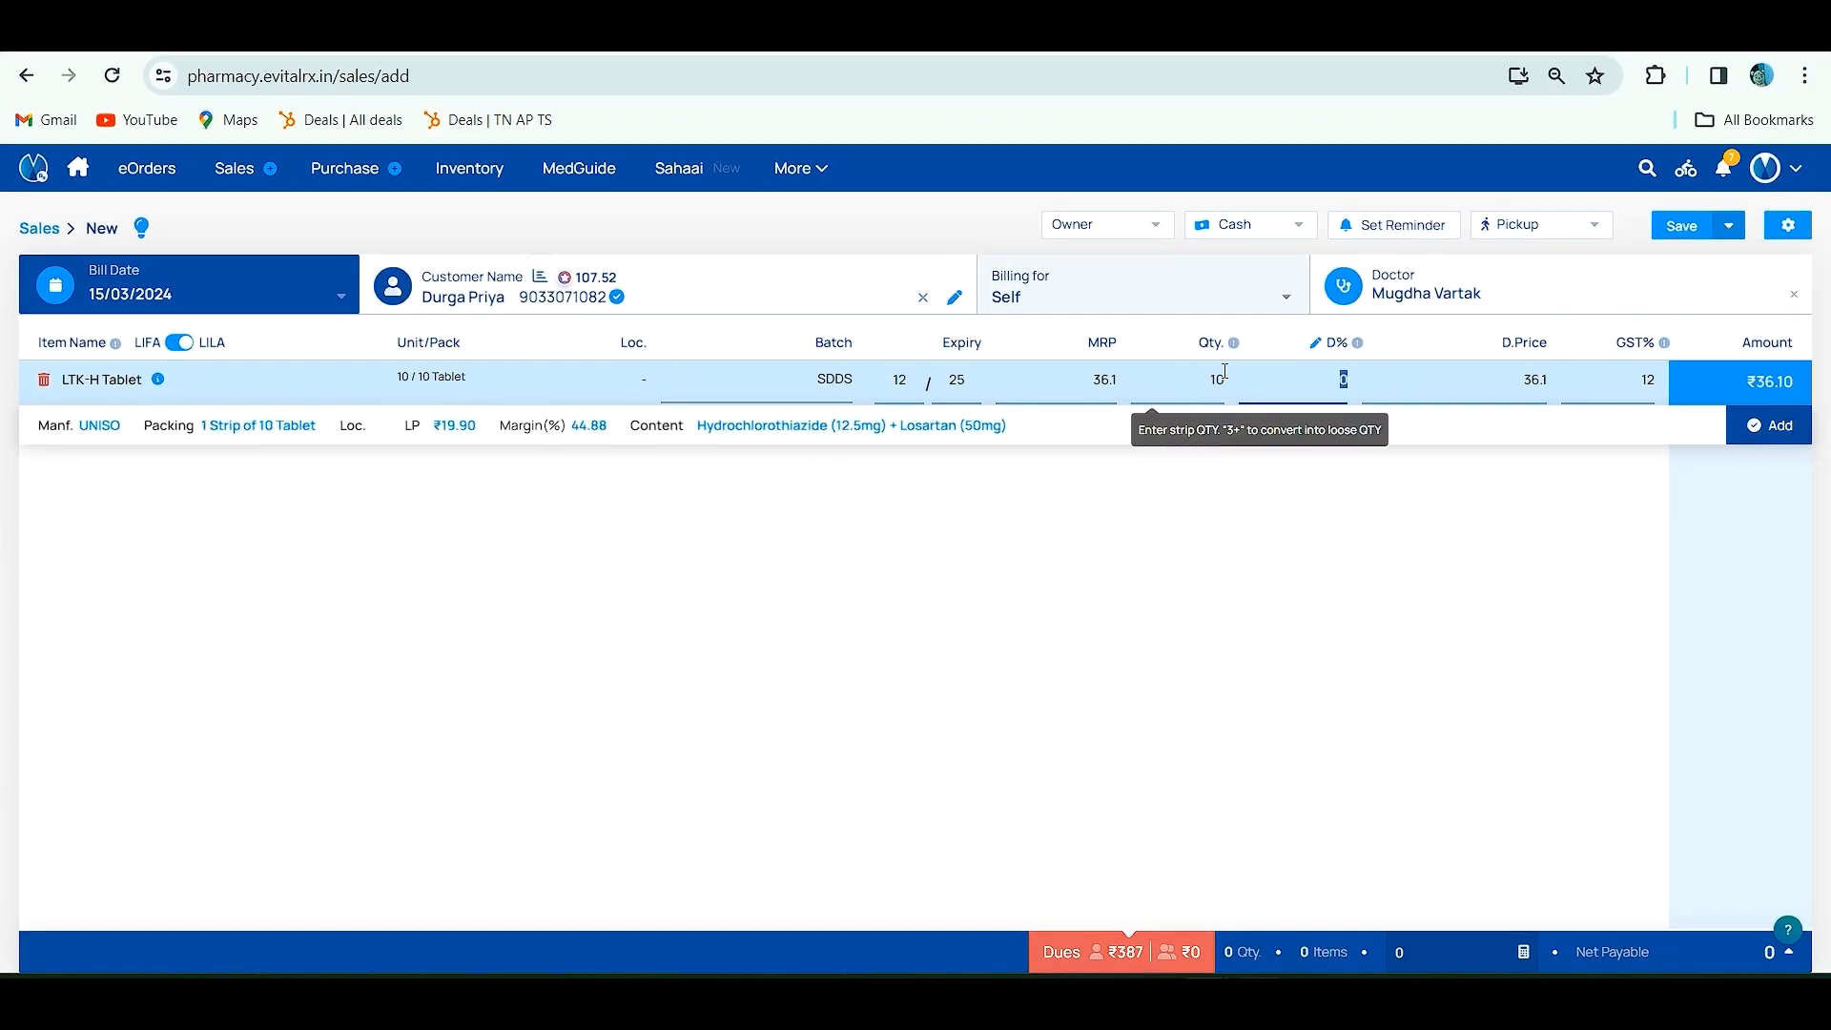
pyautogui.moveTo(1237, 374)
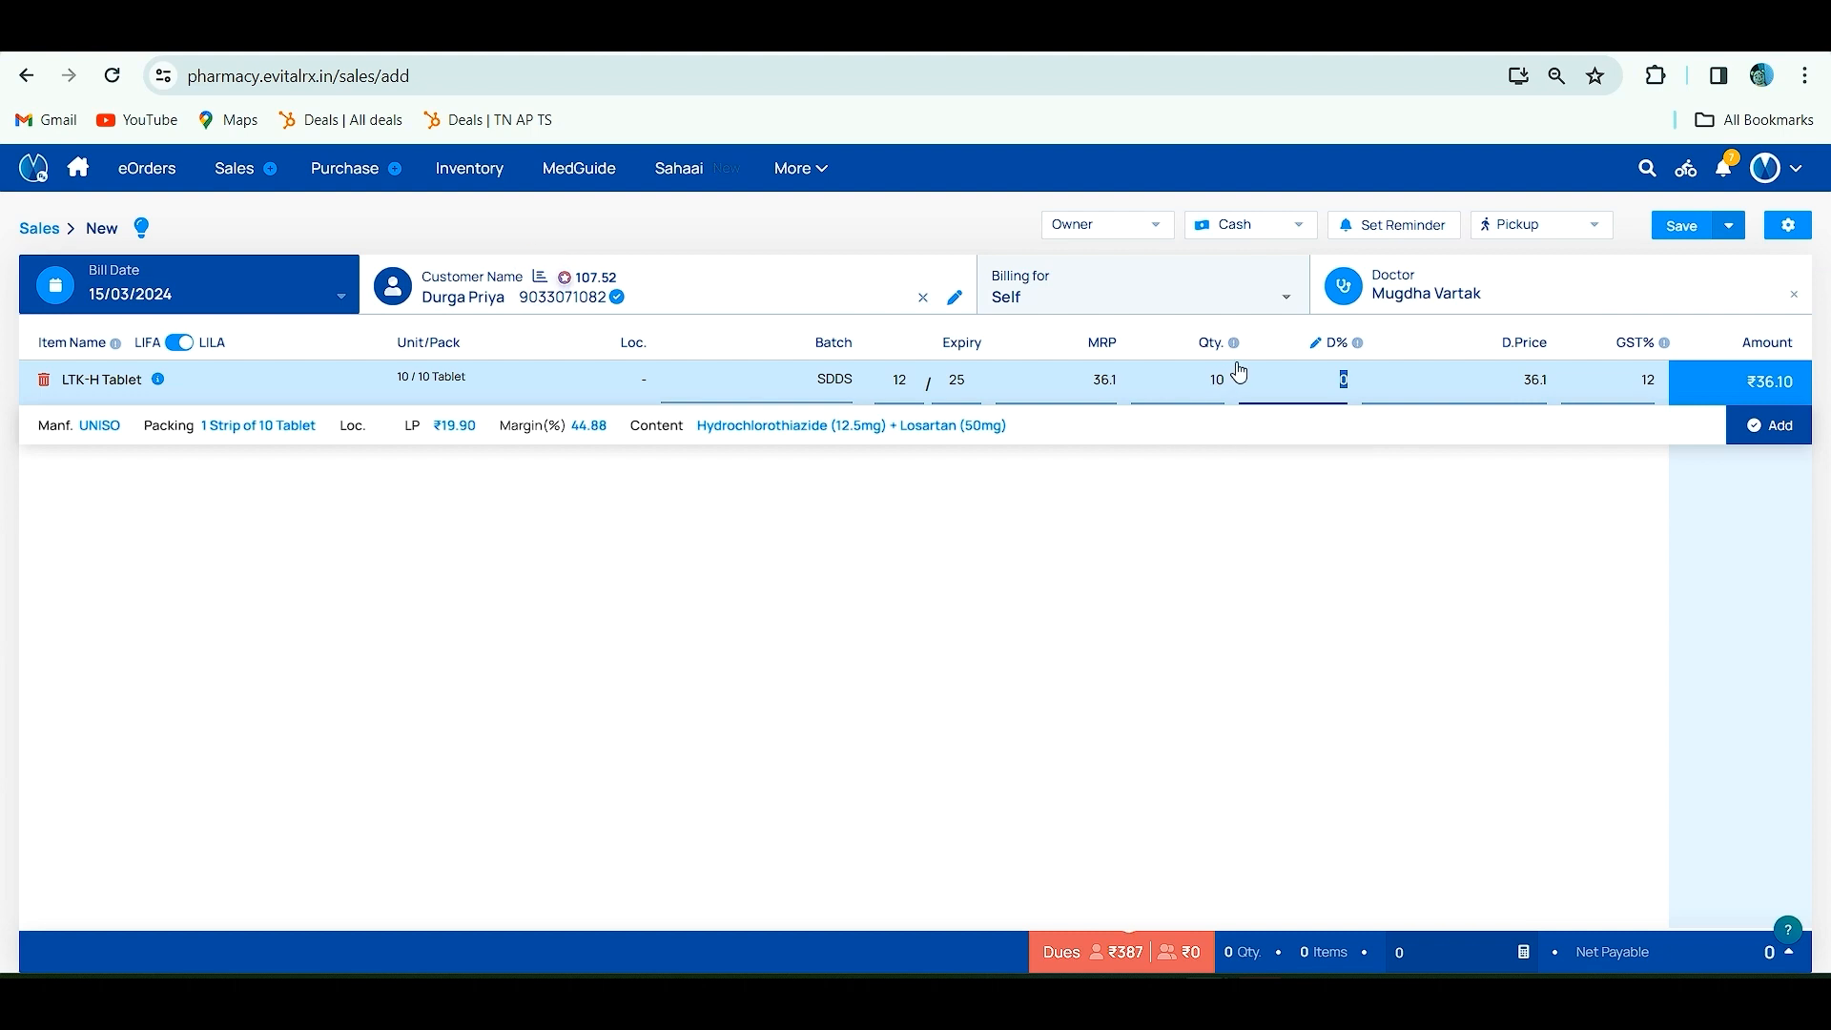
pyautogui.moveTo(1286, 376)
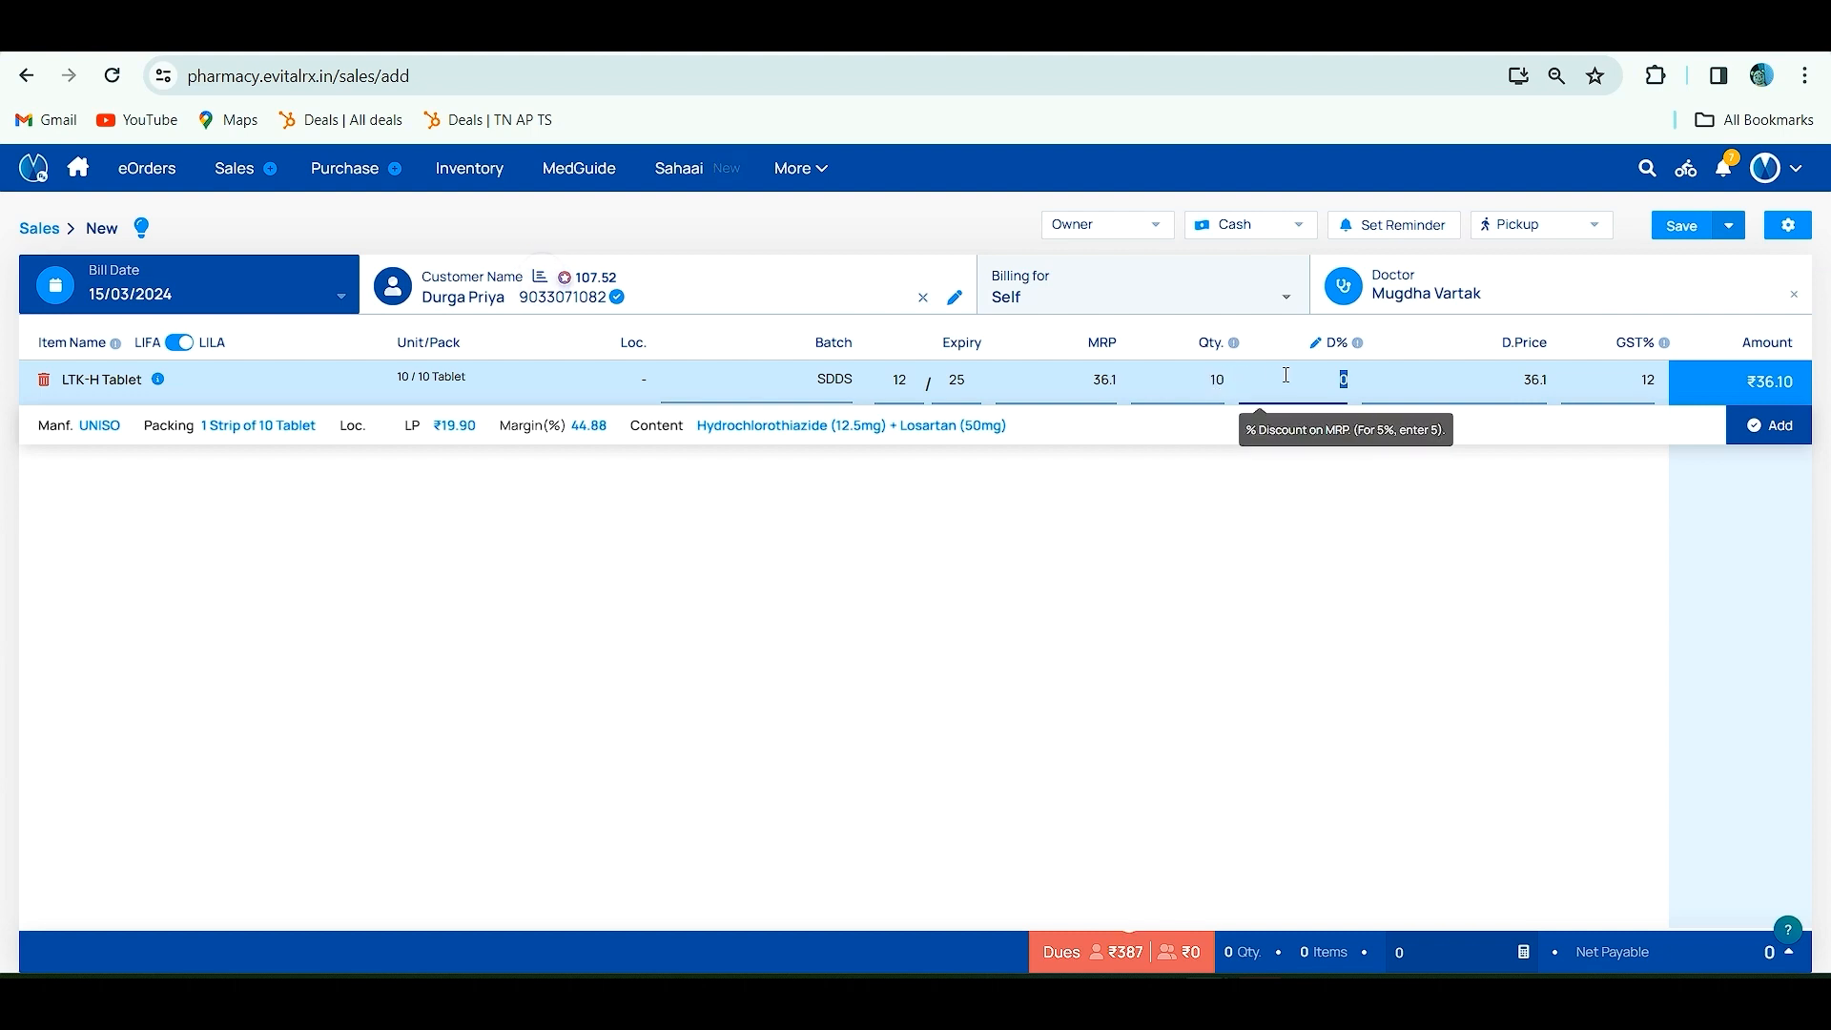
pyautogui.moveTo(1336, 379)
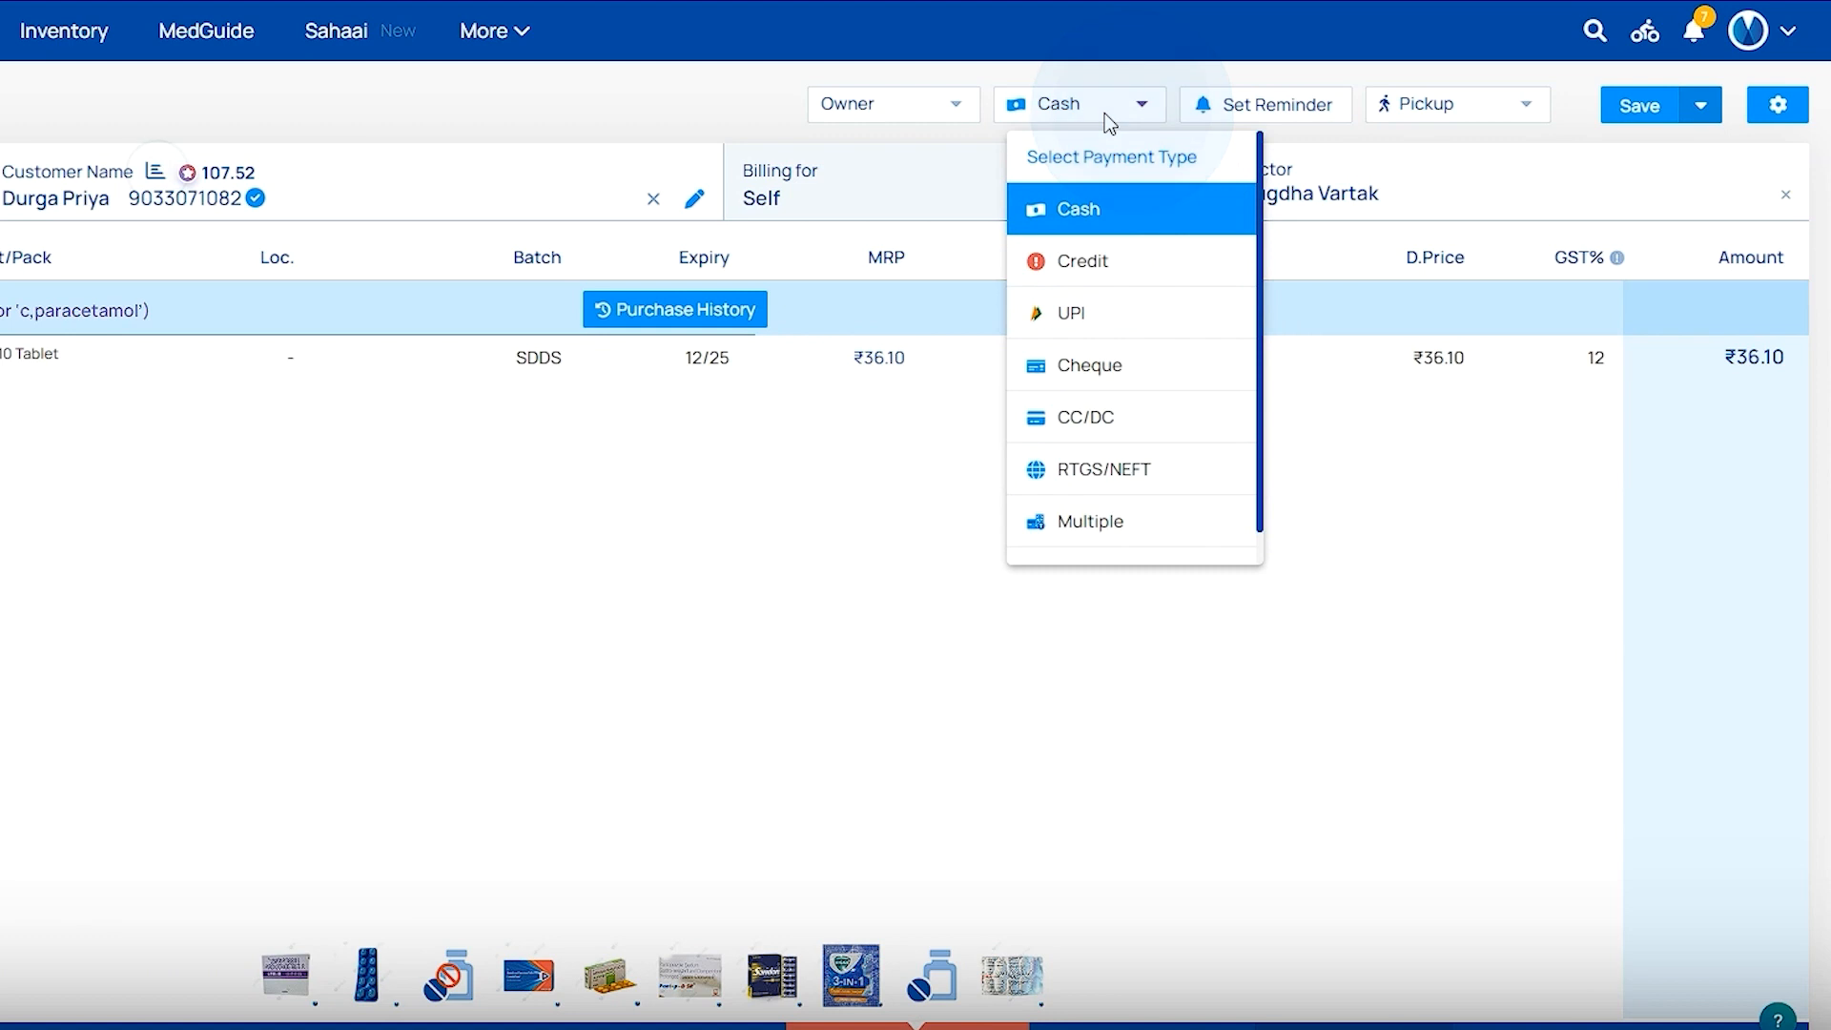
pyautogui.moveTo(1103, 332)
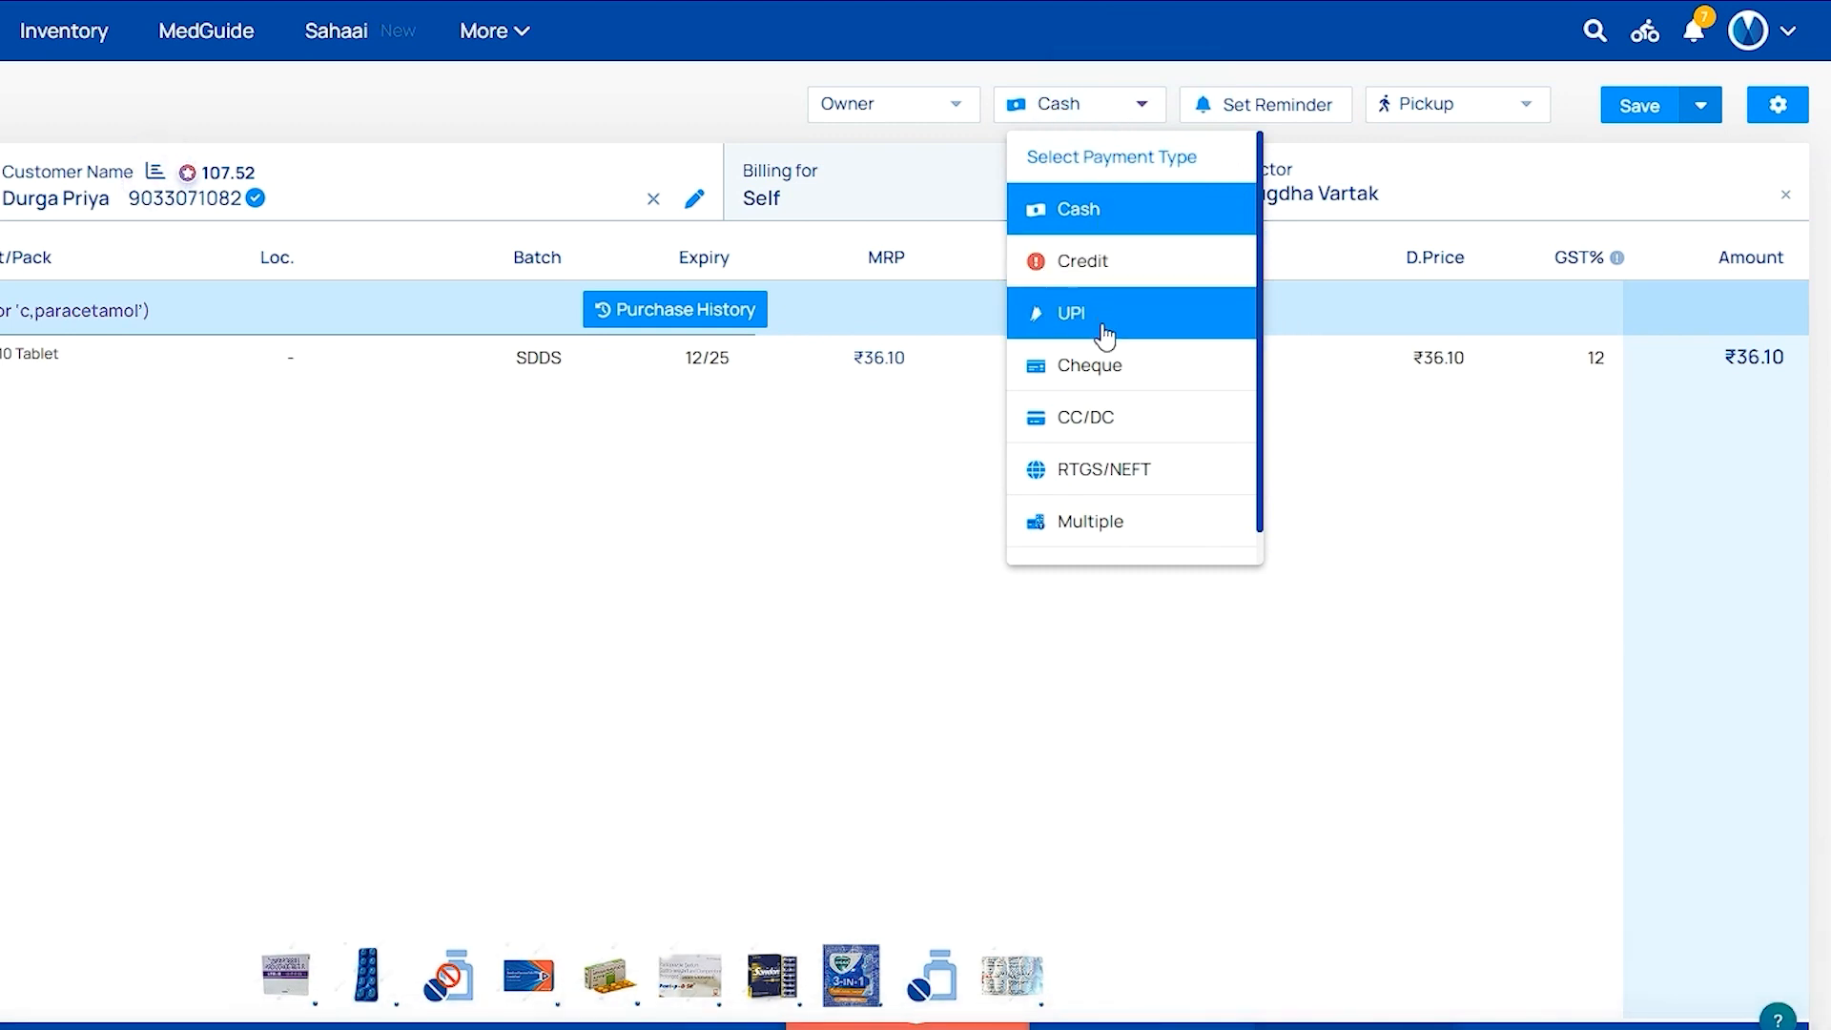
pyautogui.moveTo(1125, 520)
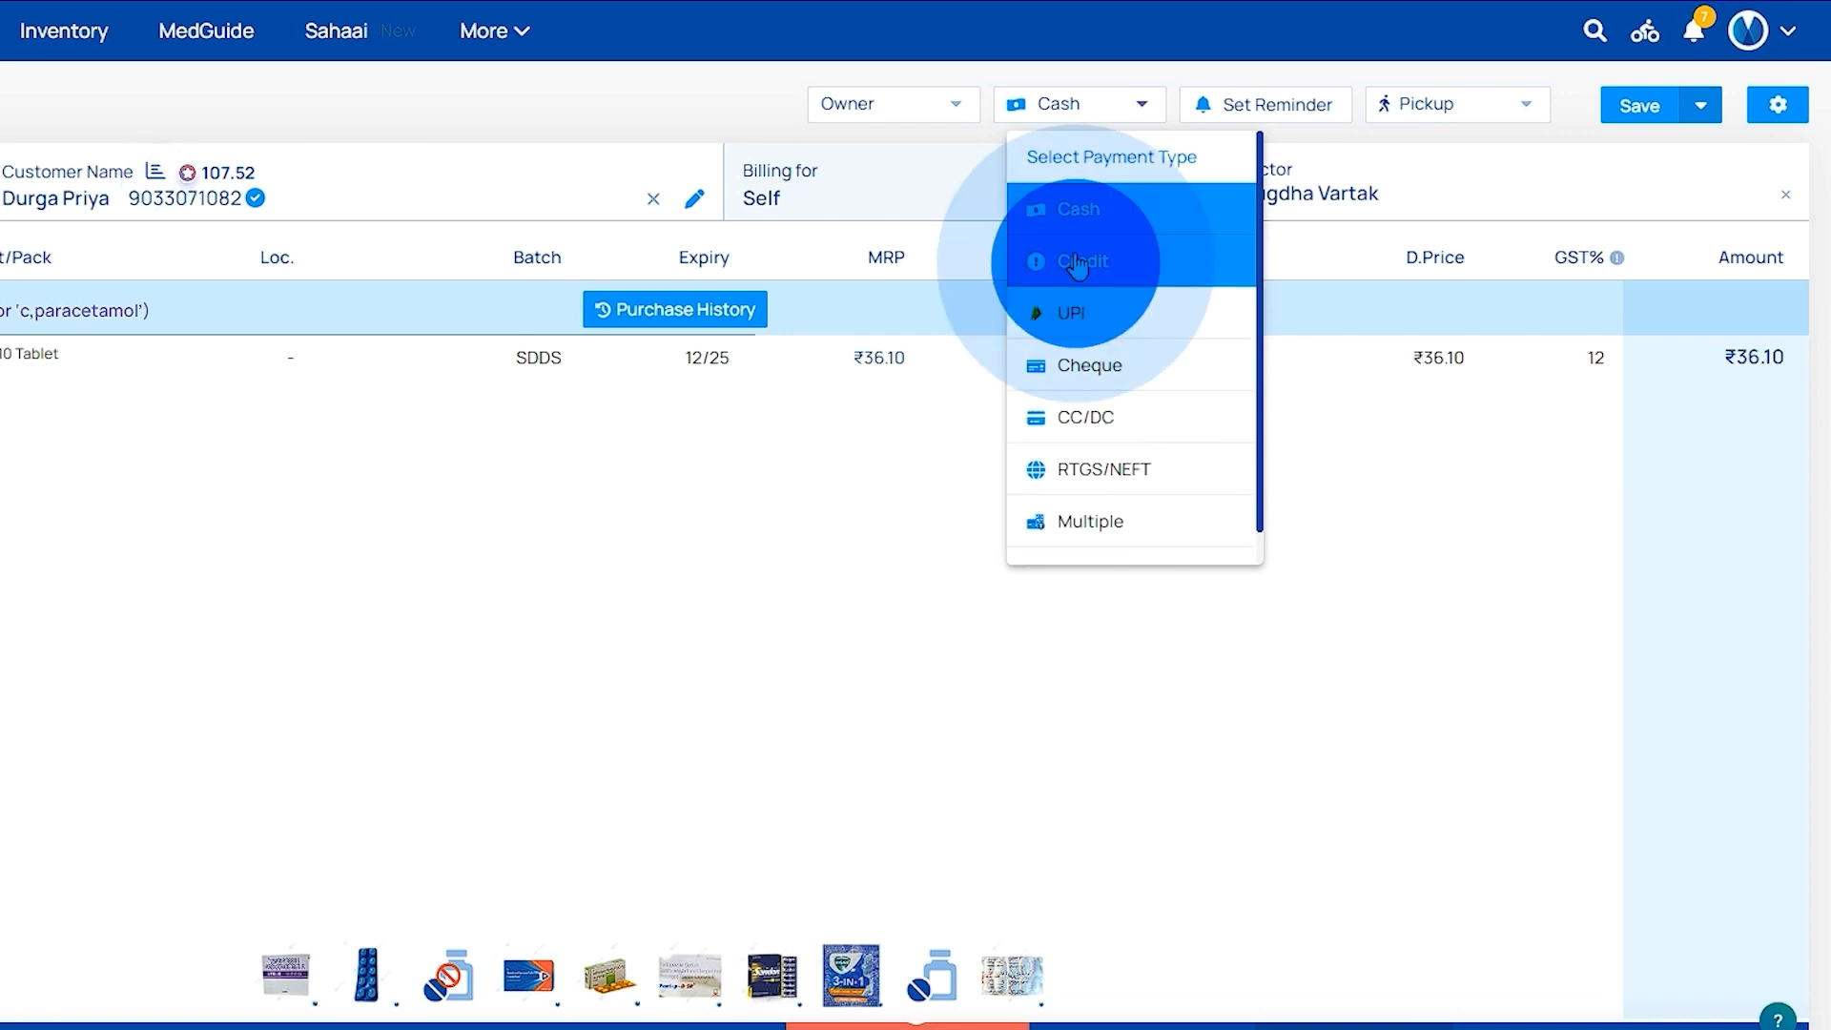
# Set payment type to Credit and save the bill as DEMO1772 for ₹36
pyautogui.click(1080, 262)
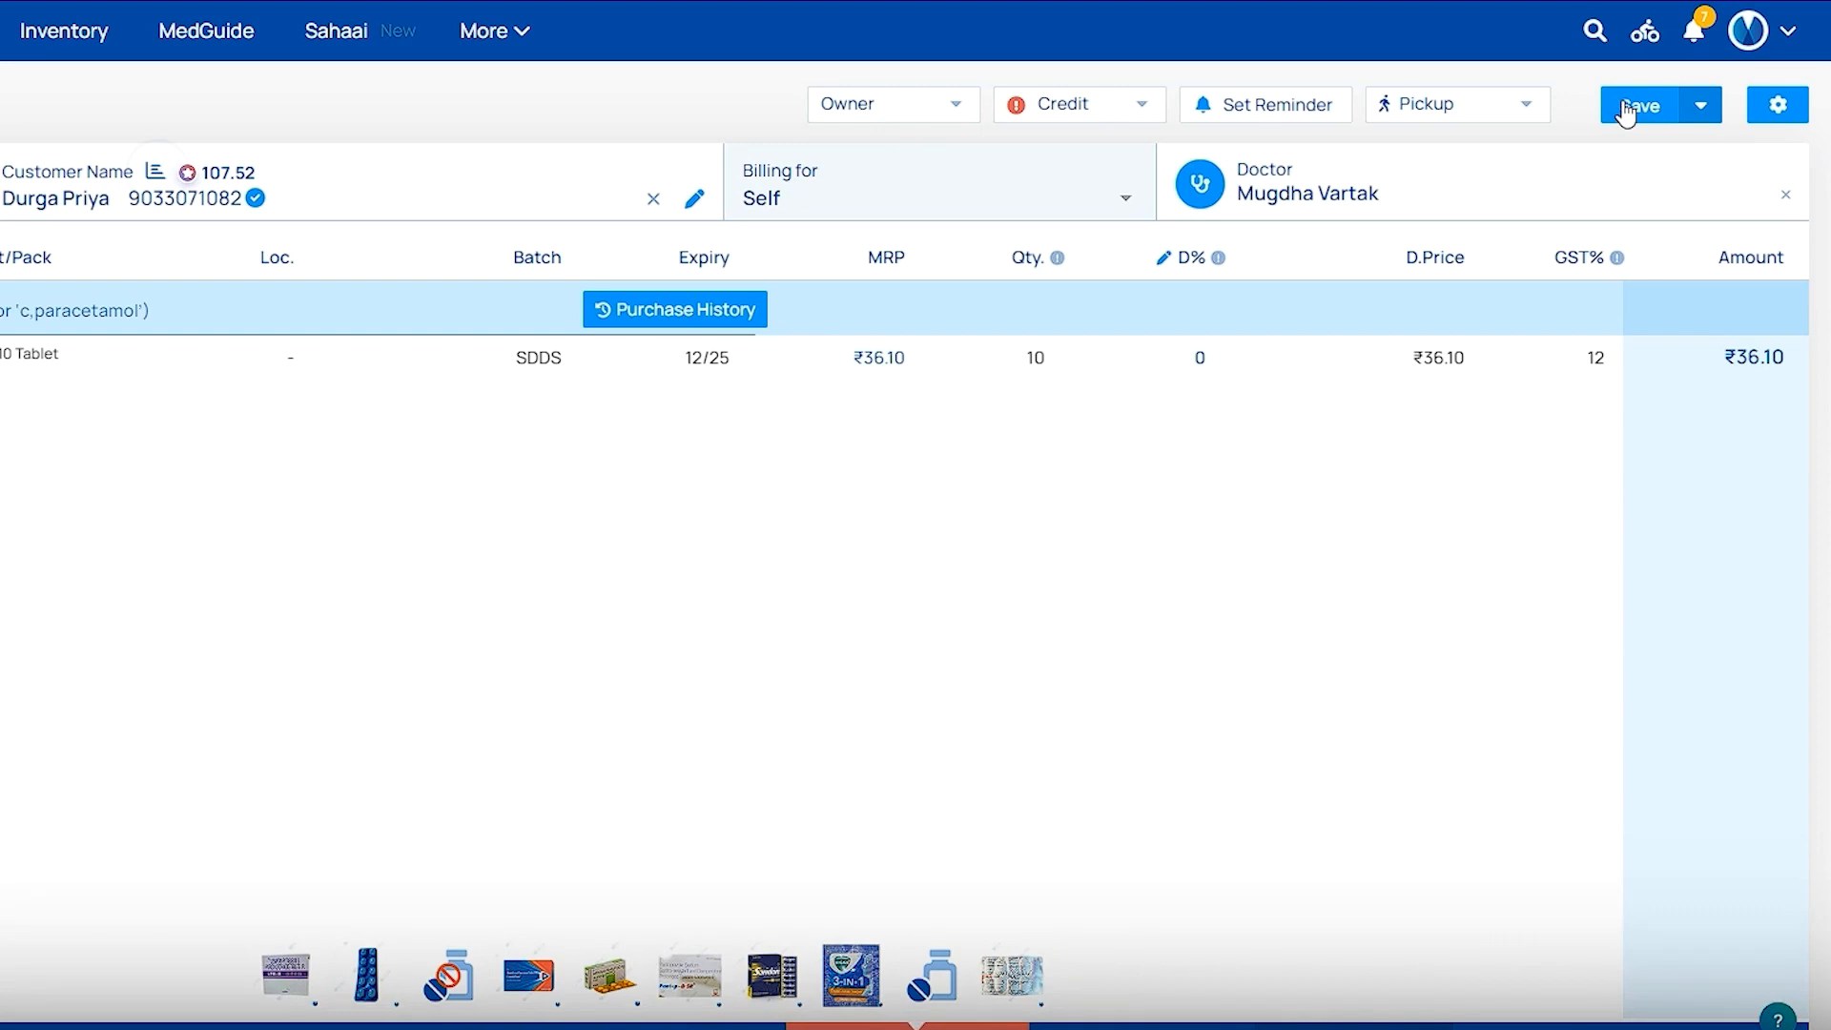
pyautogui.click(1637, 105)
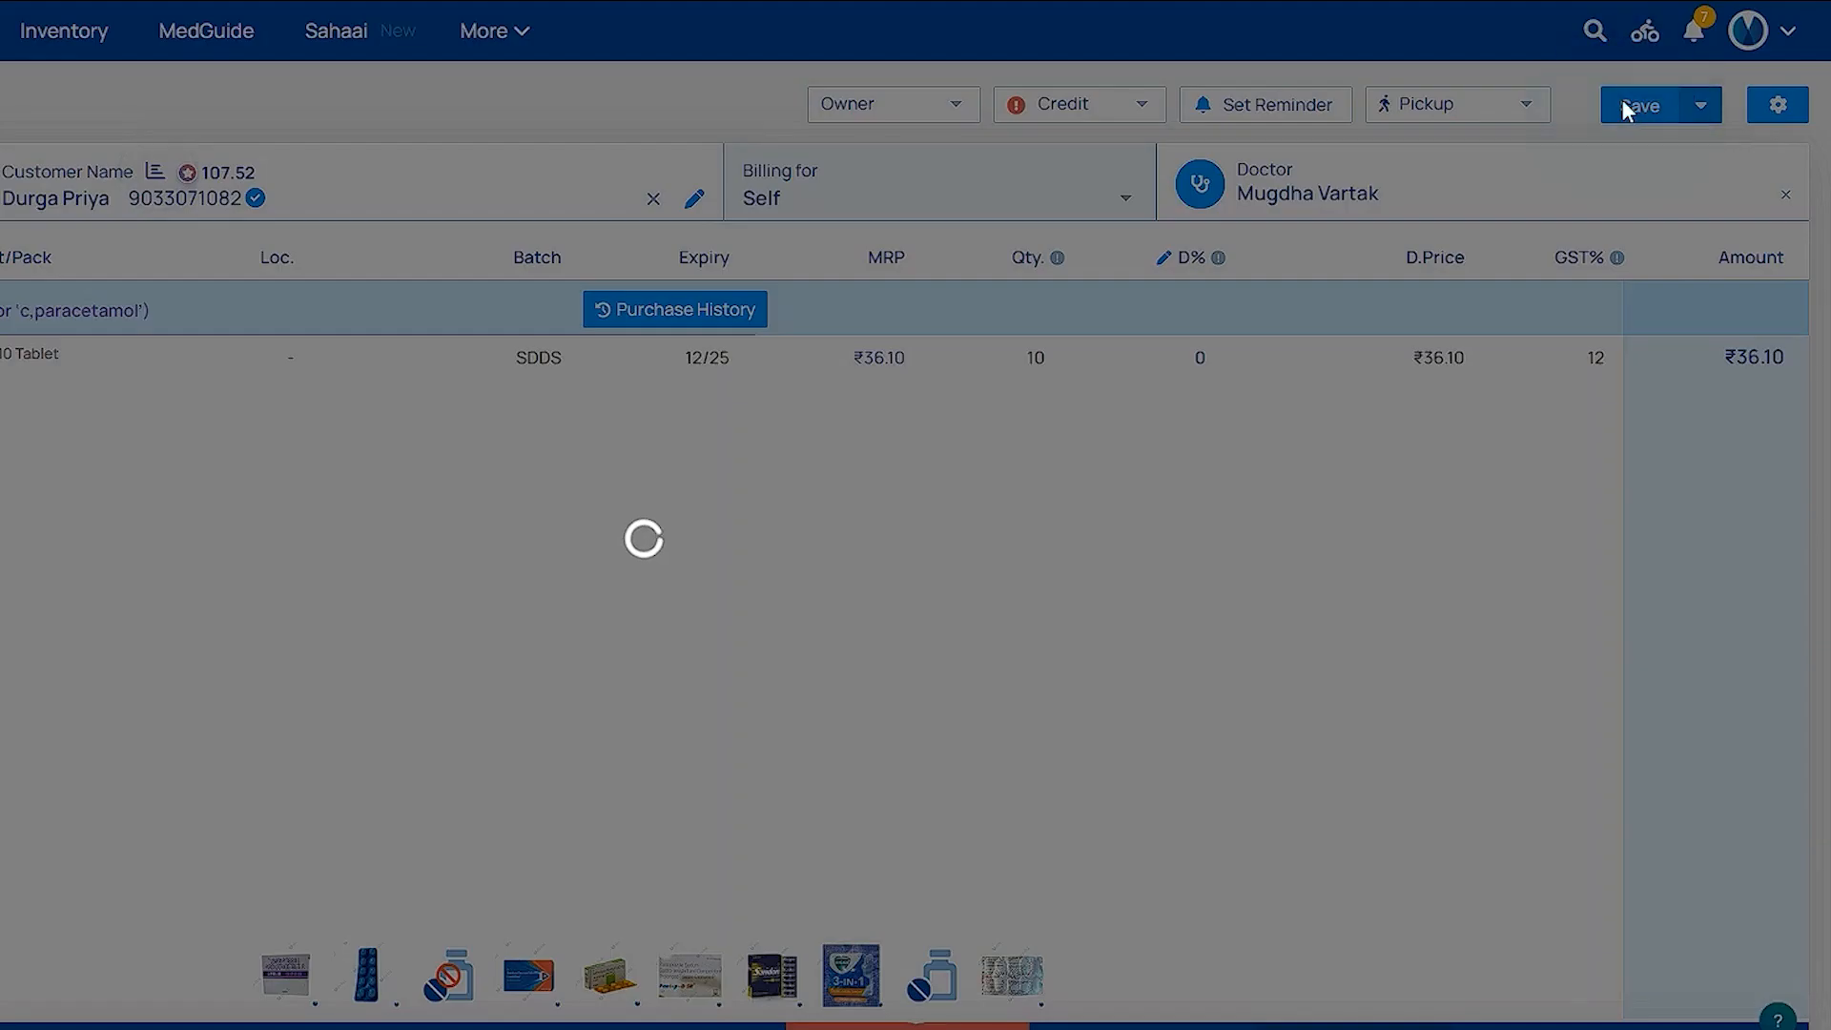
pyautogui.click(1643, 103)
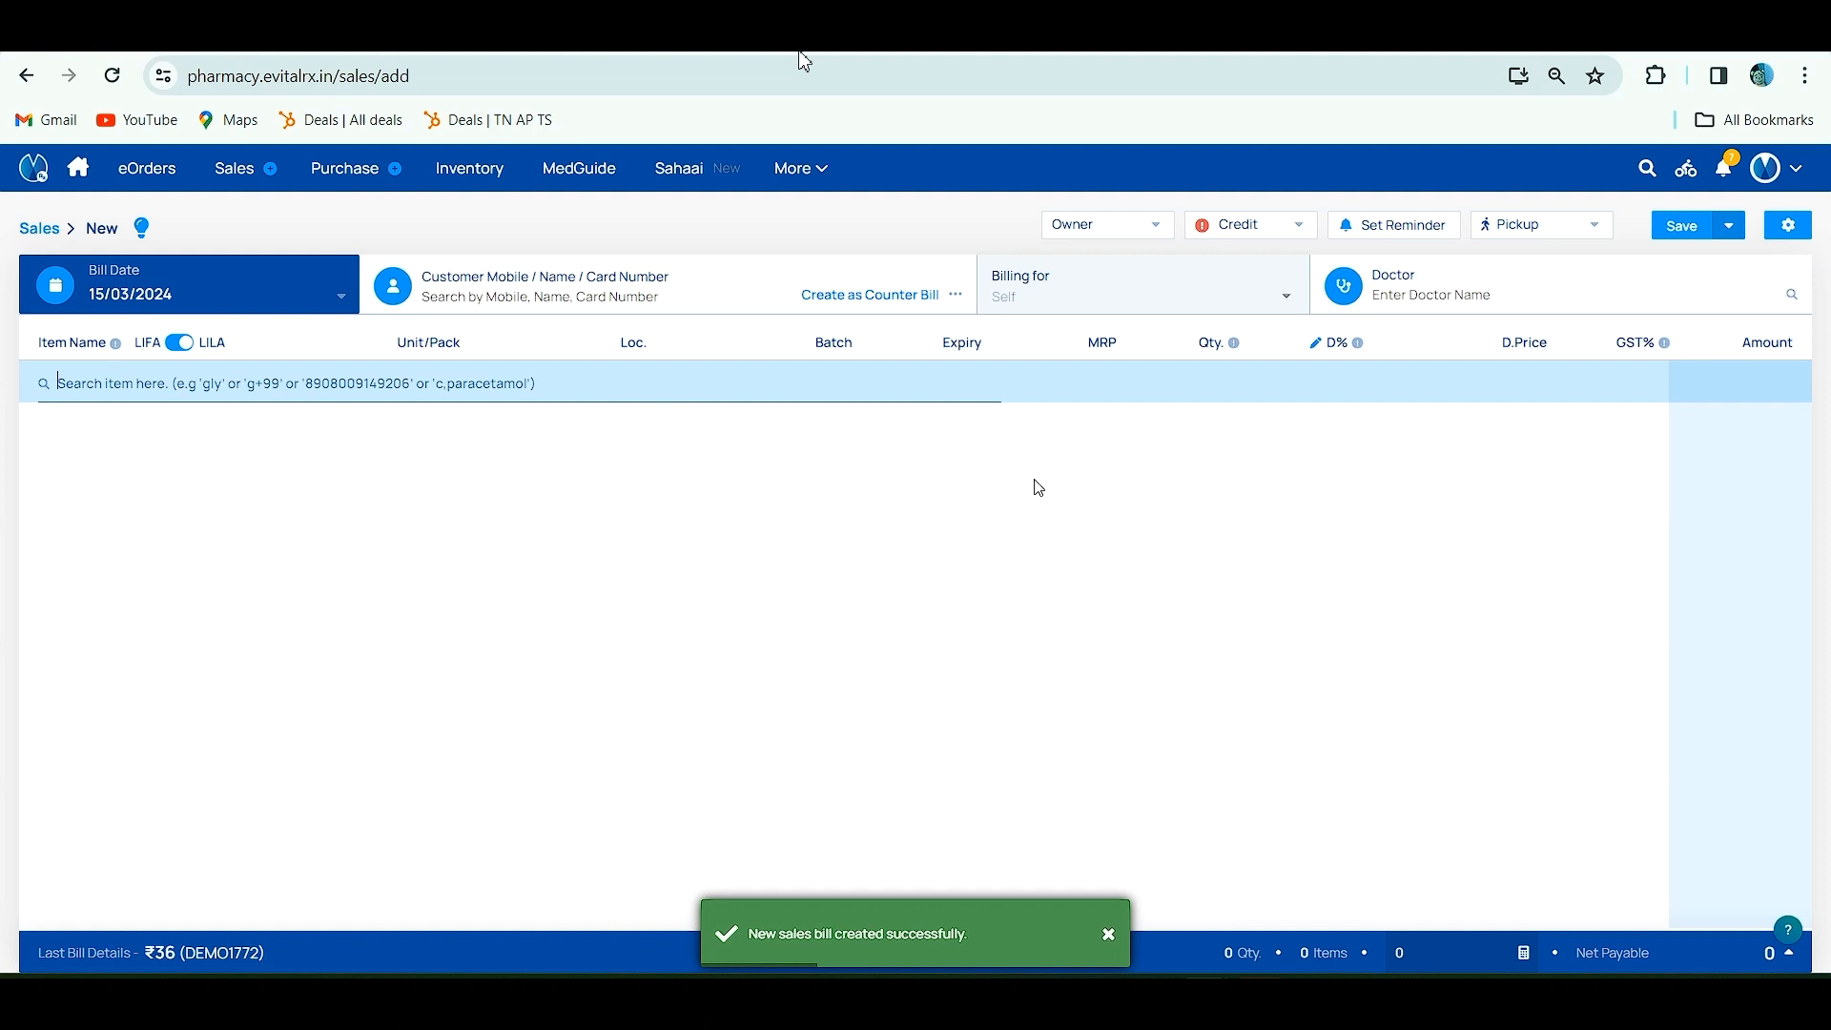
pyautogui.moveTo(717, 473)
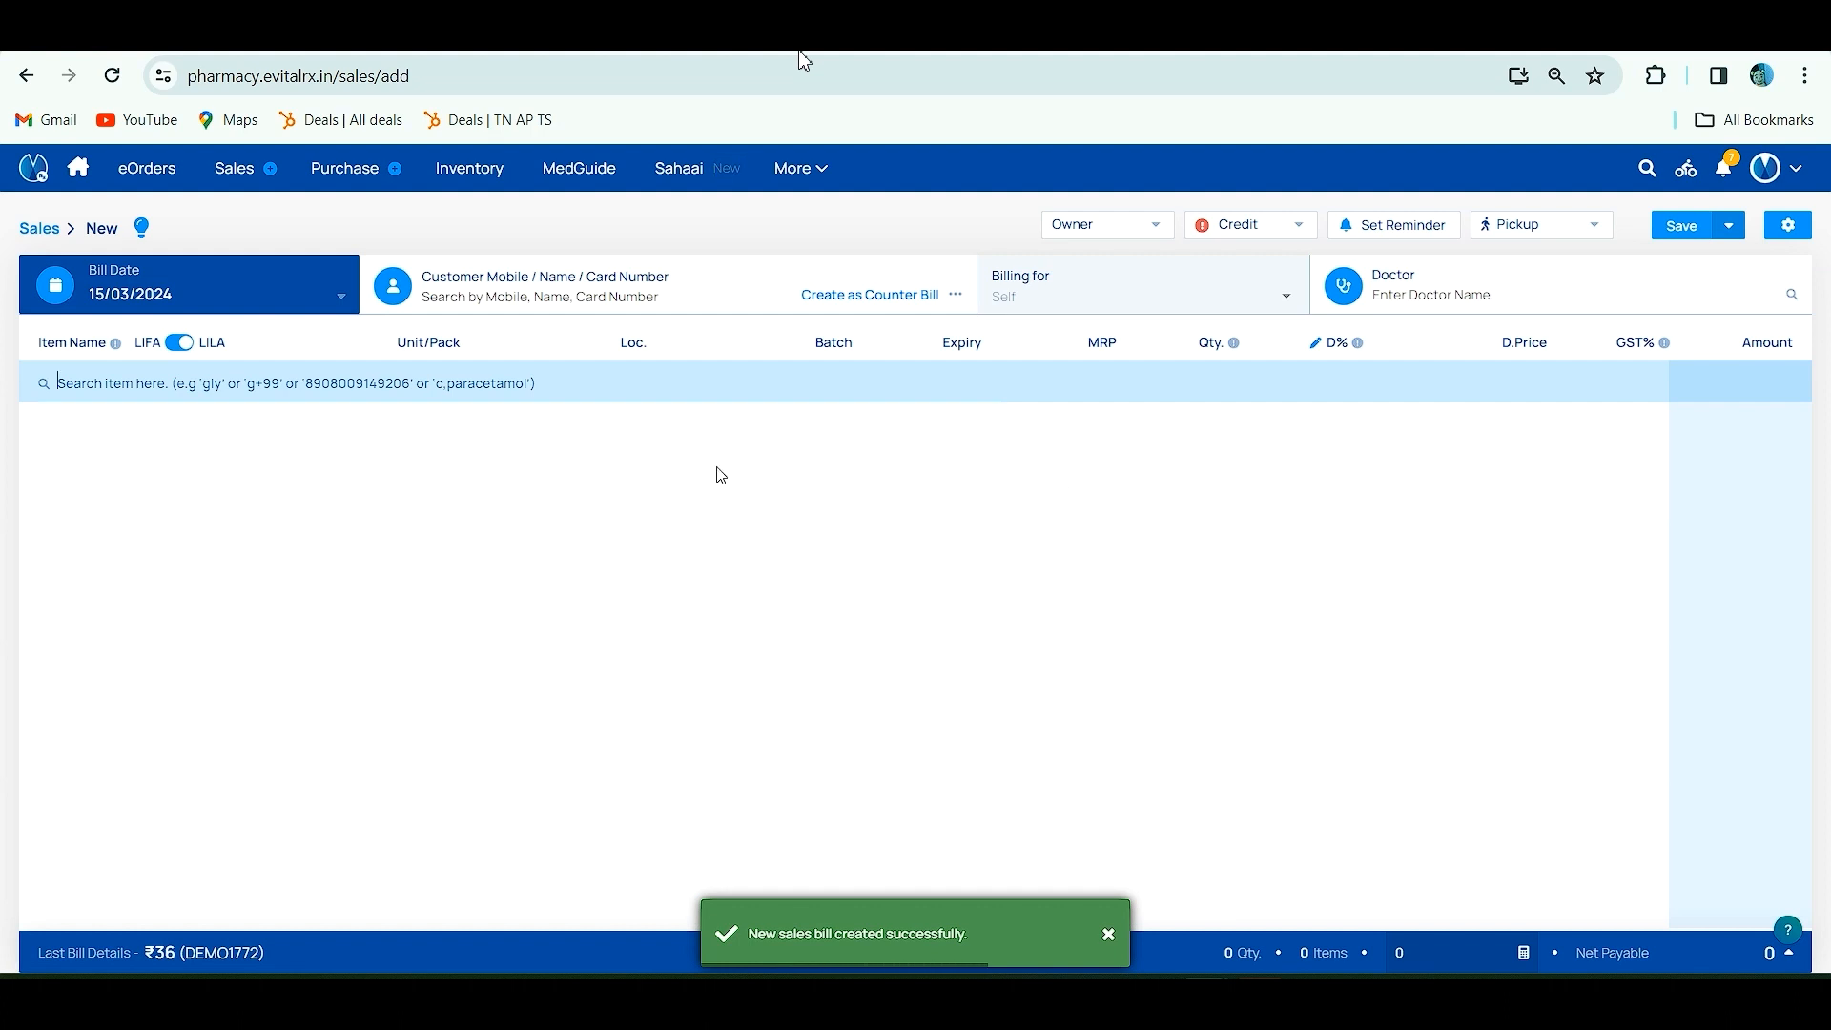